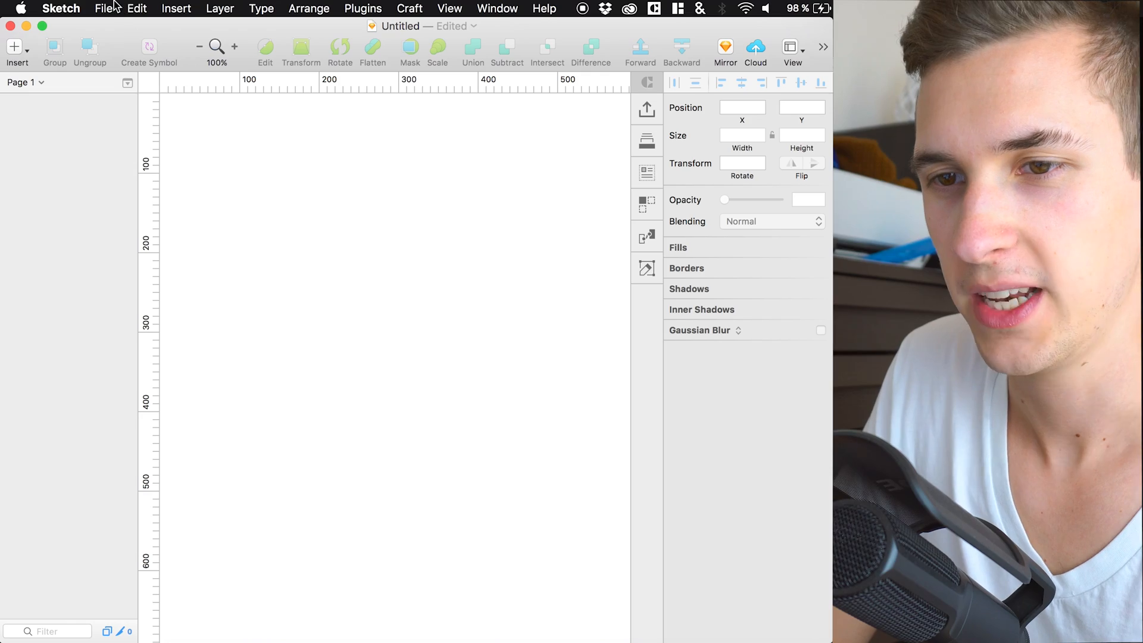
# Step: Create a blank 375 × 667 iPhone 7 artboard from the iOS Devices presets
pyautogui.click(104, 8)
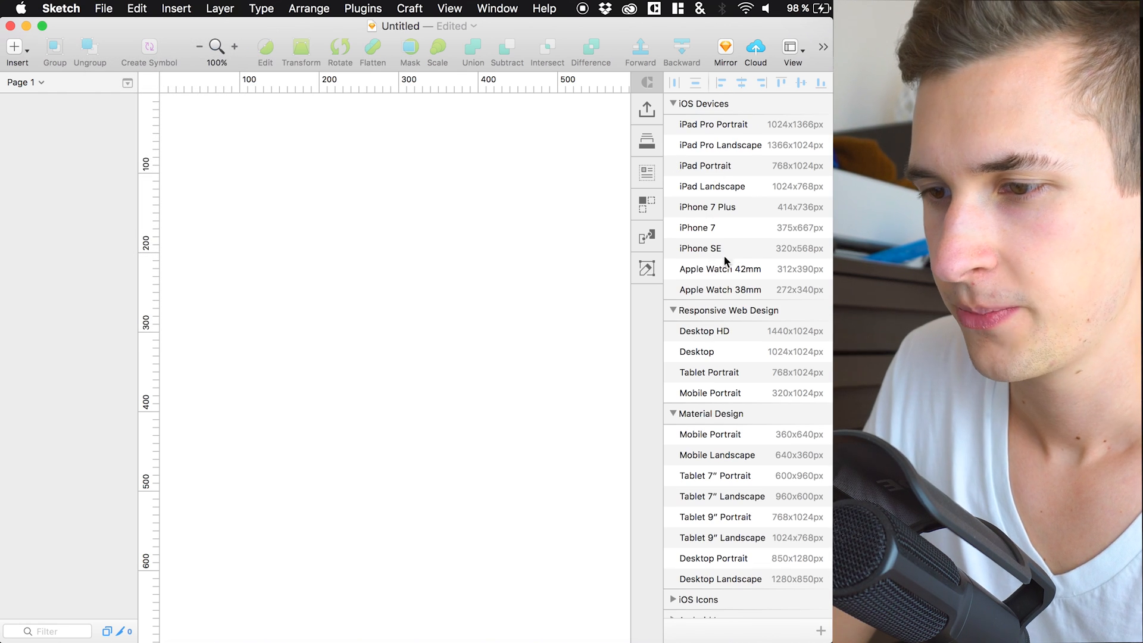
pyautogui.click(698, 228)
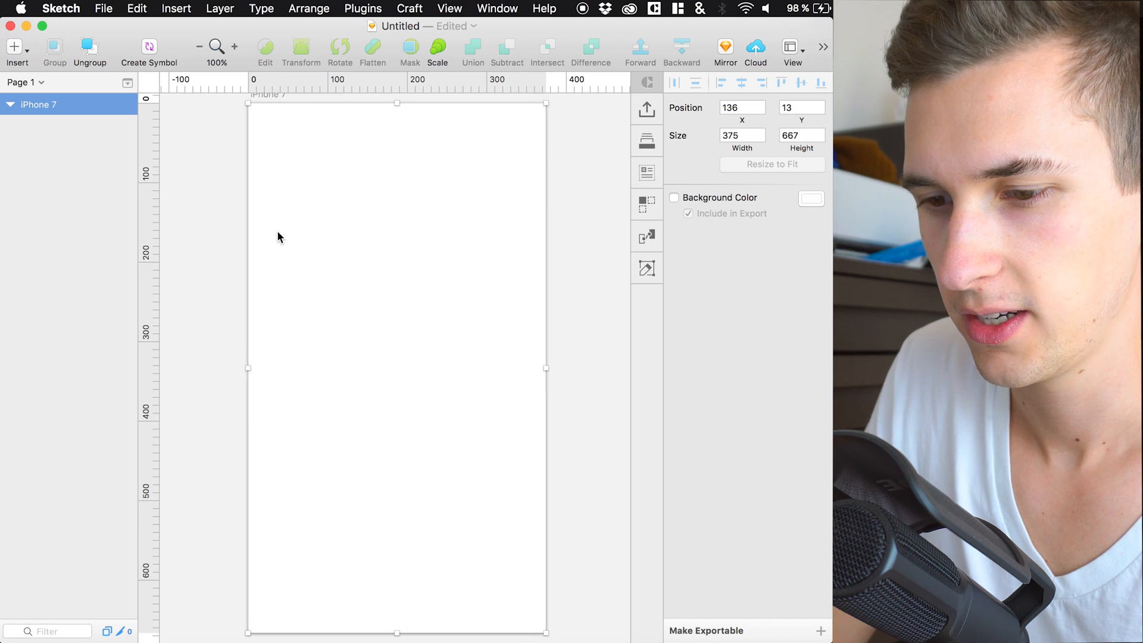
pyautogui.moveTo(386, 202)
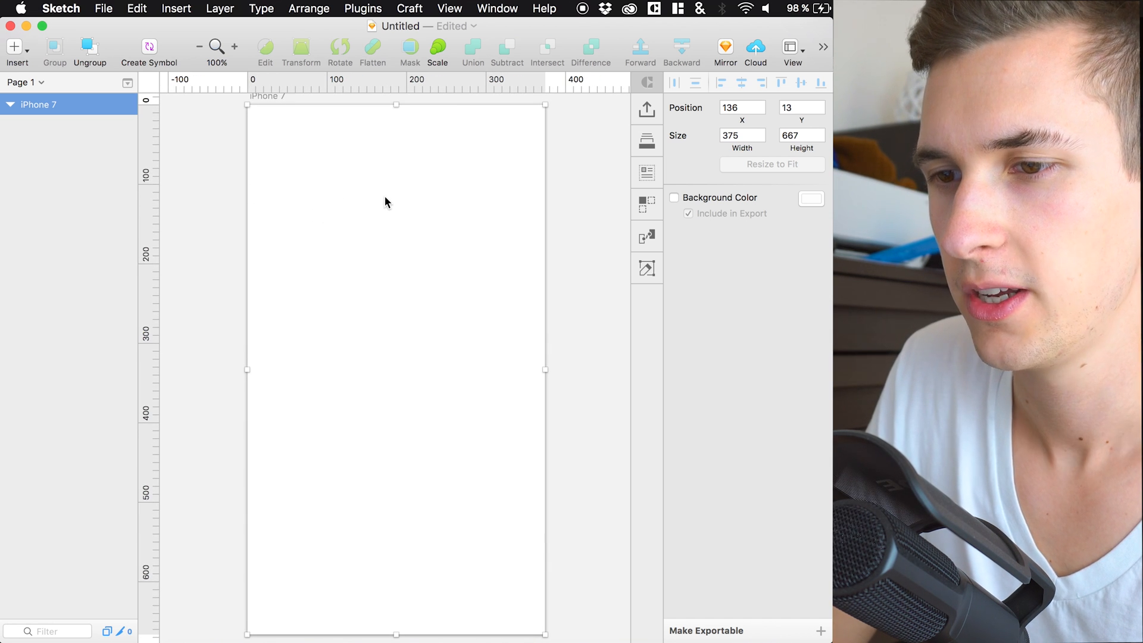
pyautogui.doubleClick(39, 105)
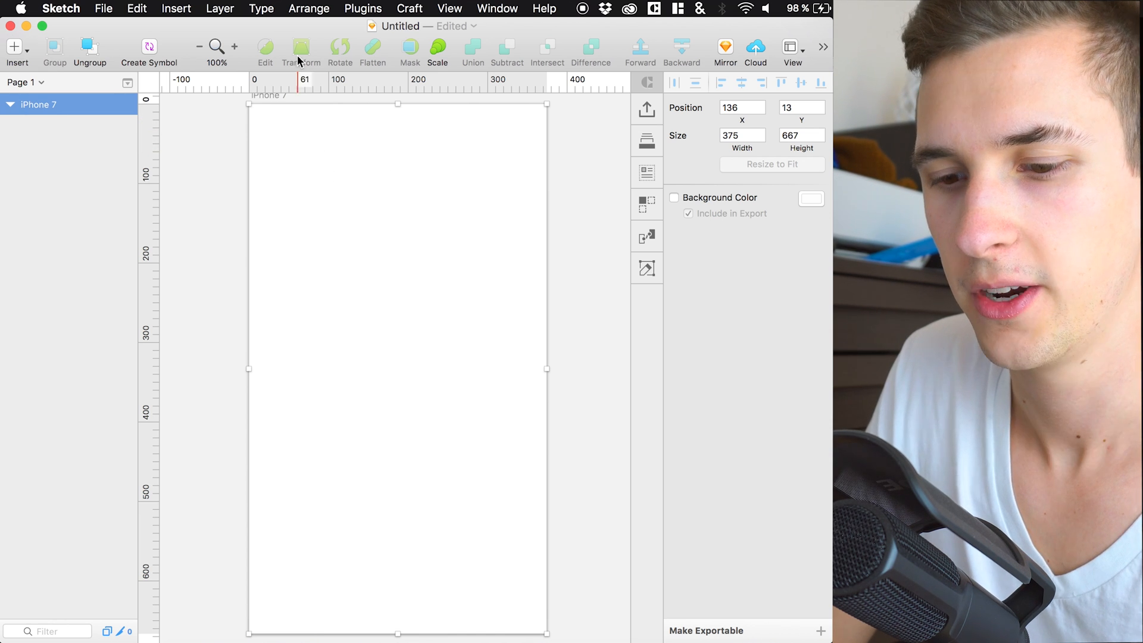
# Step: Draw a full-width rectangle at the artboard top, height 145, with no border
pyautogui.moveTo(249, 103); pyautogui.dragTo(487, 175)
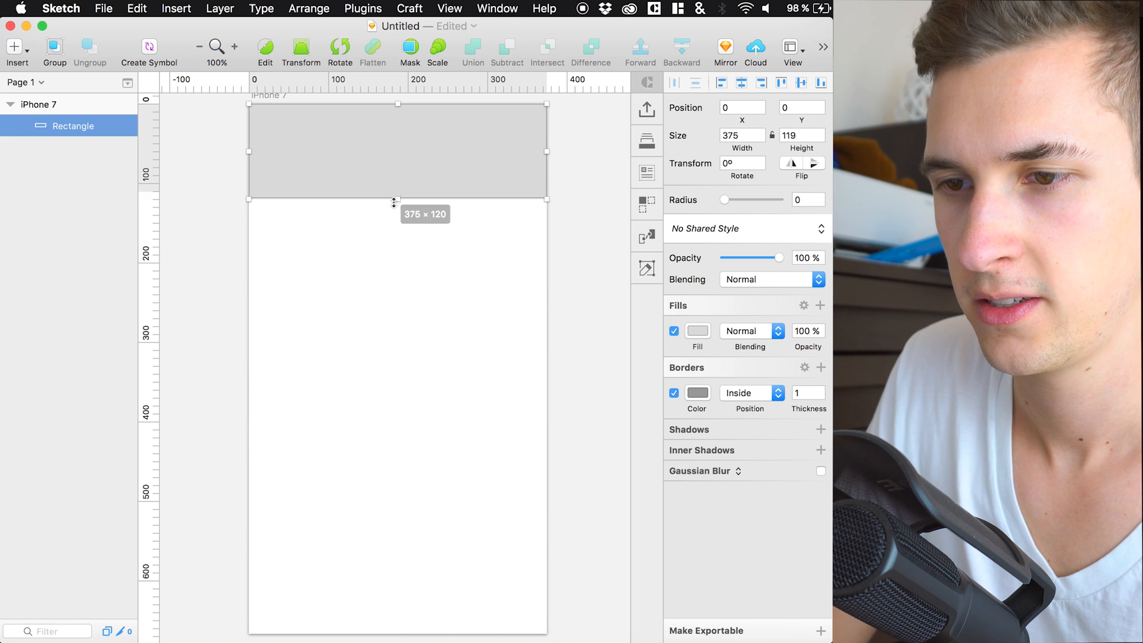
pyautogui.click(672, 392)
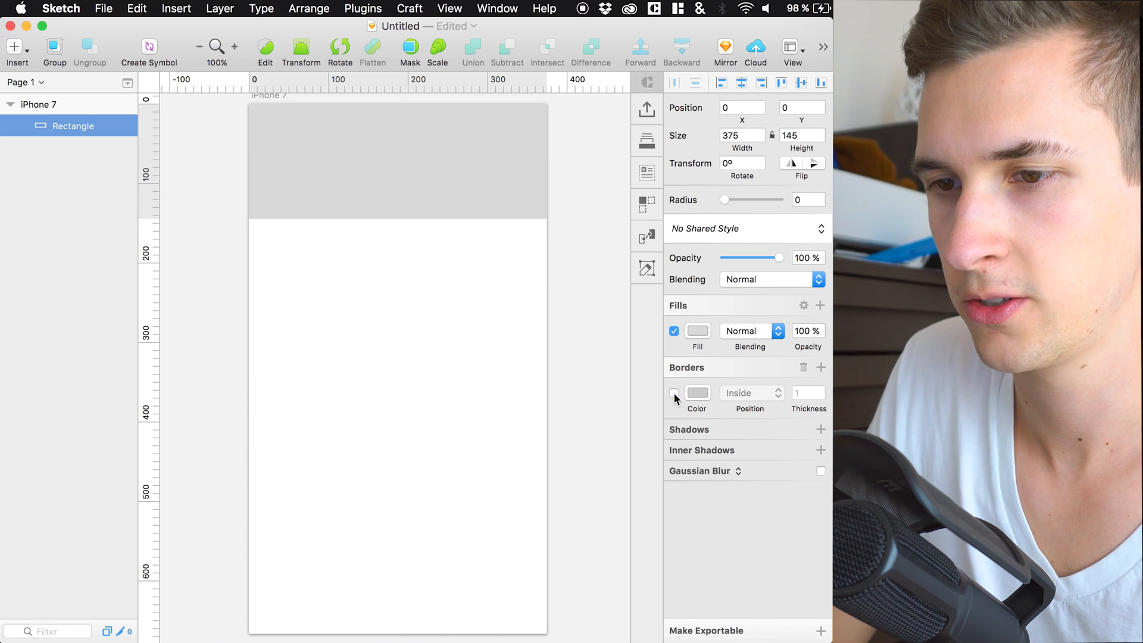
pyautogui.click(397, 161)
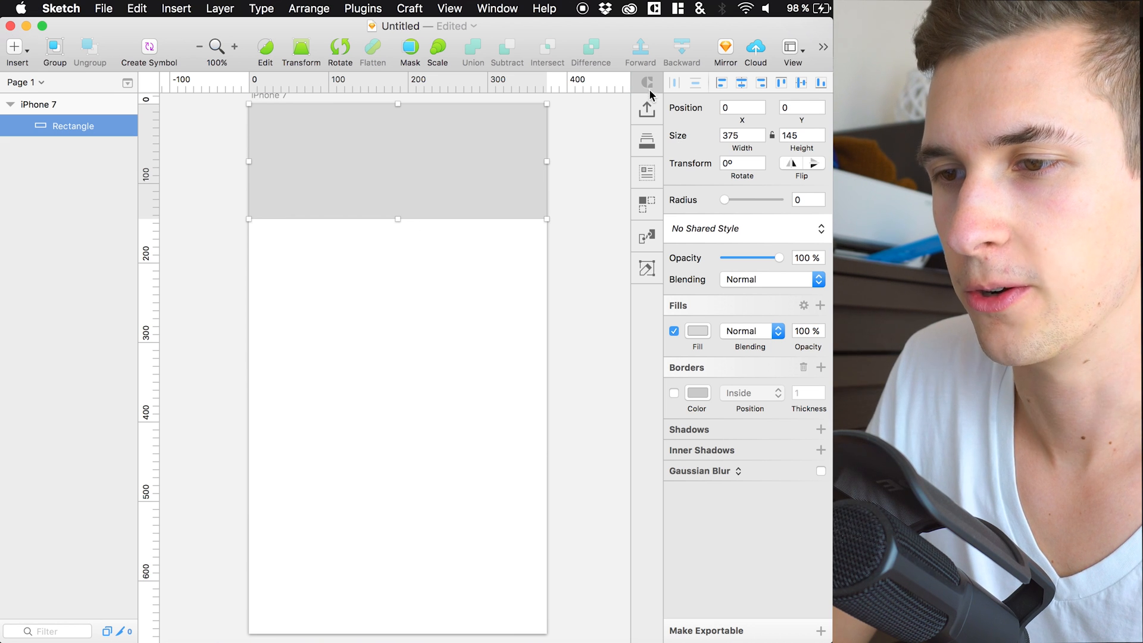
pyautogui.moveTo(651, 212)
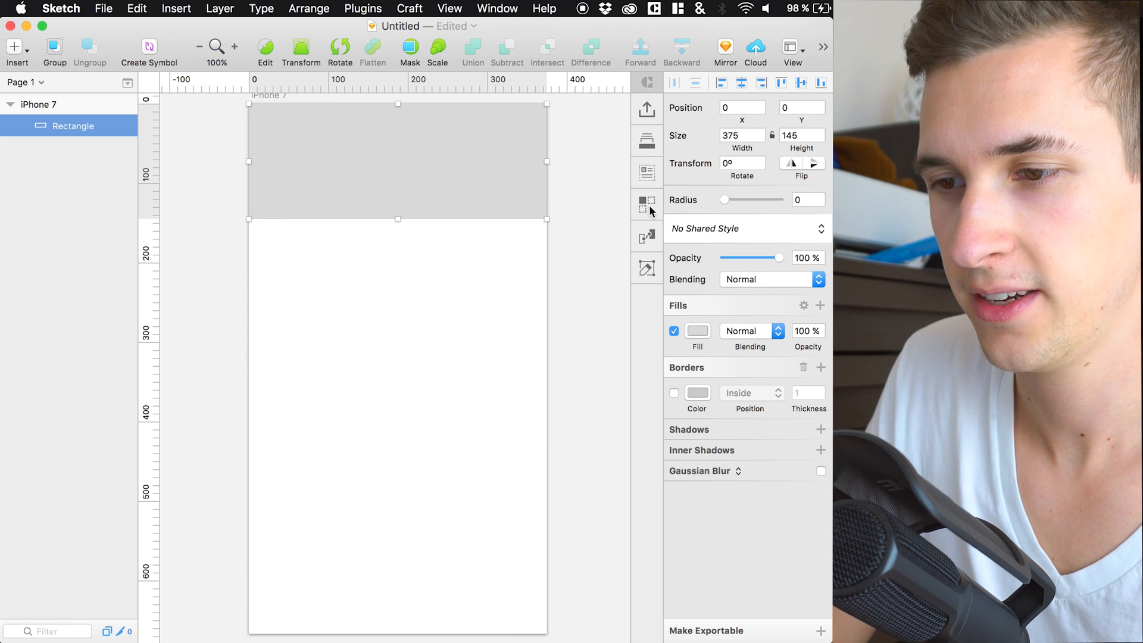
# Step: Use the Craft Data panel's Photos source to place an Unsplash category photo in the header
pyautogui.click(647, 171)
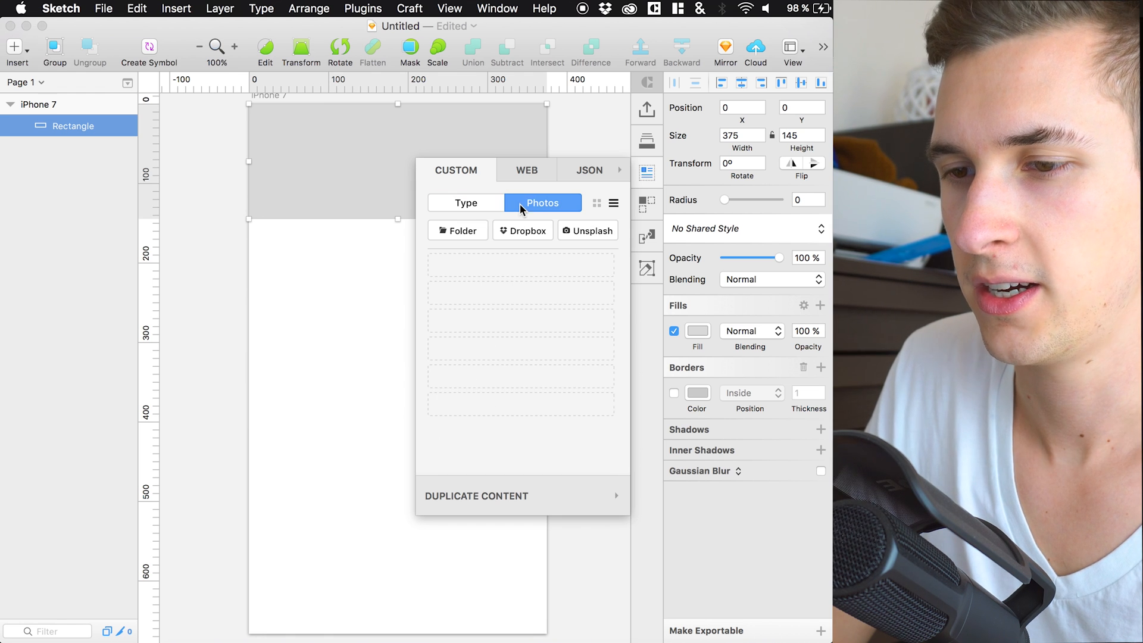
pyautogui.click(543, 202)
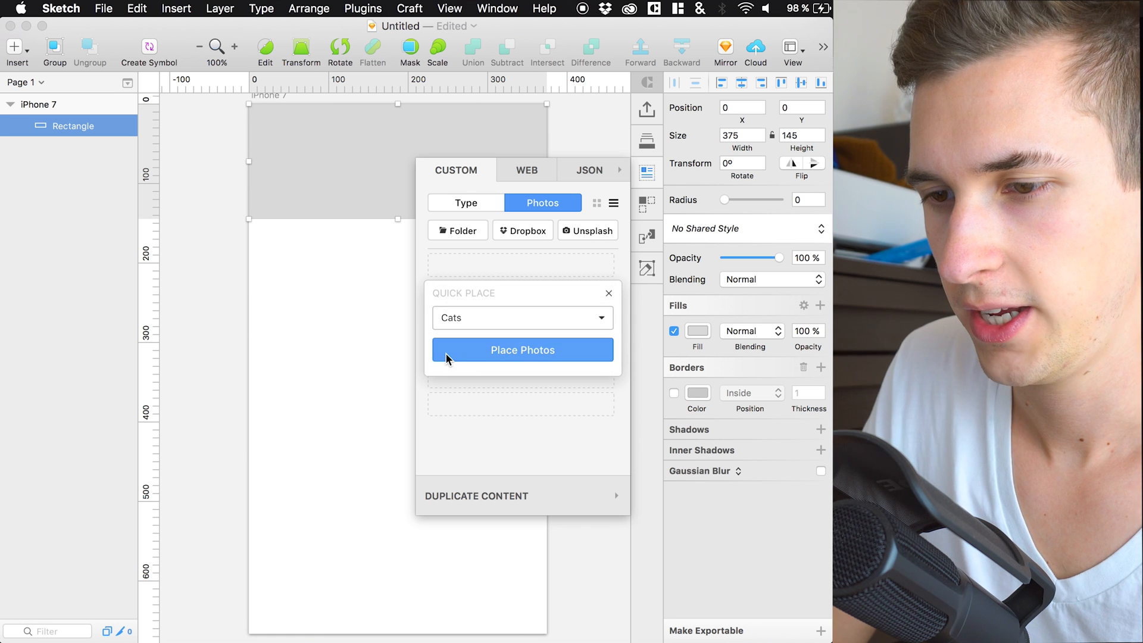
pyautogui.click(521, 316)
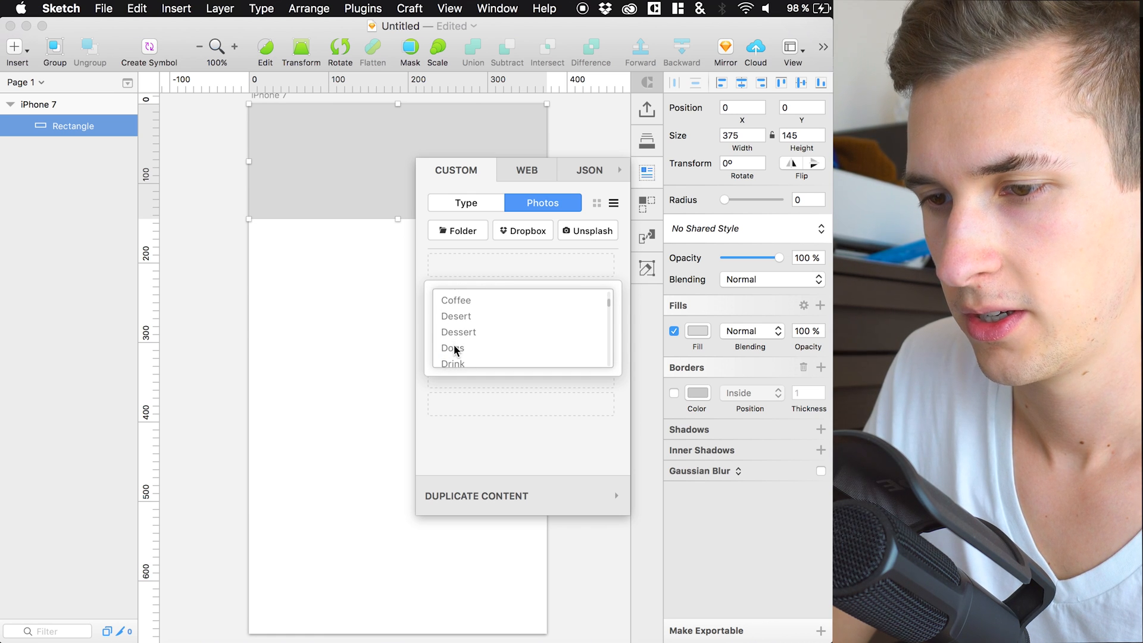
pyautogui.scroll(-3)
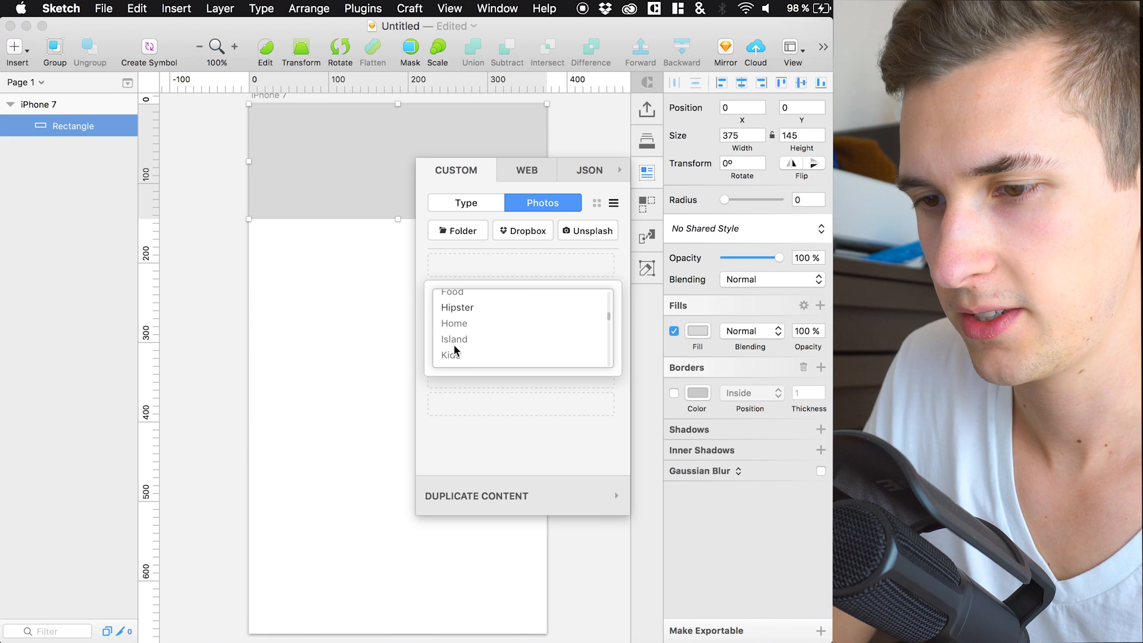
pyautogui.scroll(-3)
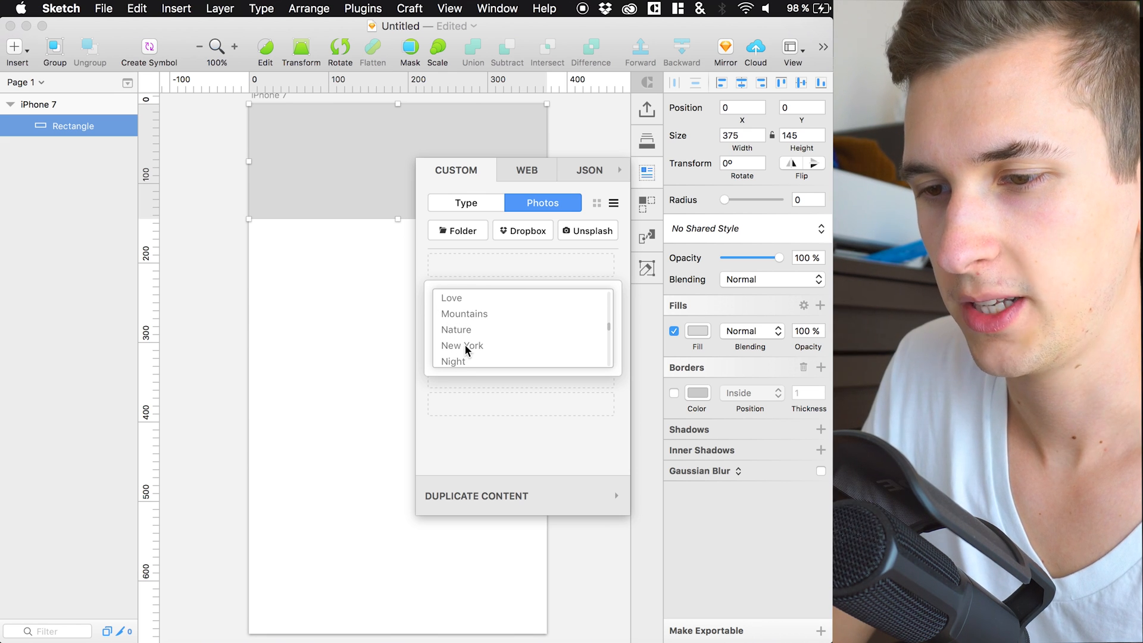
pyautogui.click(461, 346)
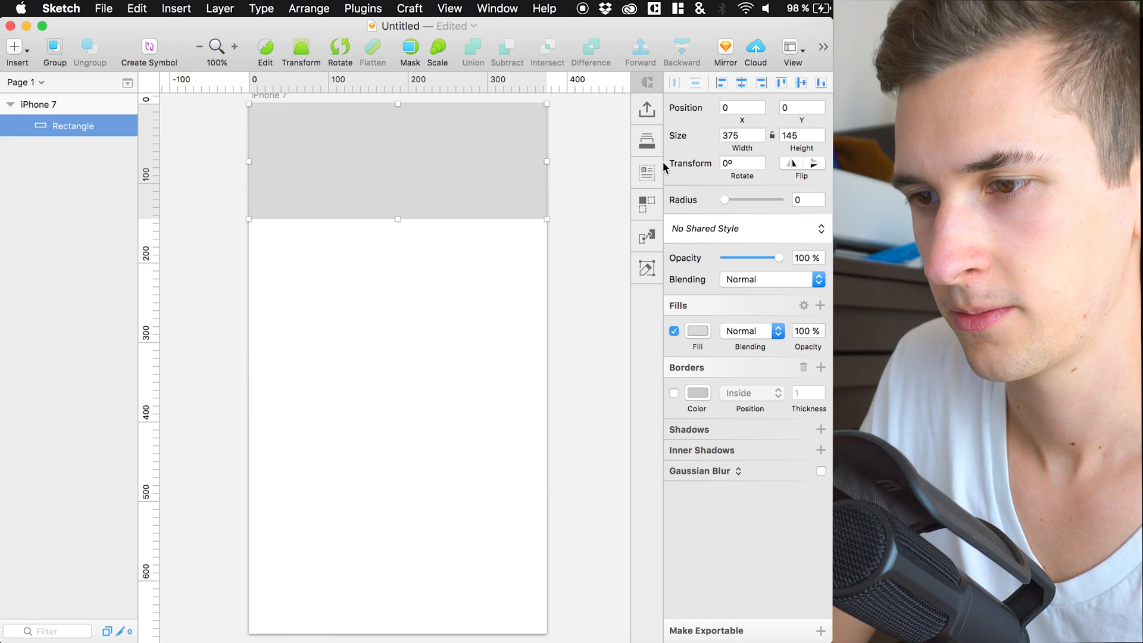
pyautogui.click(647, 171)
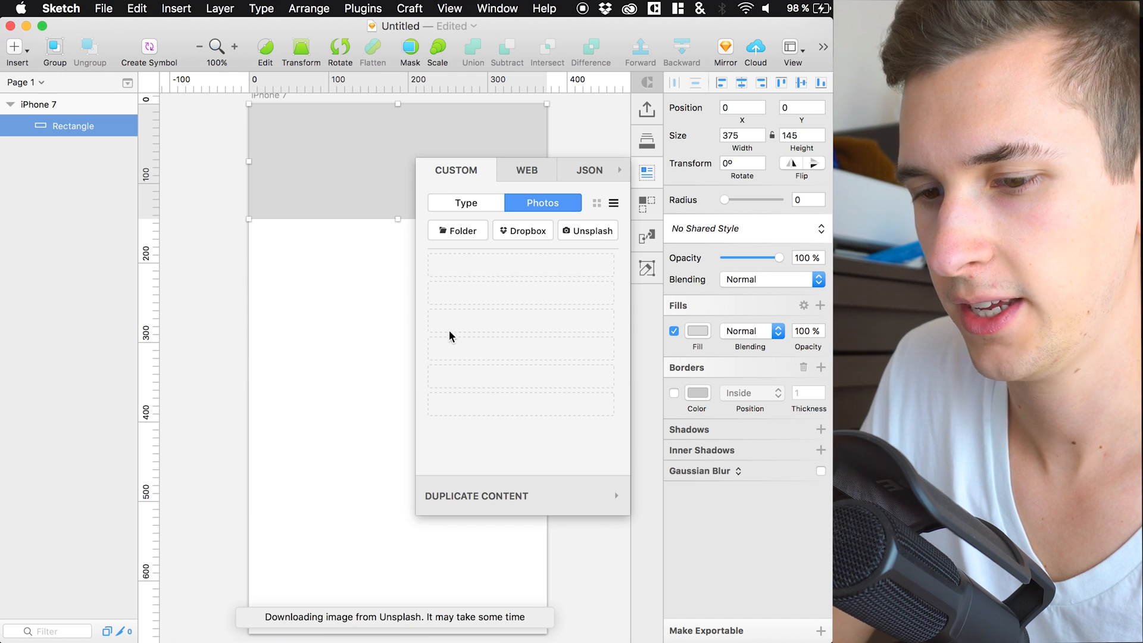
pyautogui.moveTo(475, 356)
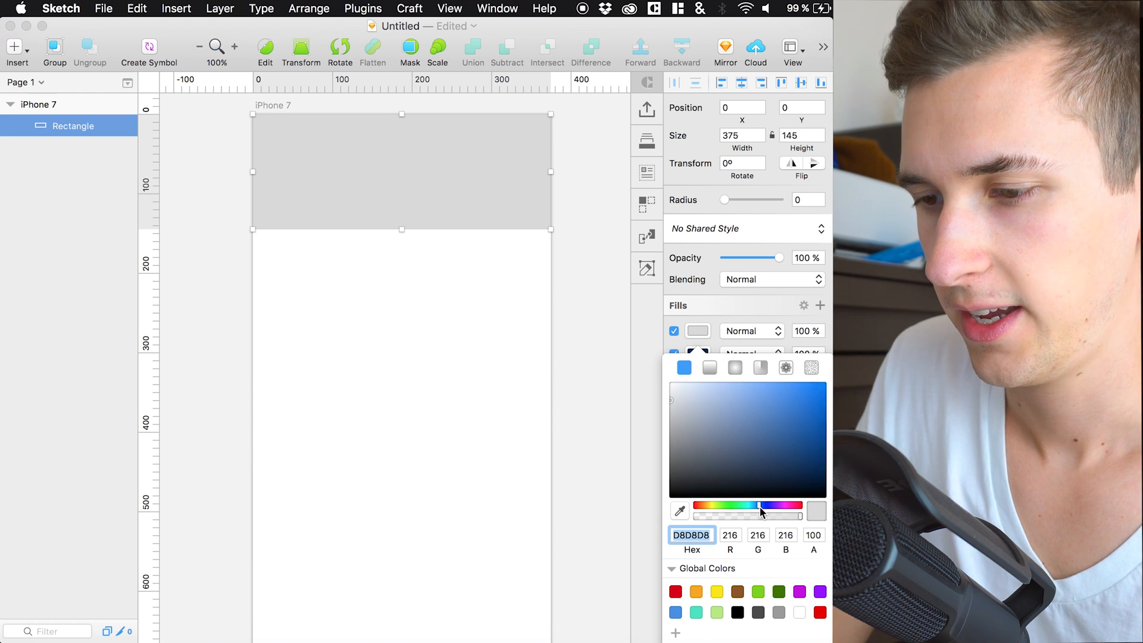
# Step: Add a translucent blue second fill over the bridge photo
pyautogui.click(793, 393)
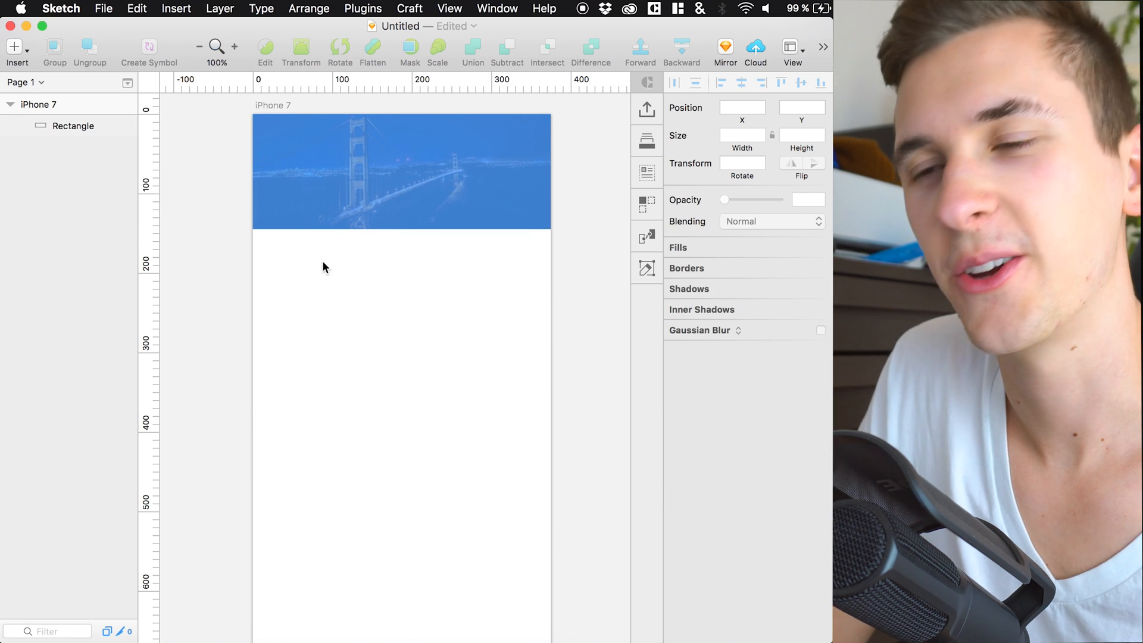
# Step: Insert the iOS Status Bar/White symbol and copy the menu icon from Material Design Icons.sketch
pyautogui.click(104, 8)
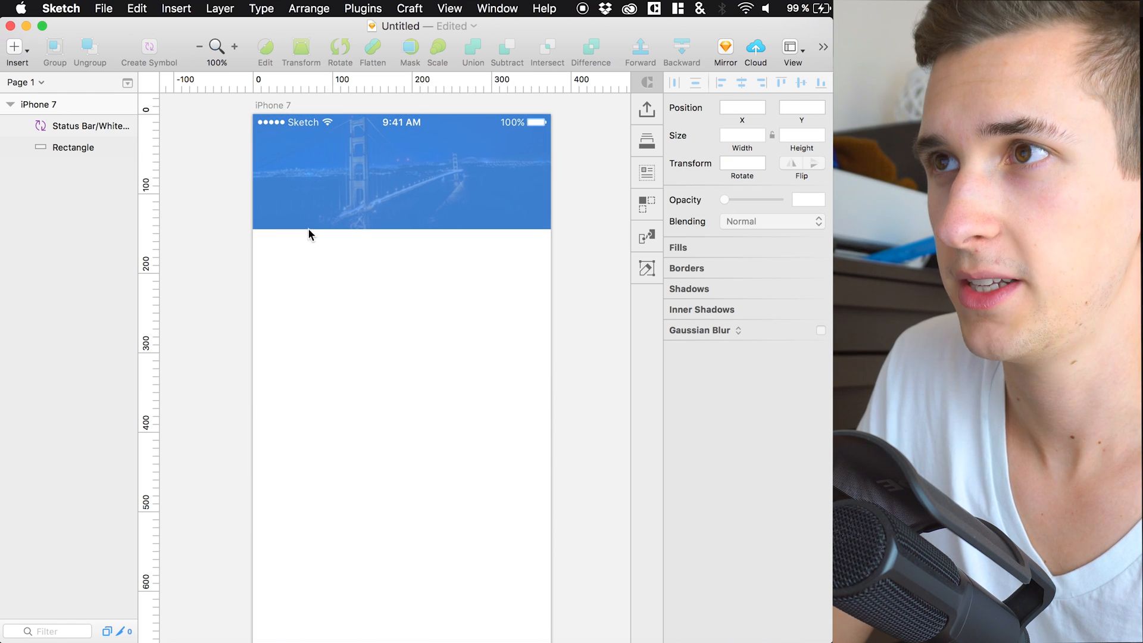
pyautogui.click(104, 8)
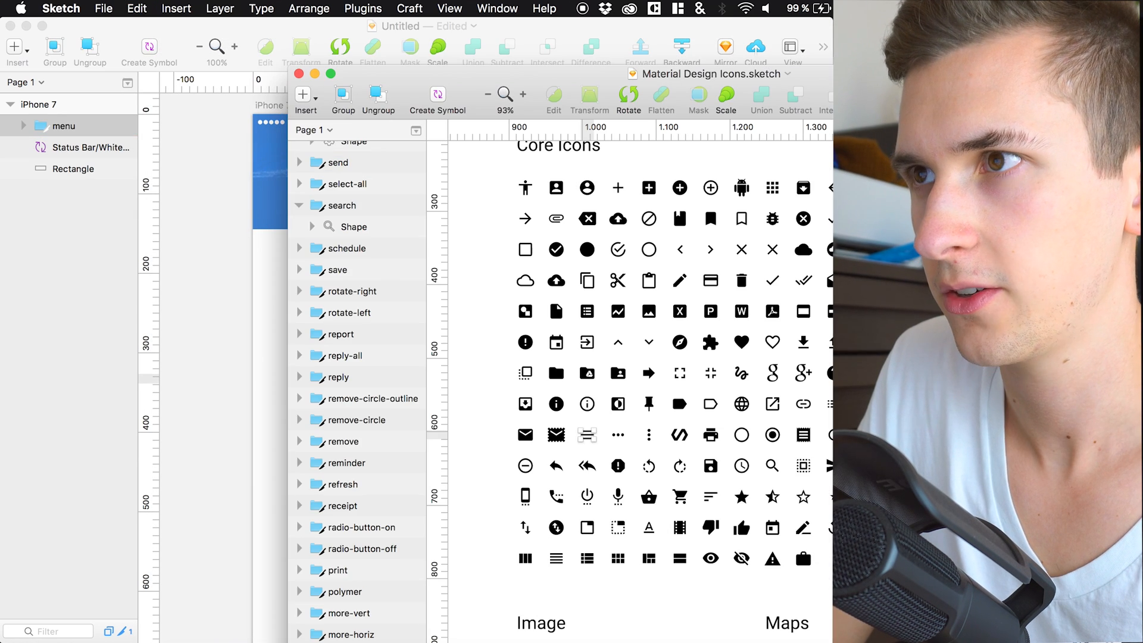
# Step: Place the search and menu icons at y 35 in the header and fill the menu icon FFFFFF
pyautogui.click(741, 404)
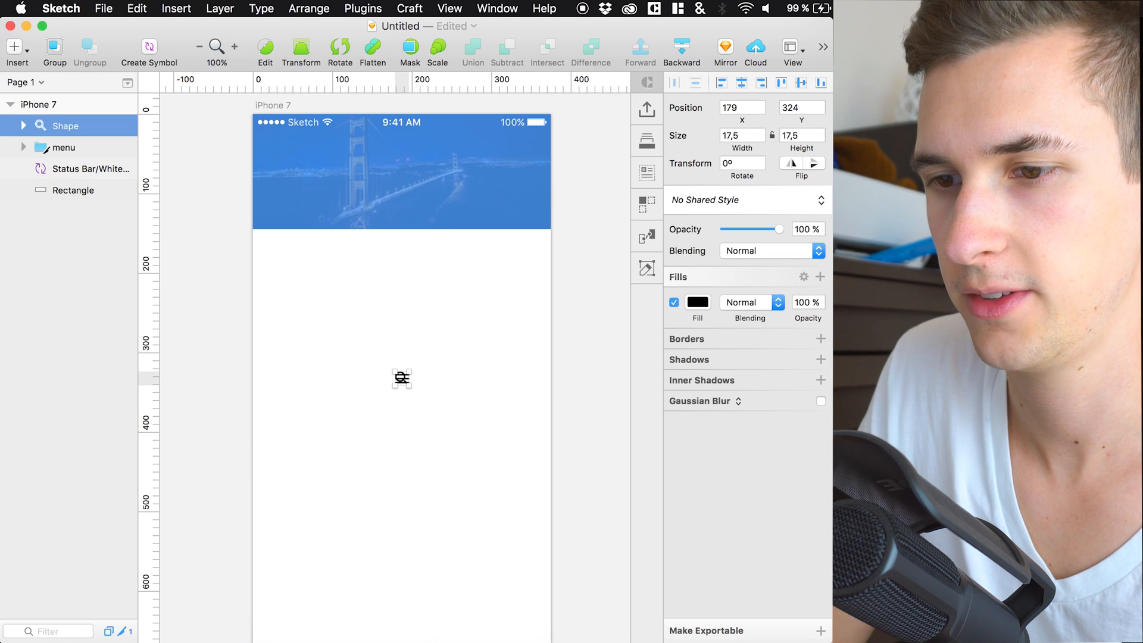
pyautogui.click(64, 147)
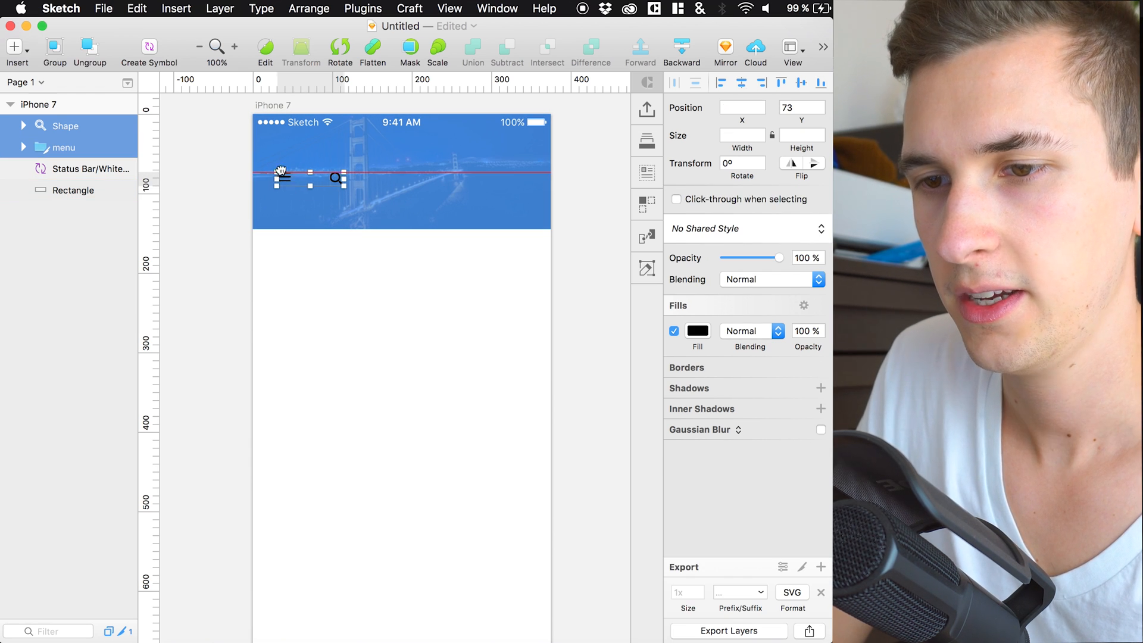
pyautogui.click(281, 264)
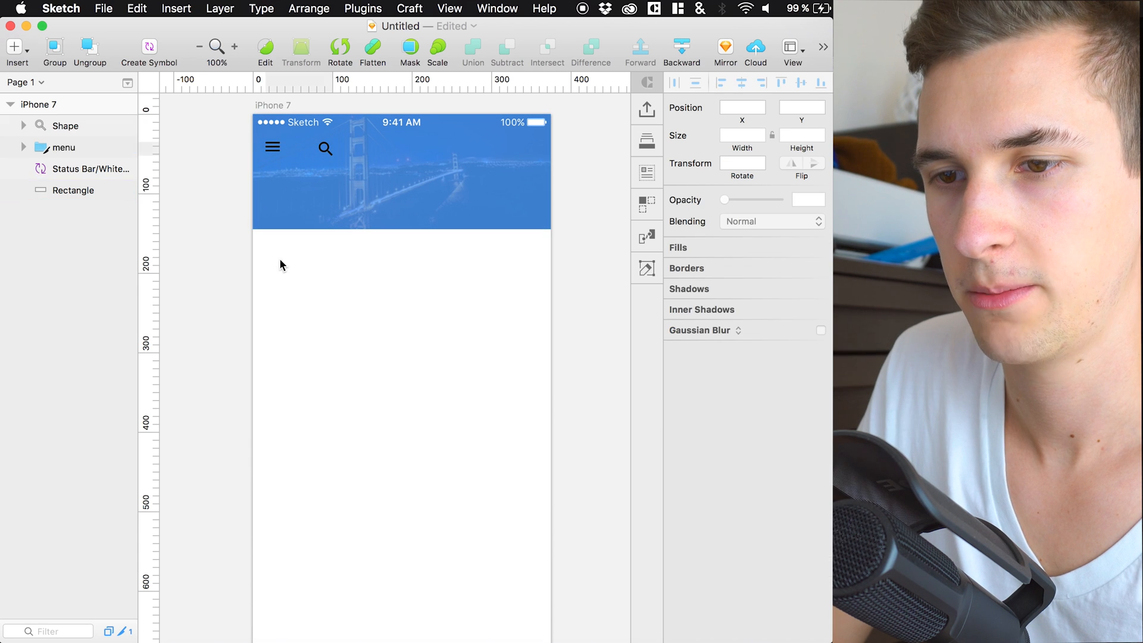
pyautogui.click(64, 148)
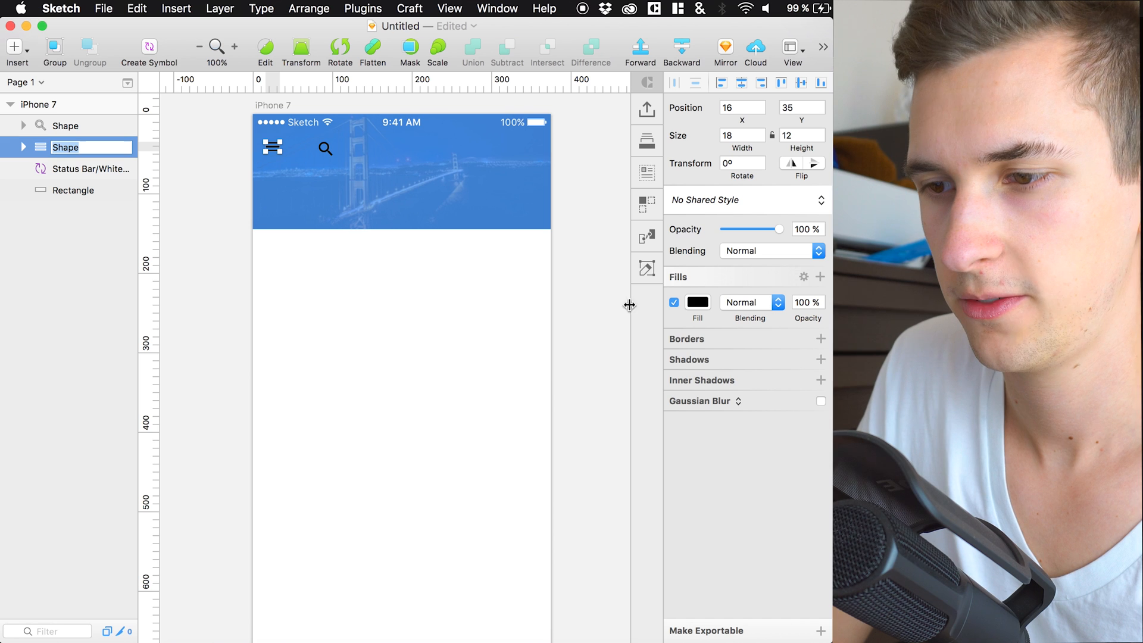
pyautogui.click(697, 301)
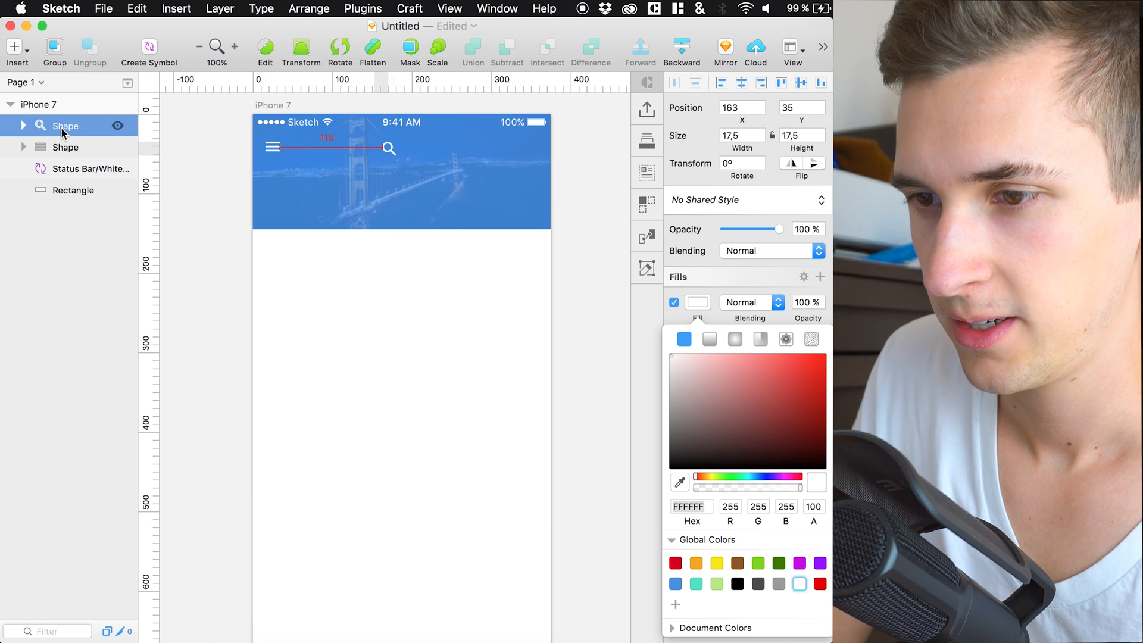
# Step: Move the search icon to the right edge and style the Menu title light Helvetica Neue, centered
pyautogui.moveTo(391, 147); pyautogui.dragTo(524, 148)
pyautogui.write('Menu')
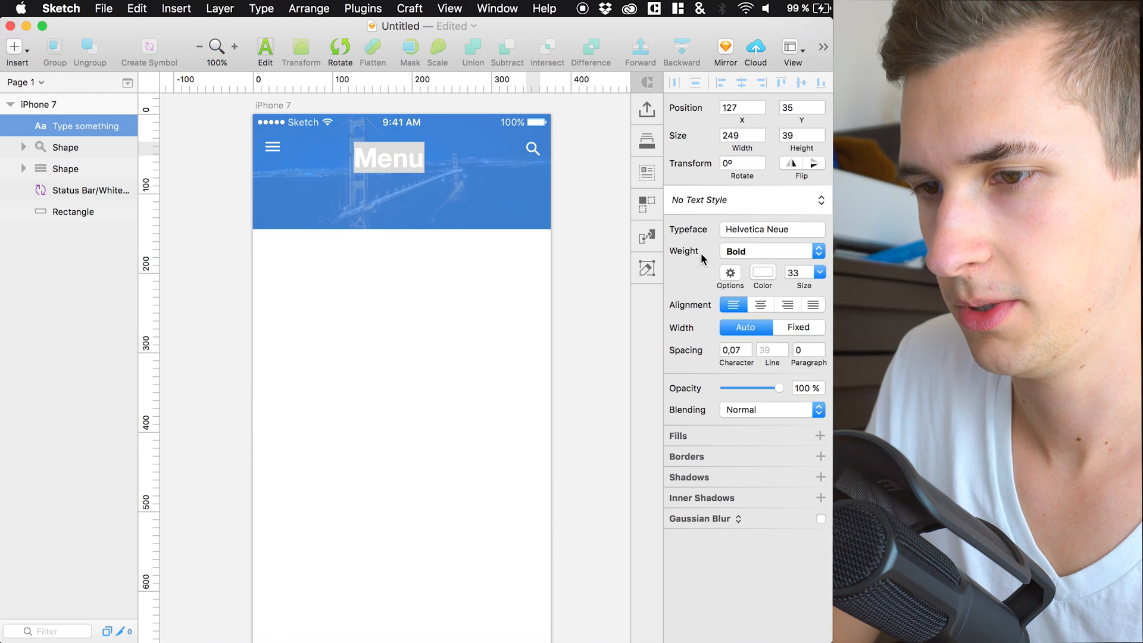
pyautogui.click(770, 252)
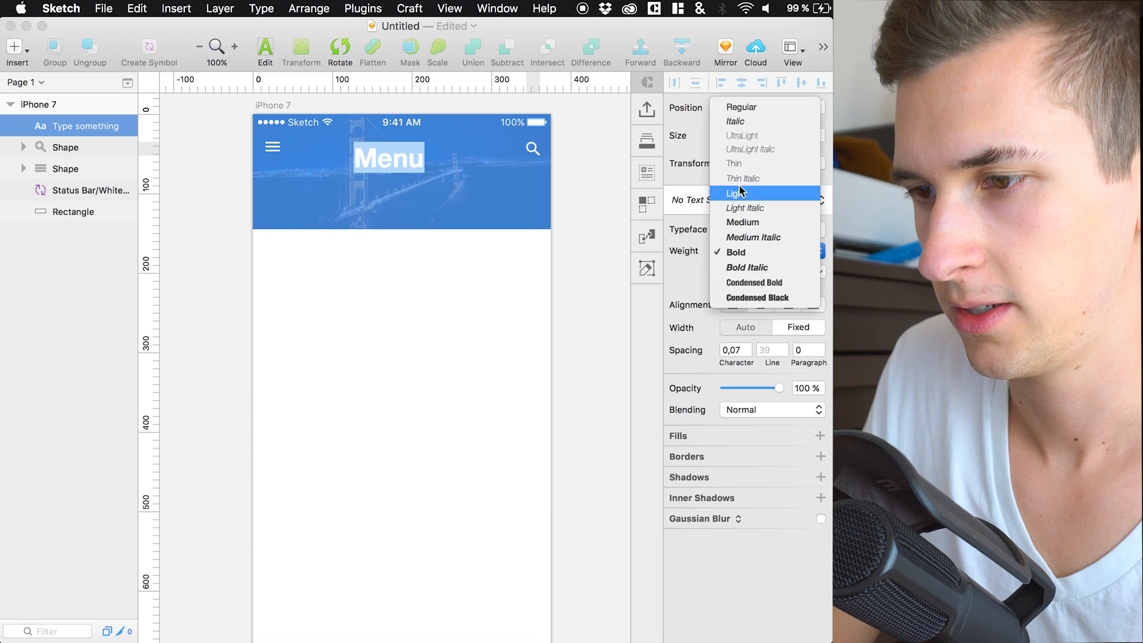
pyautogui.click(738, 193)
pyautogui.write('6')
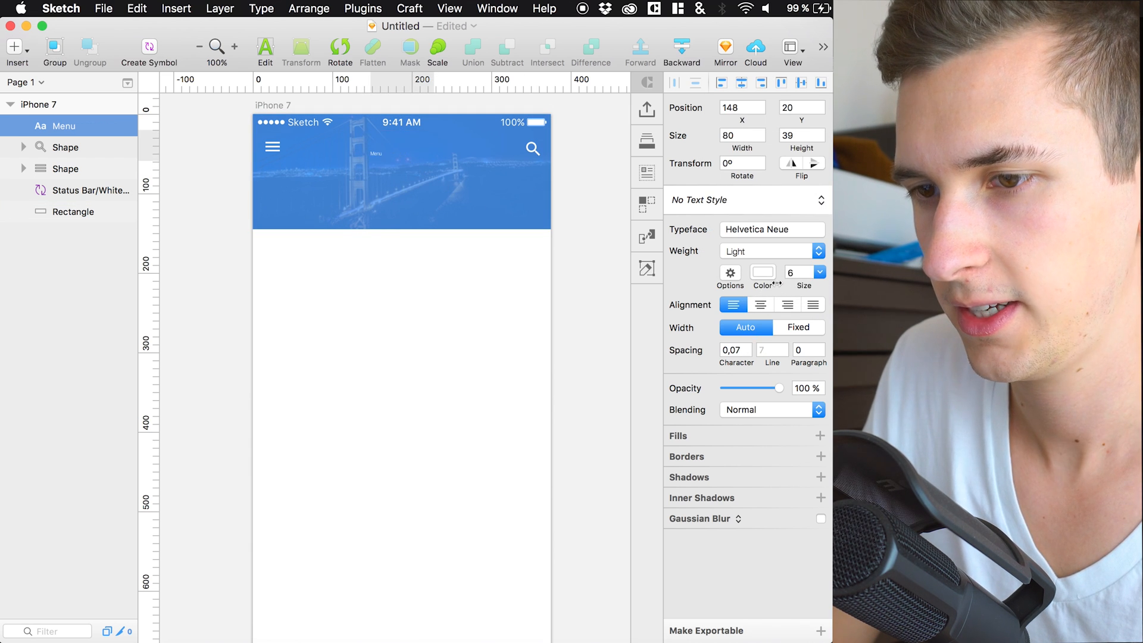
pyautogui.click(760, 303)
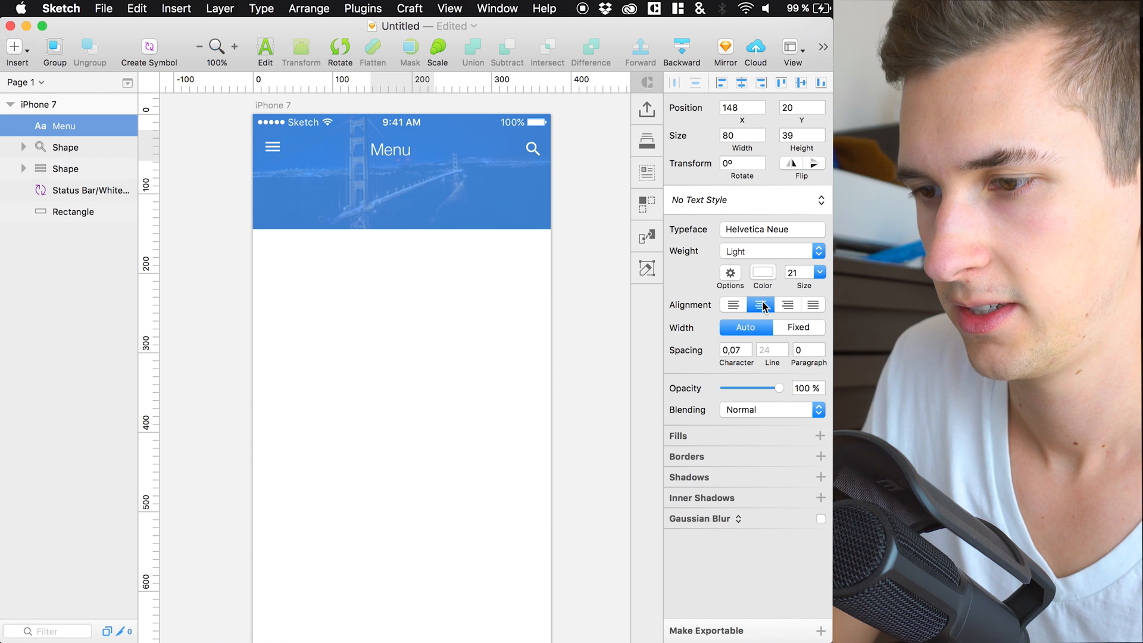
pyautogui.click(760, 305)
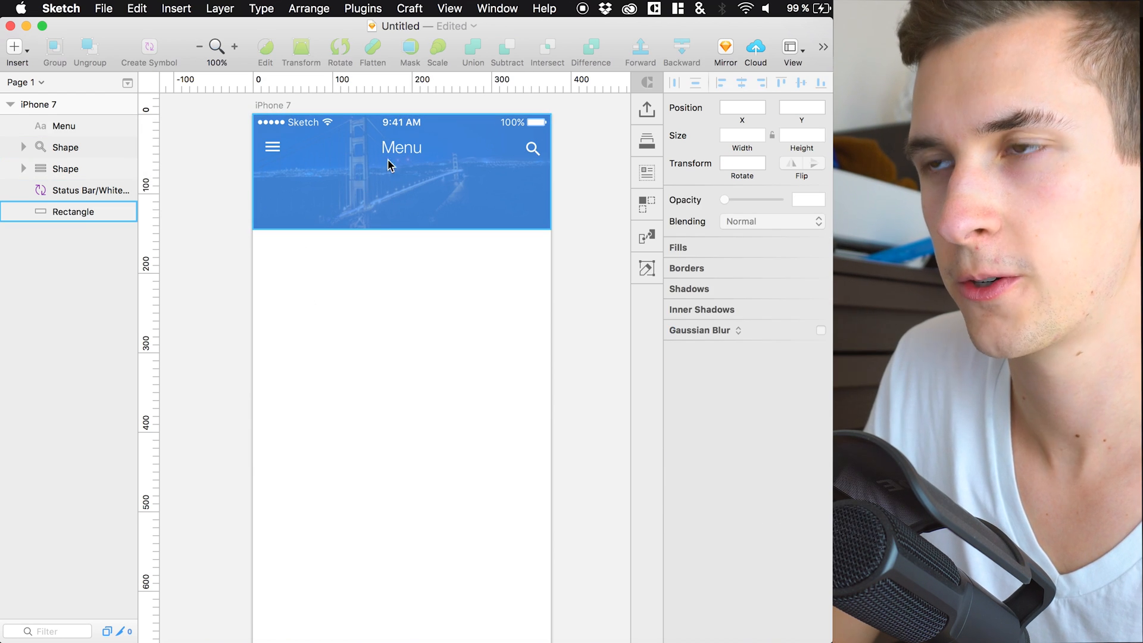
pyautogui.moveTo(312, 154)
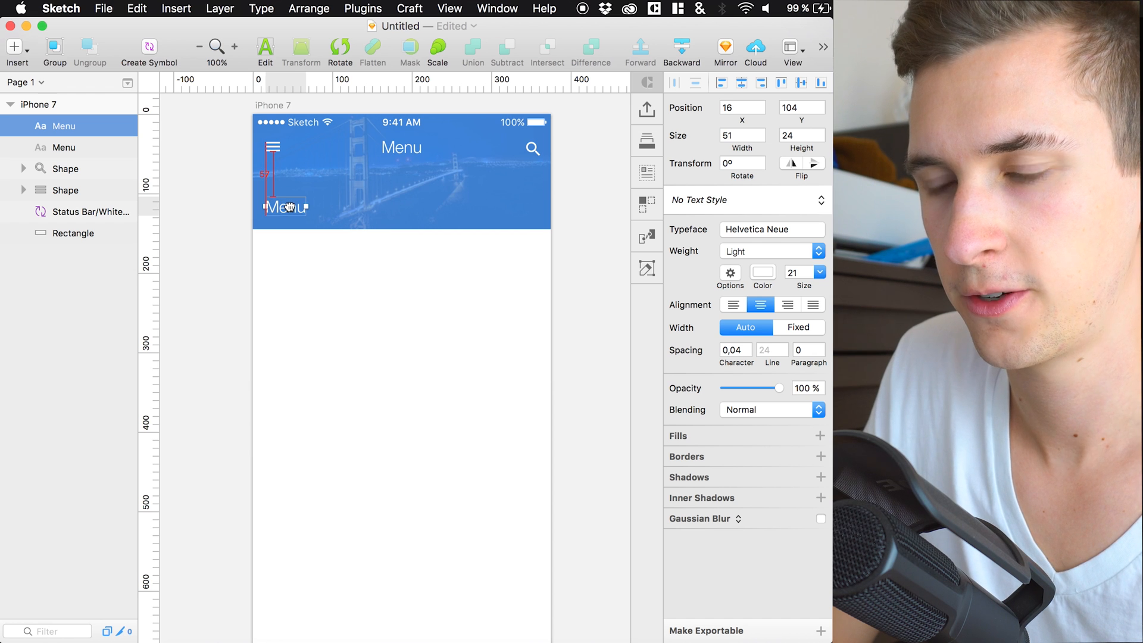
# Step: Retype the duplicated title copies as Fruits and Drinks
pyautogui.click(797, 326)
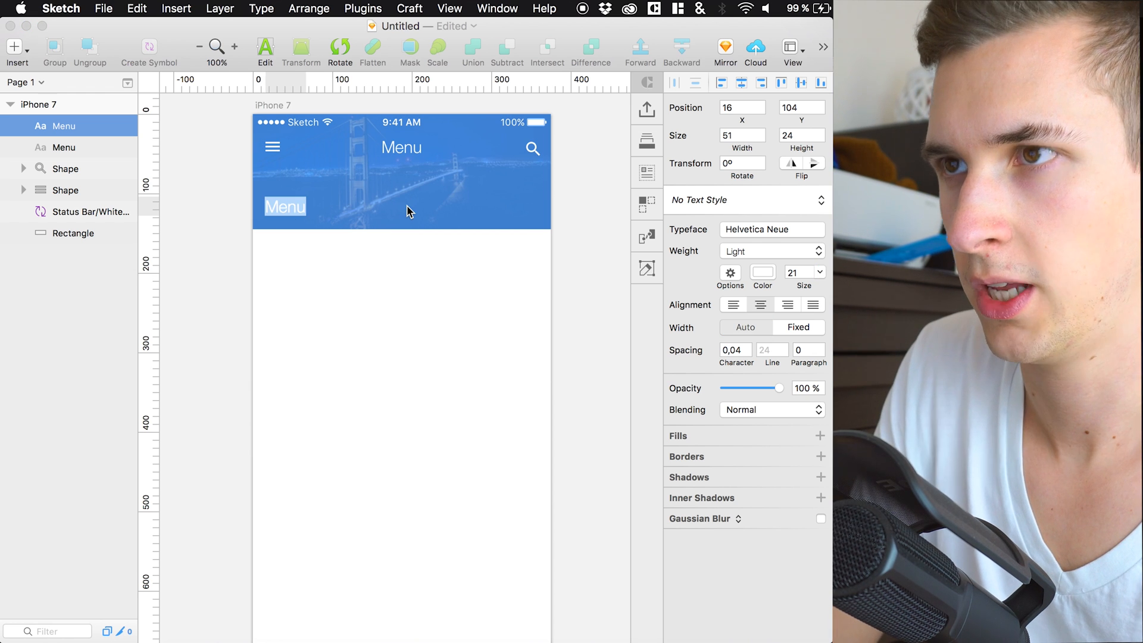
pyautogui.write('Fruits')
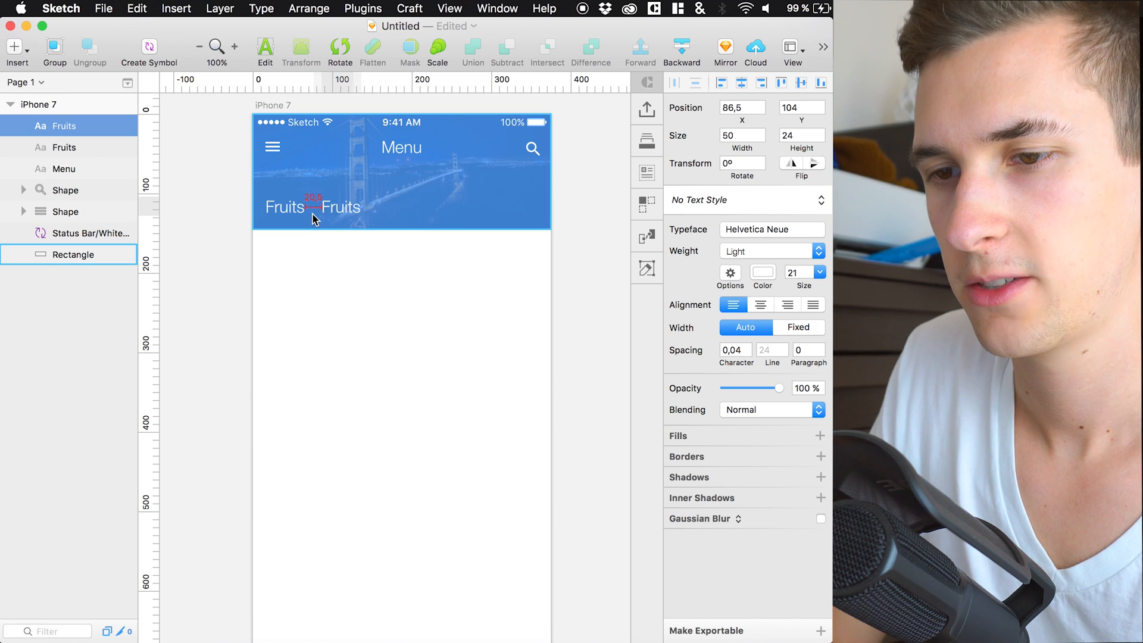
pyautogui.click(349, 206)
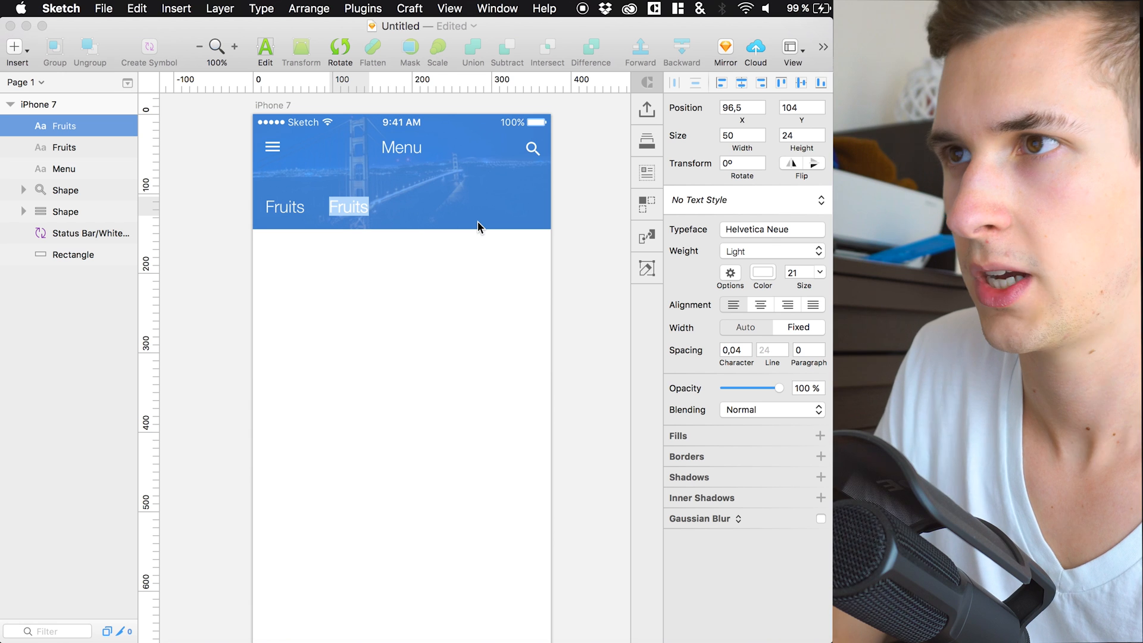
pyautogui.write('Drin')
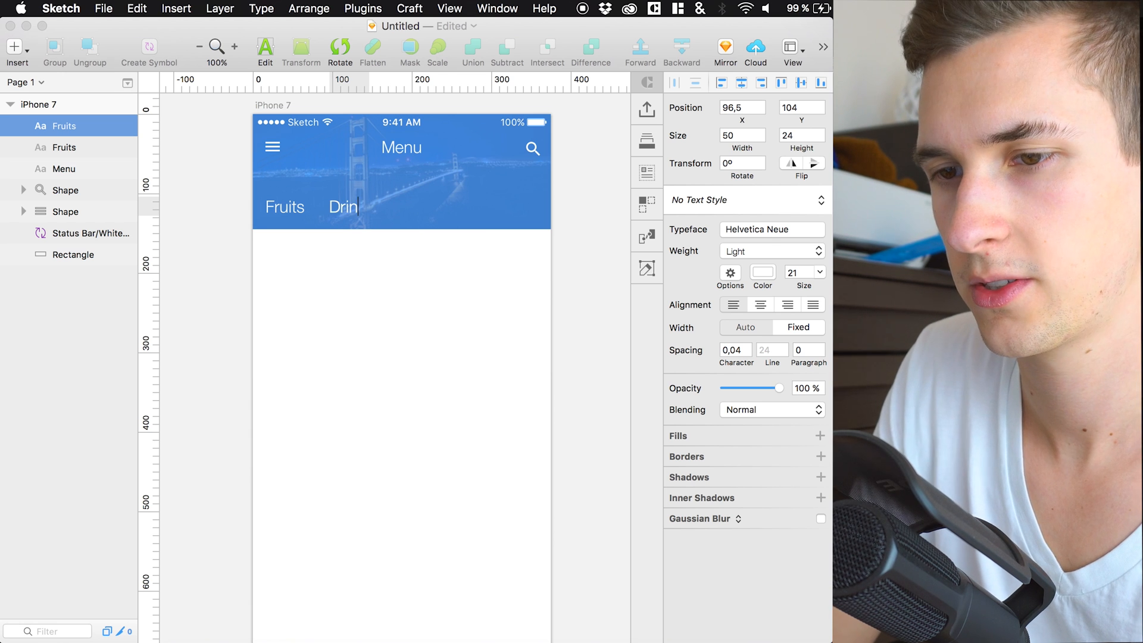
pyautogui.write('ks')
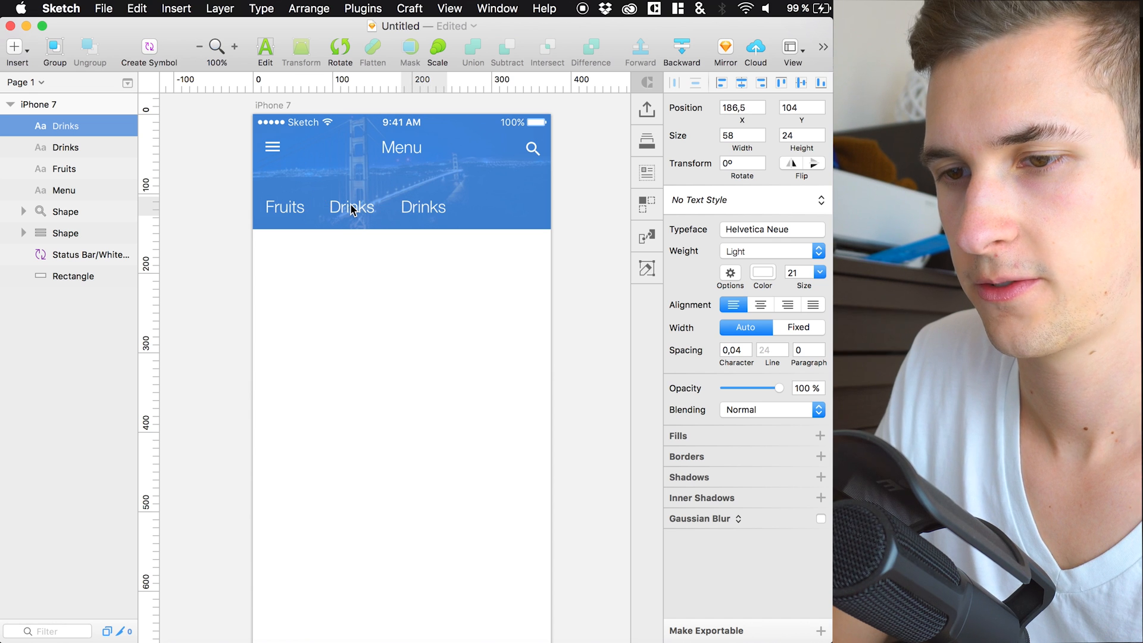
# Step: Retype the remaining copies as Food and Vegetables
pyautogui.doubleClick(424, 208)
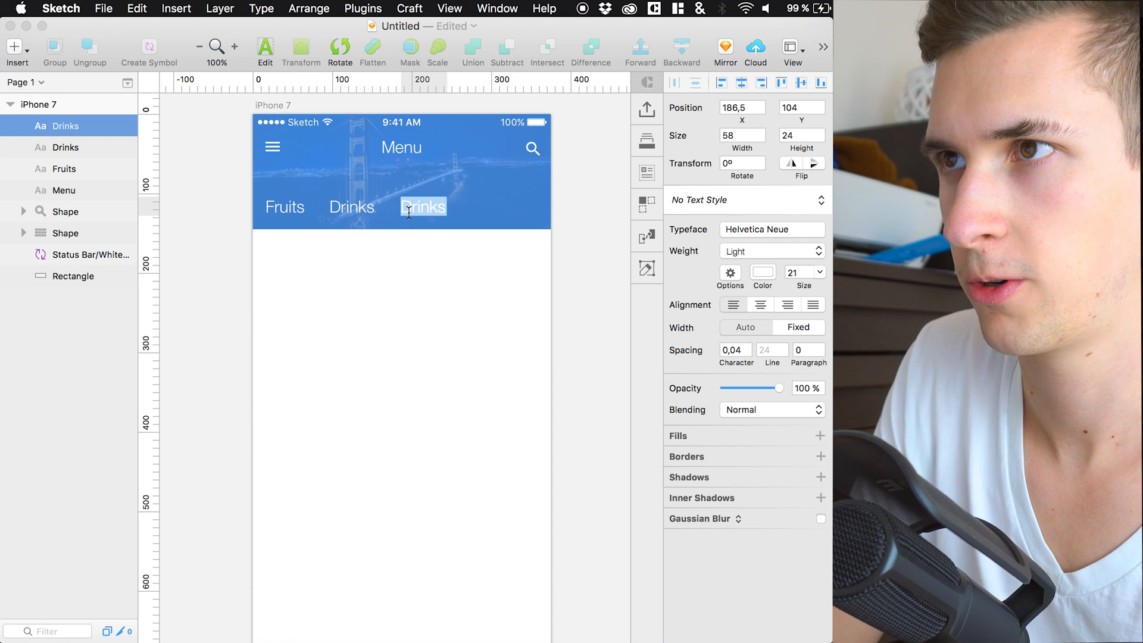
pyautogui.write('Fo')
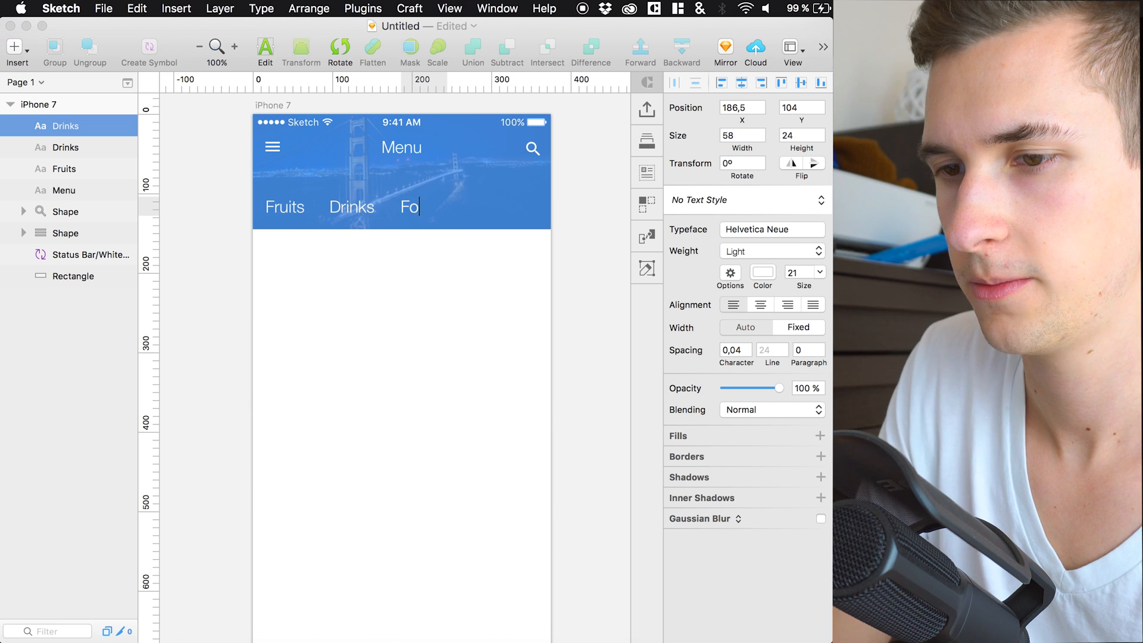
pyautogui.write('od')
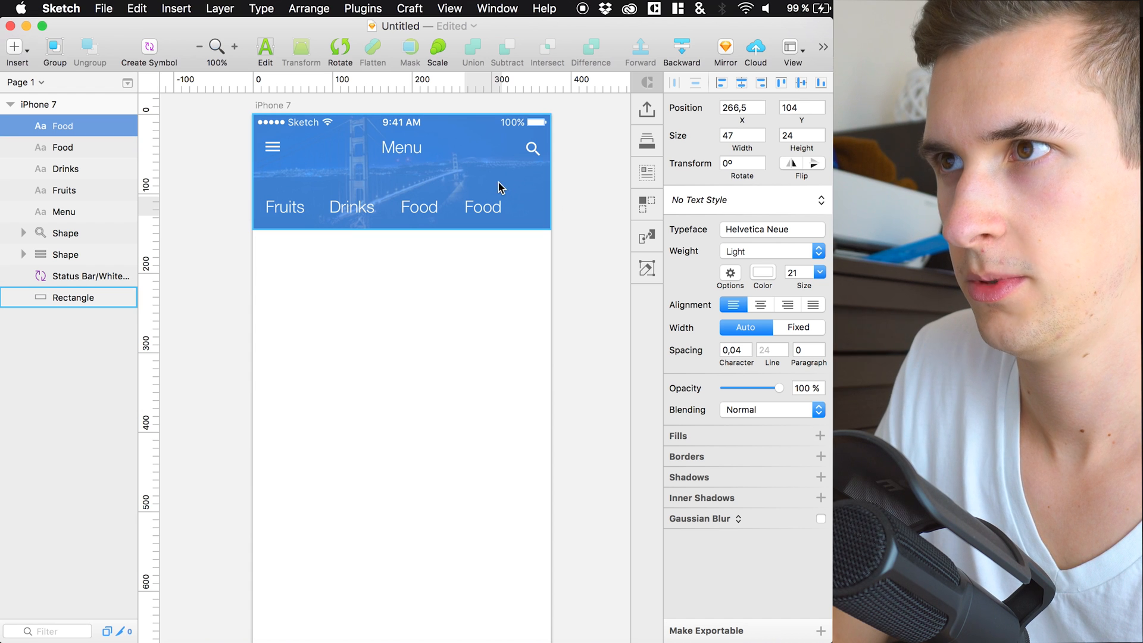
pyautogui.write('Ve')
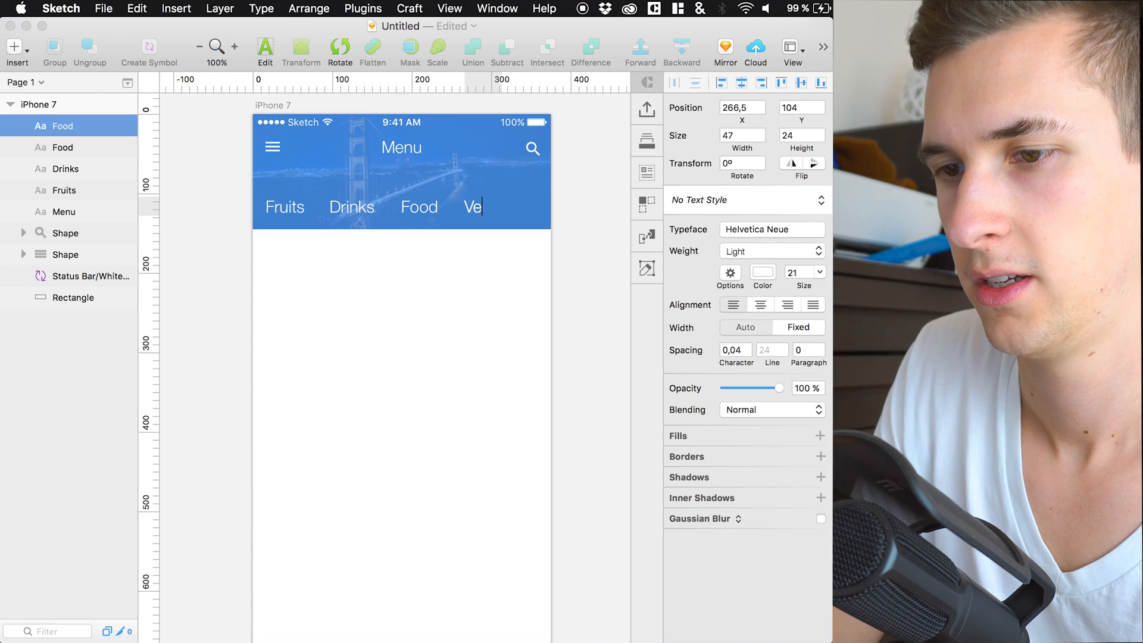
pyautogui.write('getables')
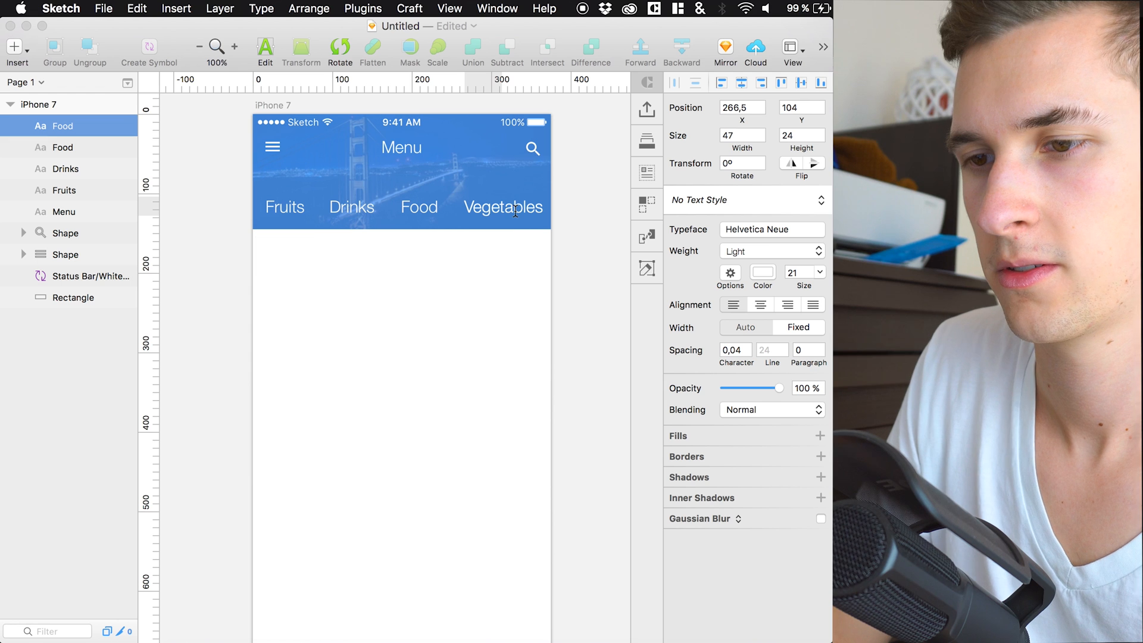
pyautogui.doubleClick(514, 207)
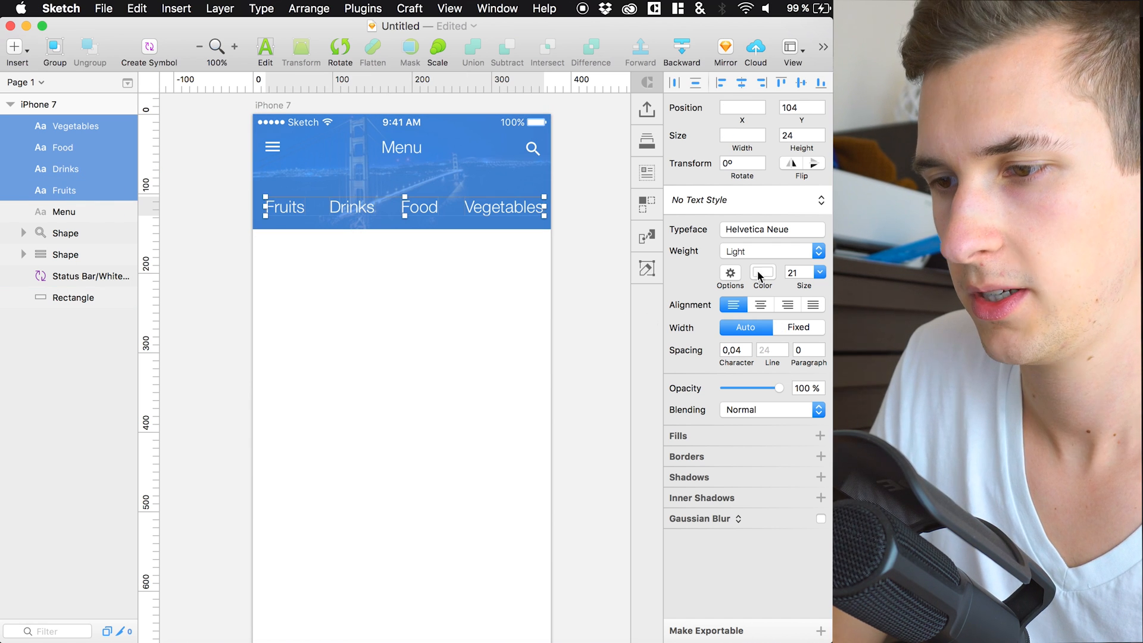
# Step: Set the four labels to size 18, adjust their weight, and nudge Vegetables into even spacing
pyautogui.click(797, 271)
pyautogui.write('18')
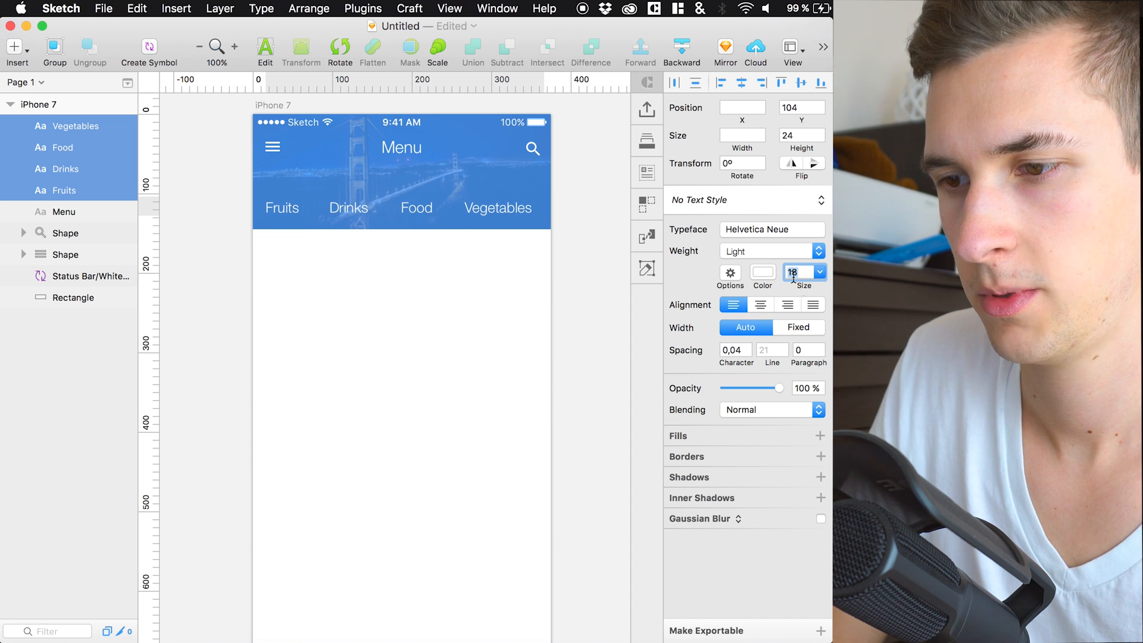
pyautogui.click(770, 251)
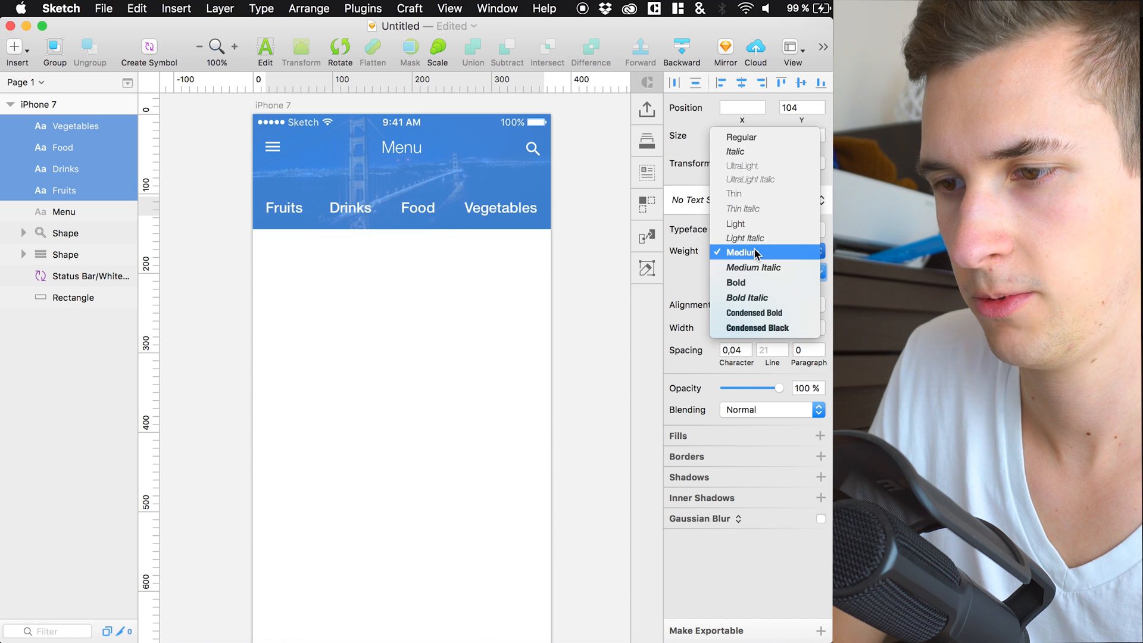
pyautogui.click(741, 251)
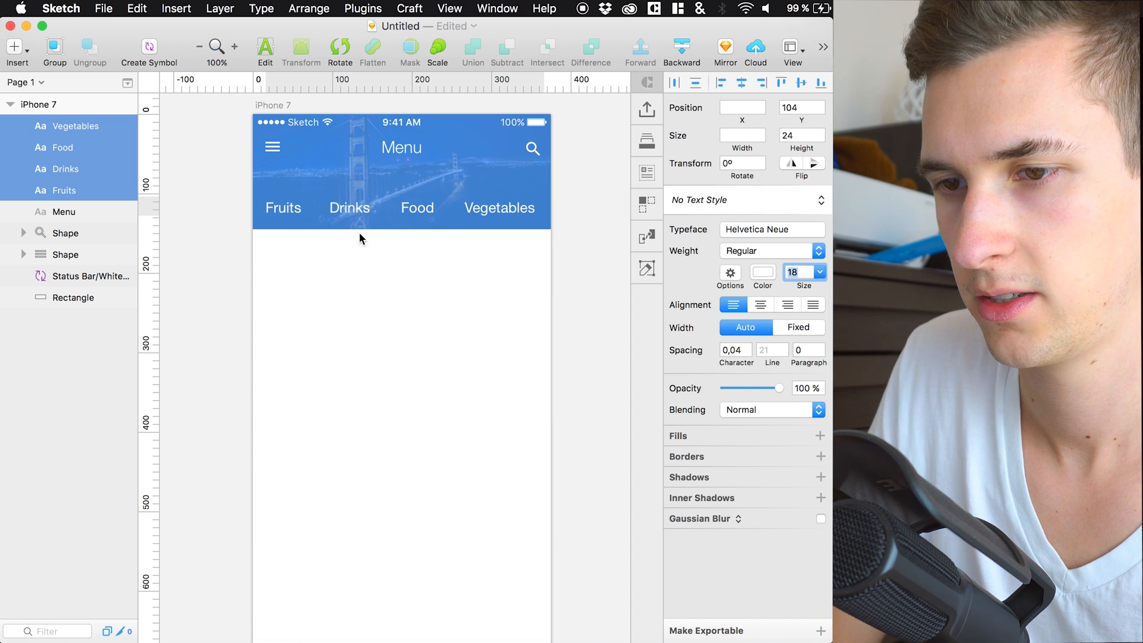
pyautogui.click(770, 229)
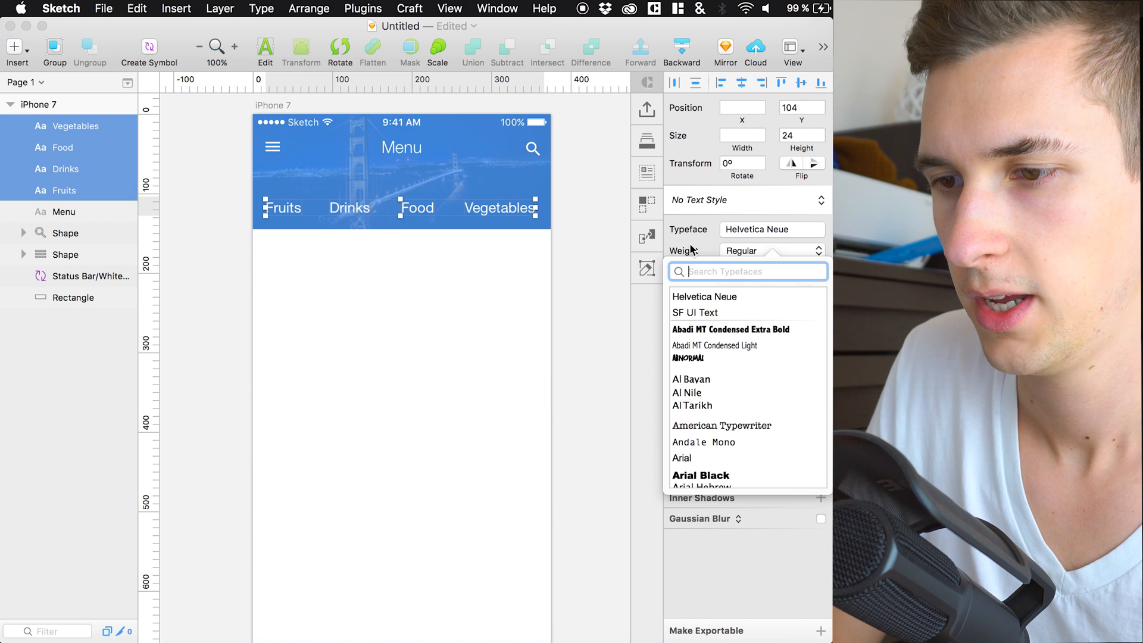
pyautogui.click(773, 252)
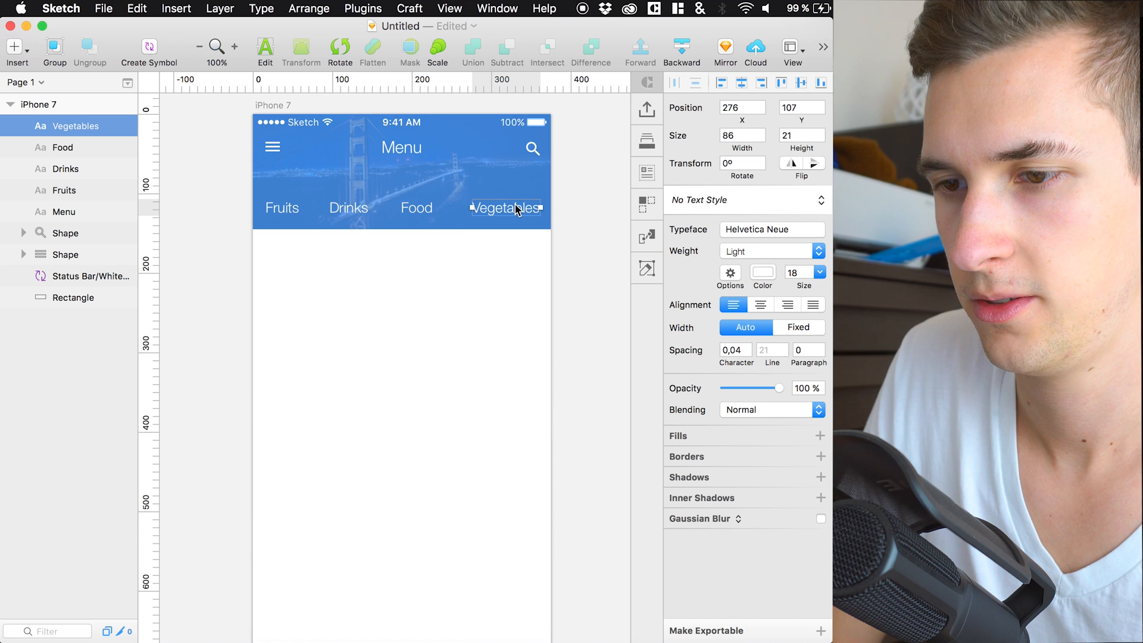
pyautogui.click(415, 207)
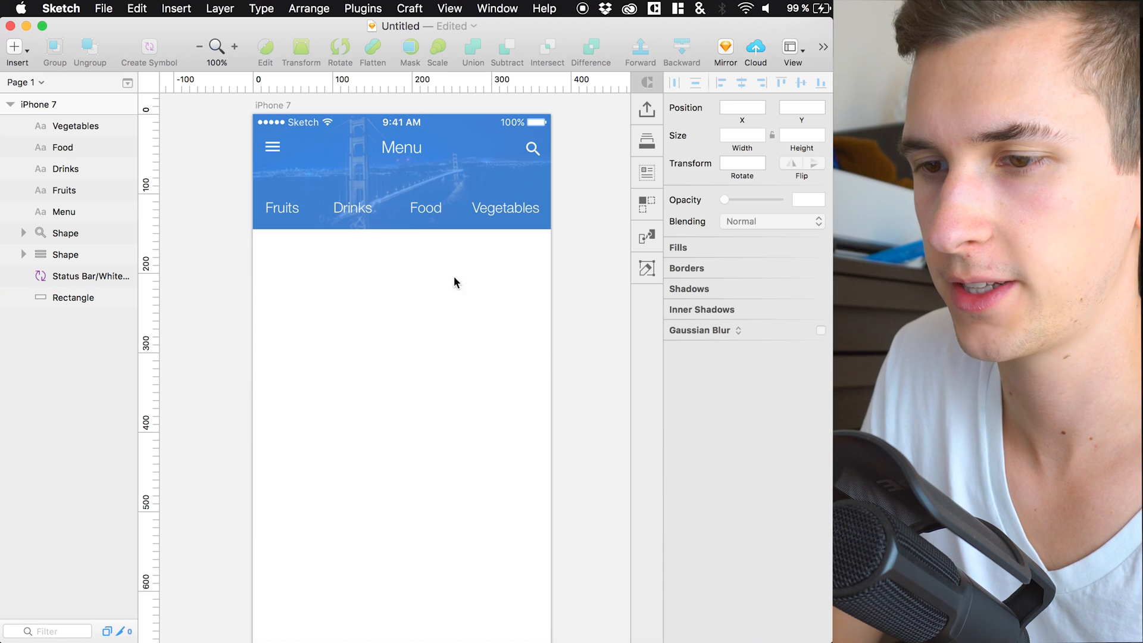
pyautogui.moveTo(365, 271)
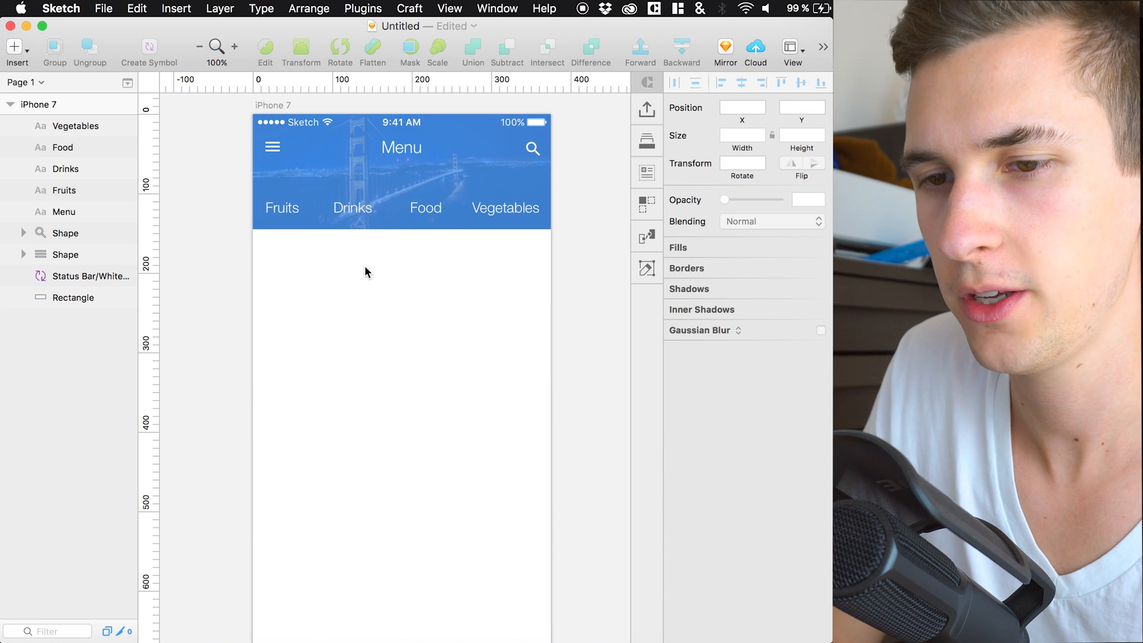
# Step: Draw a short white line under Food at about 41% opacity
pyautogui.click(426, 207)
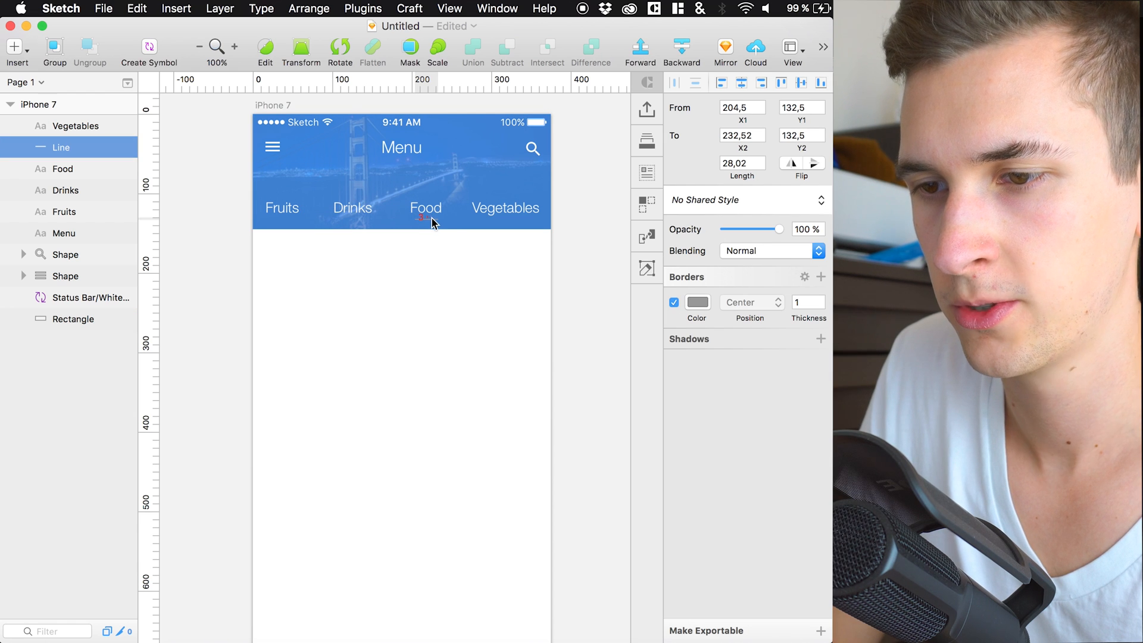
pyautogui.click(697, 302)
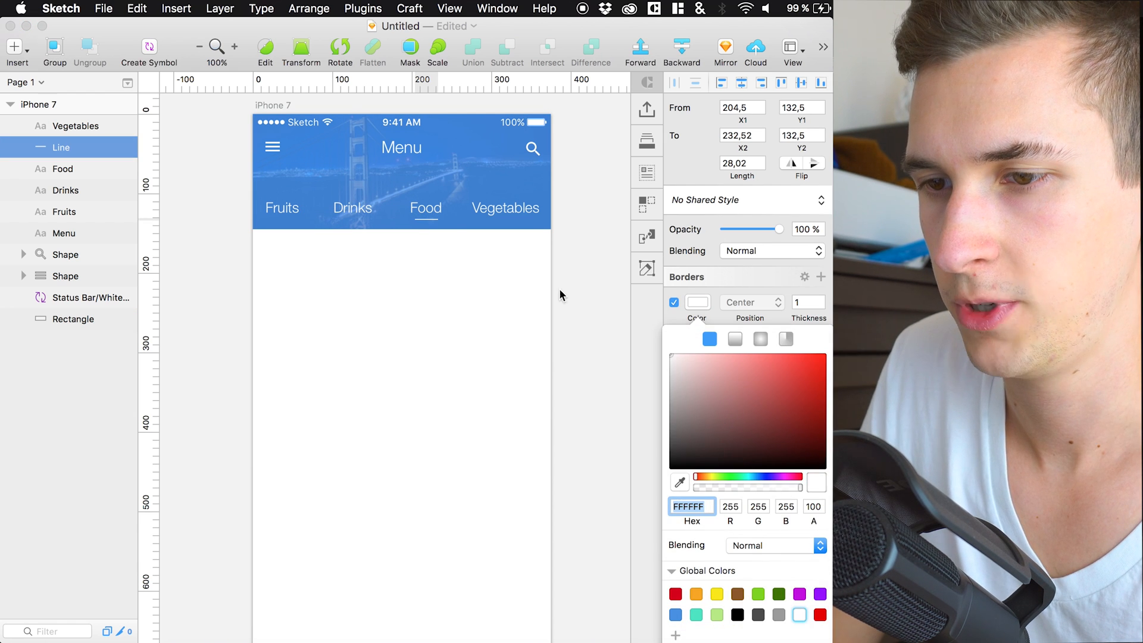
pyautogui.moveTo(783, 228); pyautogui.dragTo(727, 228)
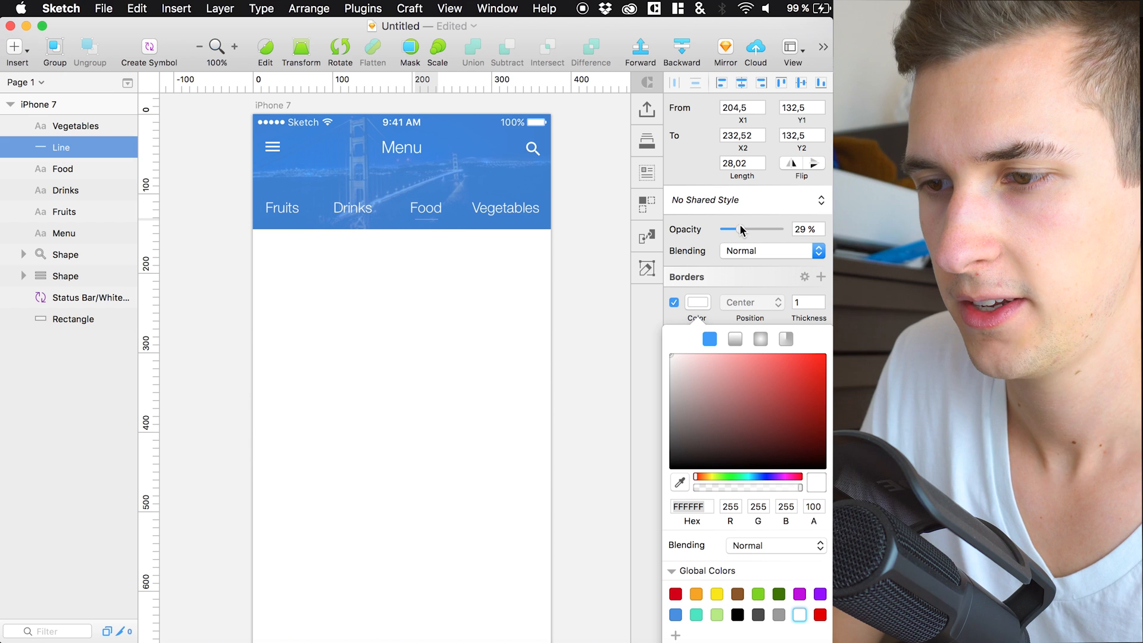
pyautogui.moveTo(727, 229); pyautogui.dragTo(752, 229)
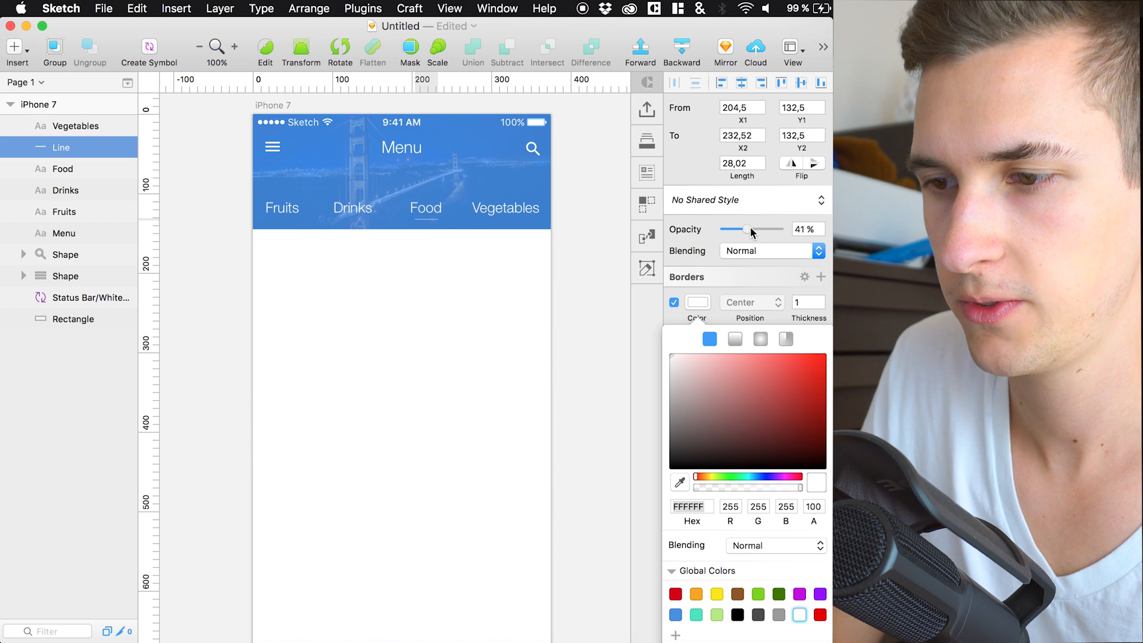
pyautogui.click(418, 255)
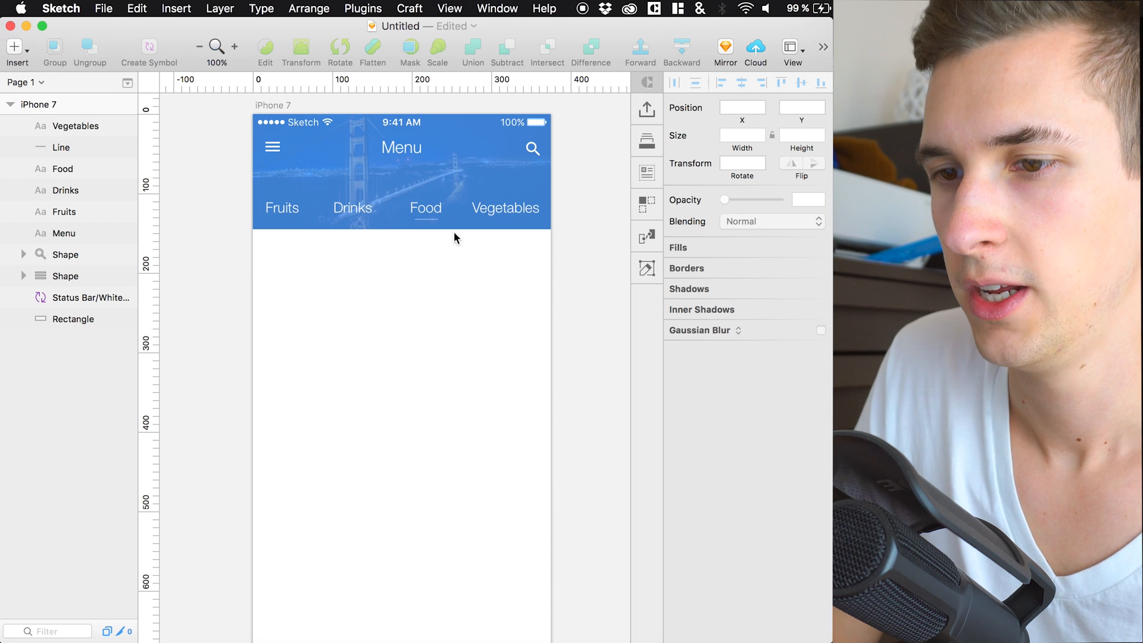
pyautogui.click(425, 219)
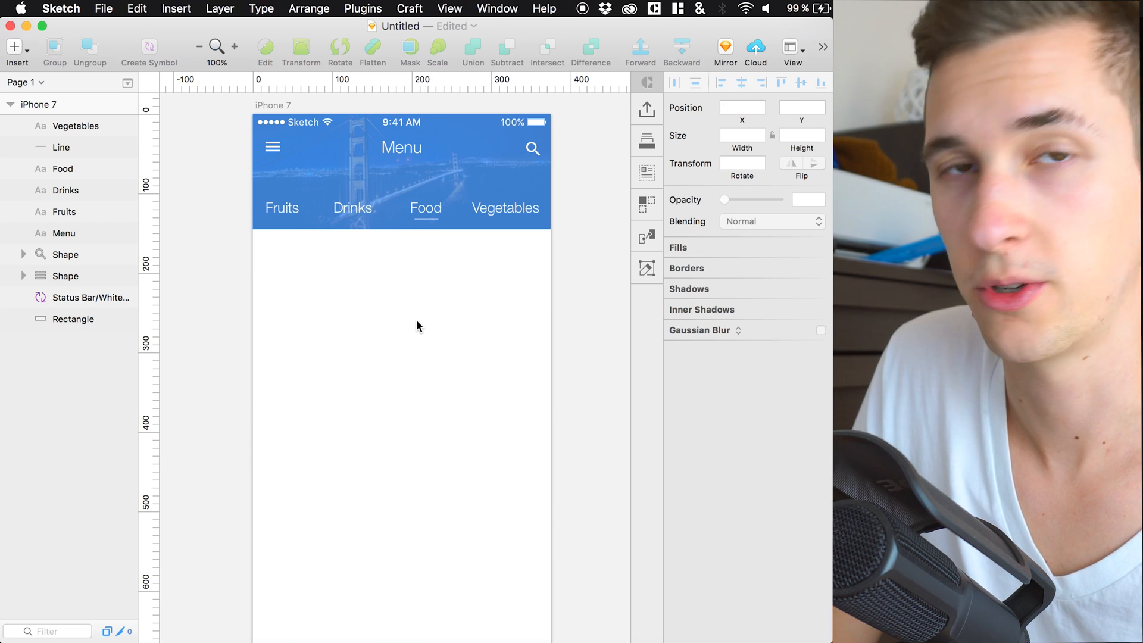
pyautogui.moveTo(419, 278)
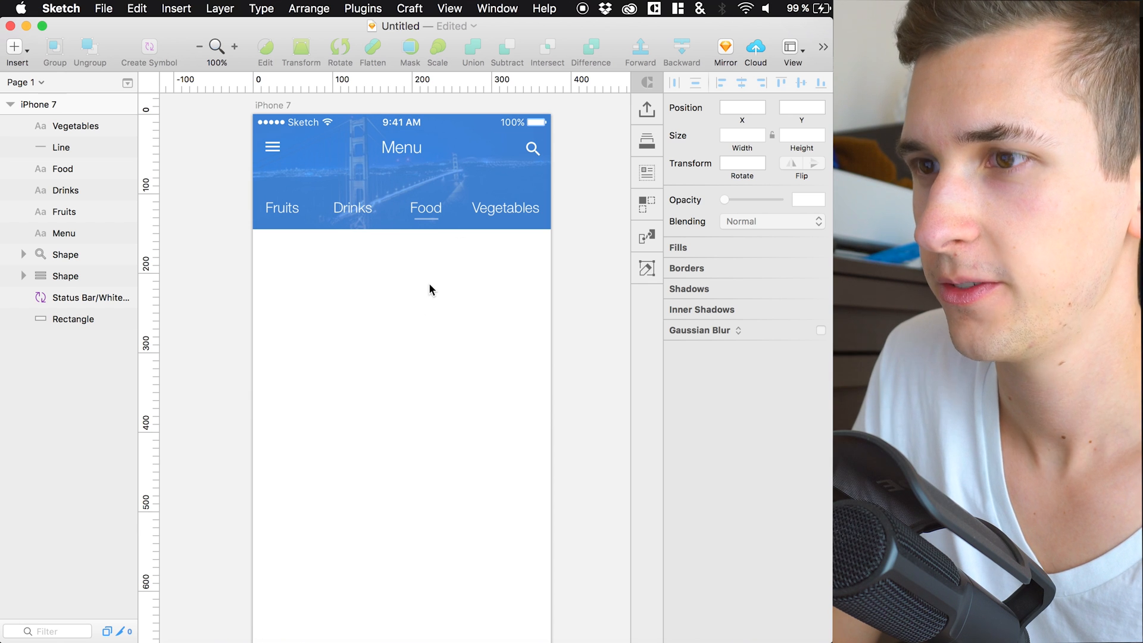
pyautogui.moveTo(369, 253)
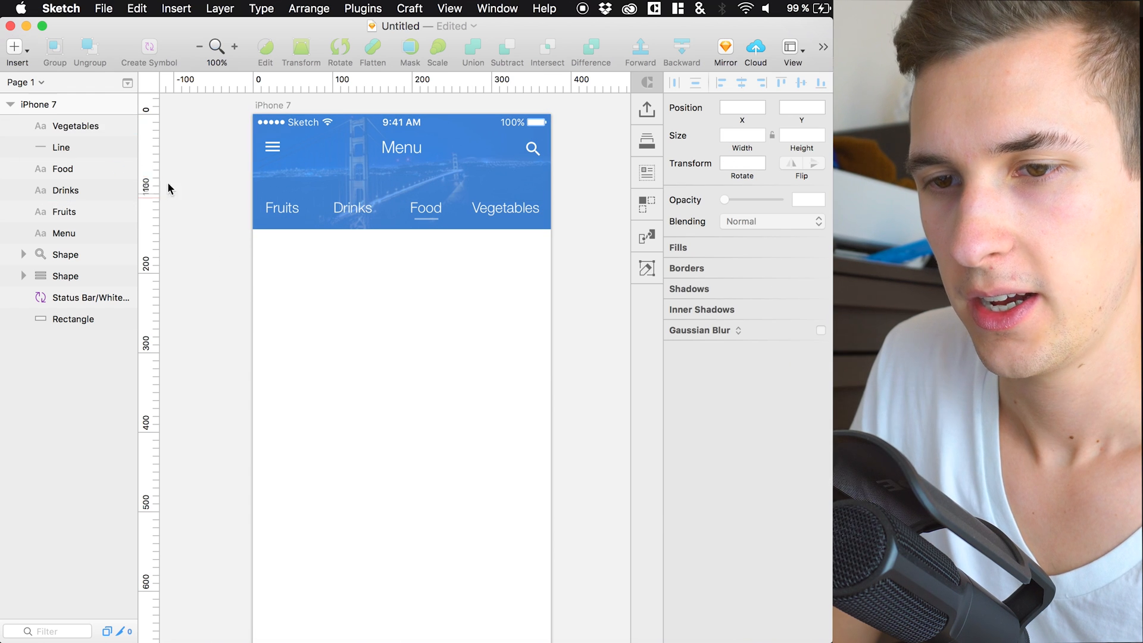
# Step: Group the four category labels and the underline and name the group 'slider'
pyautogui.click(65, 211)
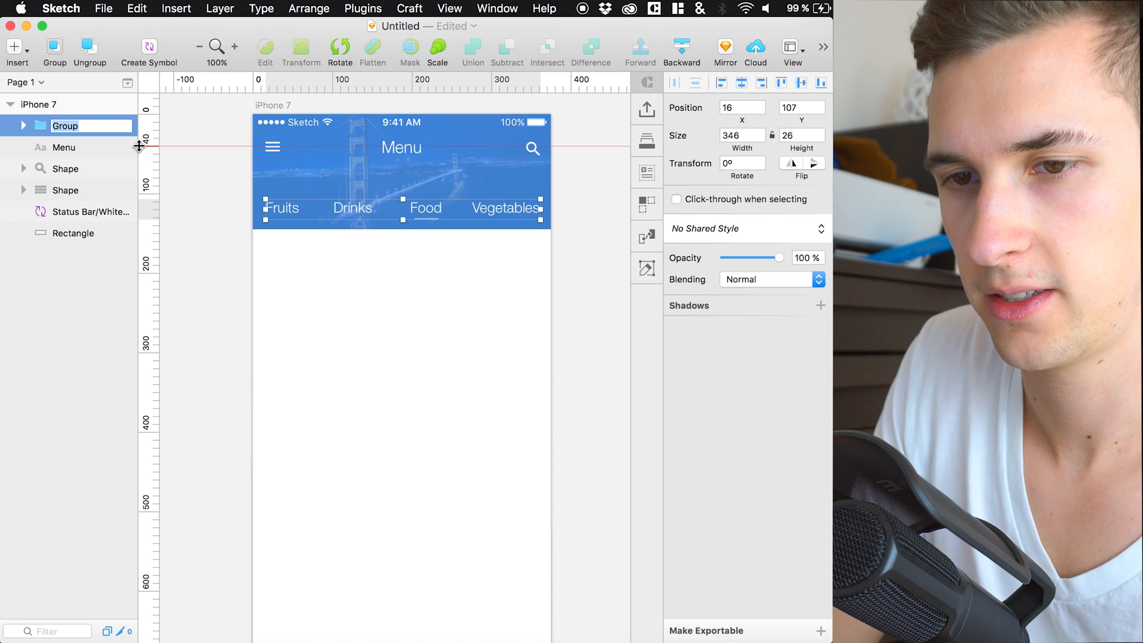
pyautogui.write('slider')
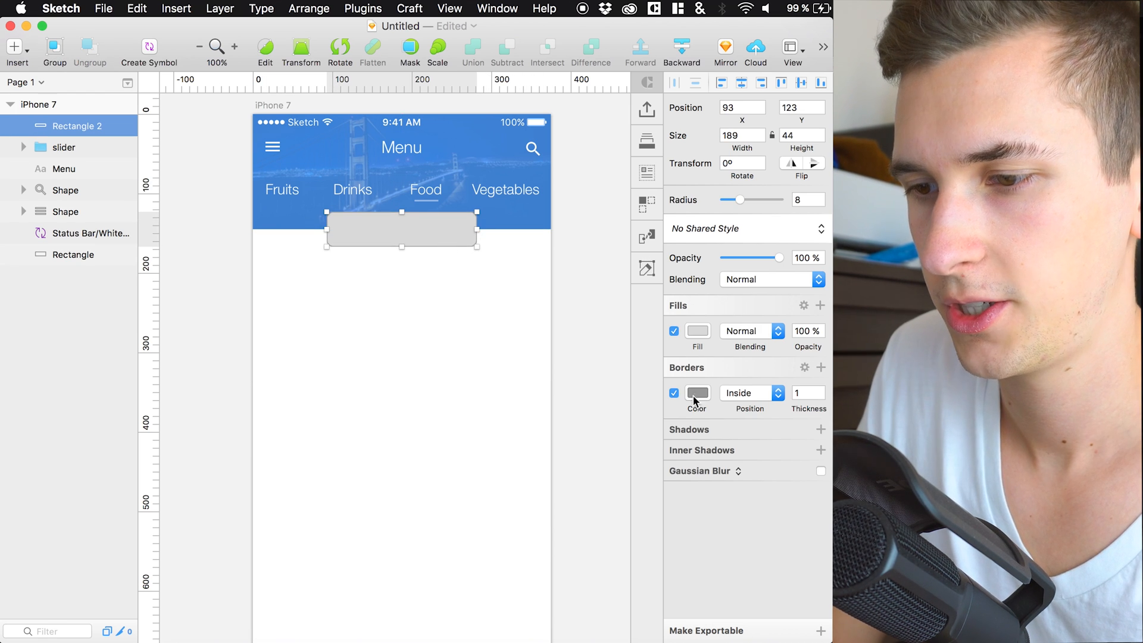
# Step: Make the button rectangle borderless white with a 0/2/4 shadow and radius 23
pyautogui.click(696, 331)
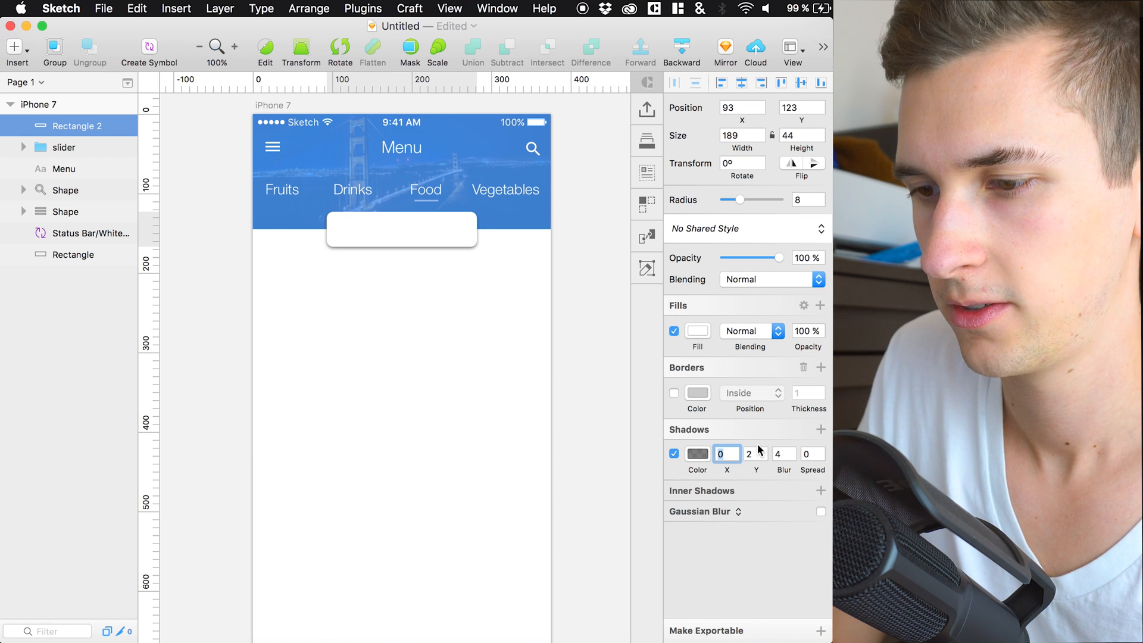
pyautogui.click(696, 453)
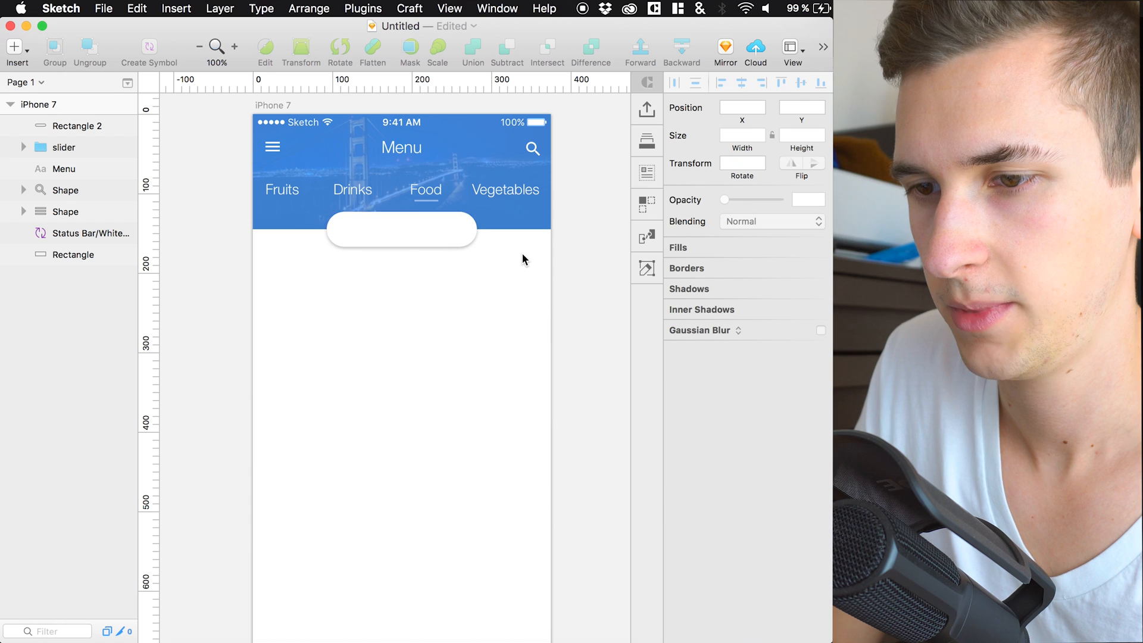
pyautogui.moveTo(439, 328)
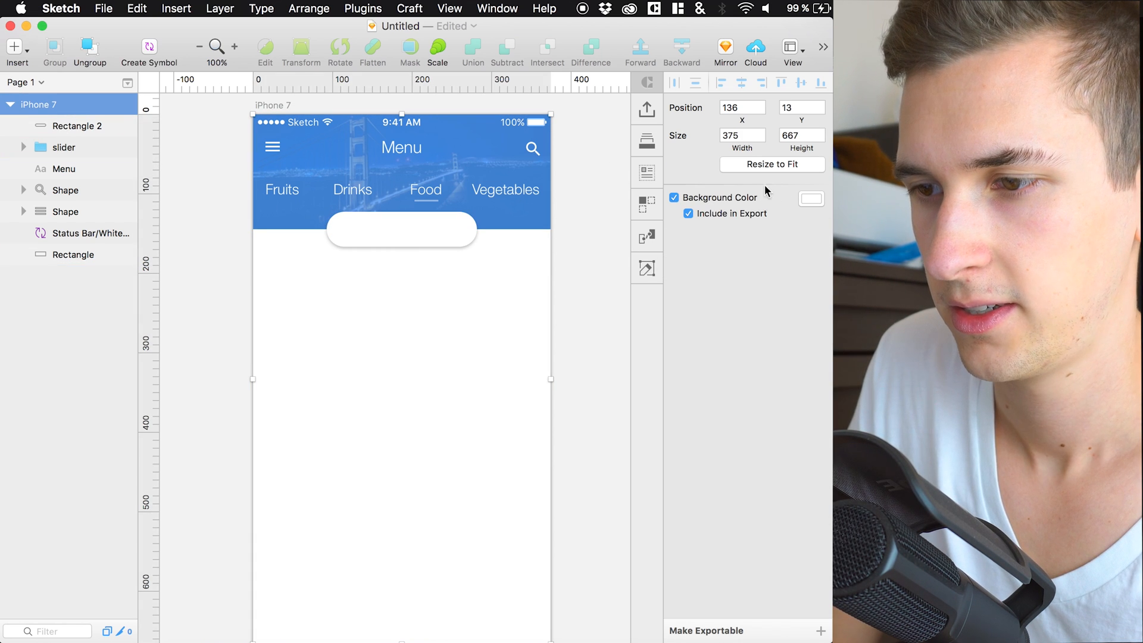
# Step: Set the artboard background to F2F2F2 and rename layers btn, search, menu and header
pyautogui.click(811, 198)
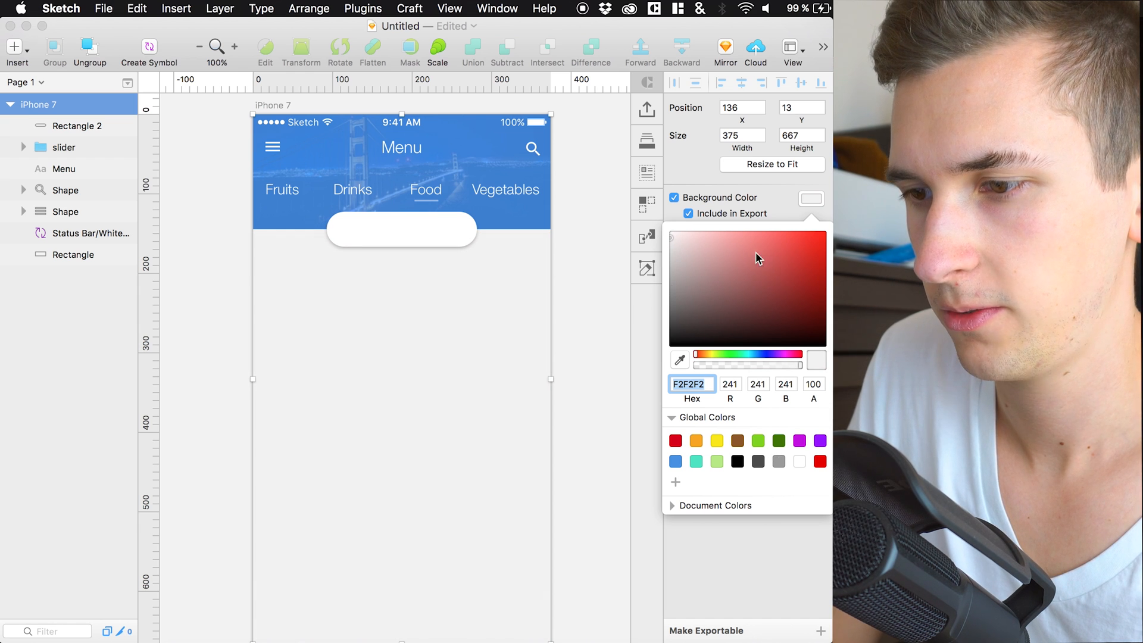
pyautogui.moveTo(723, 440)
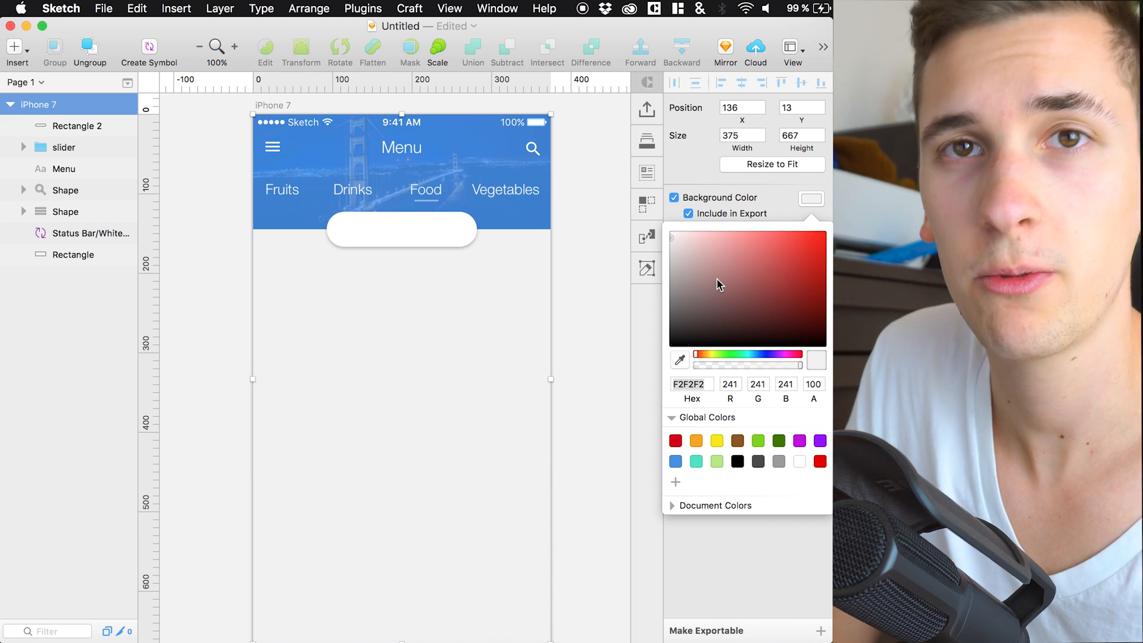
pyautogui.moveTo(413, 325)
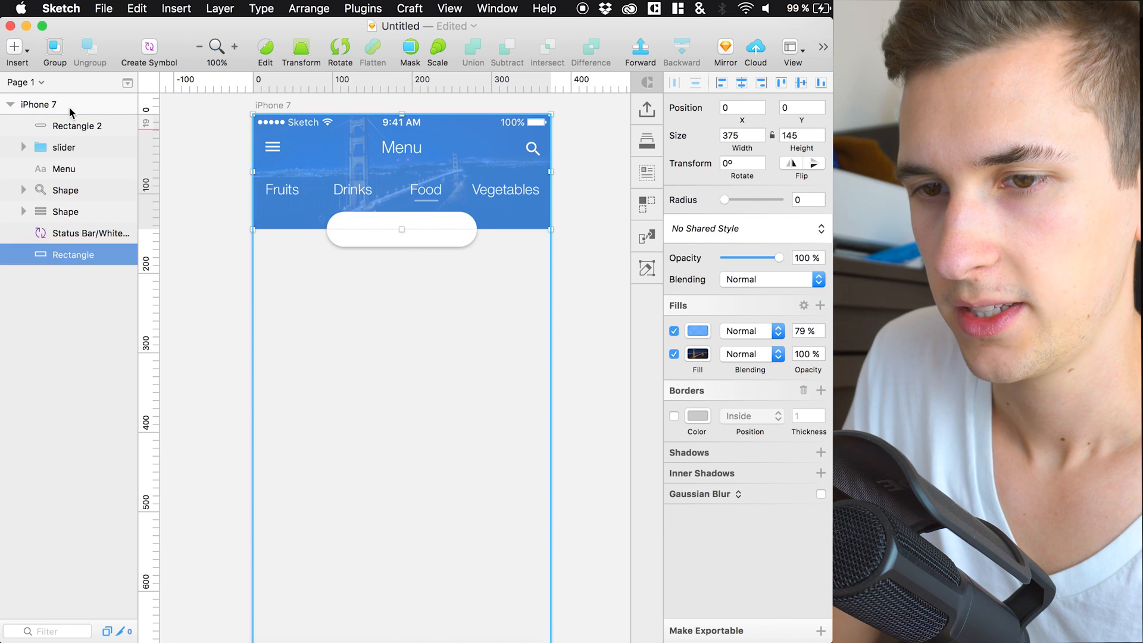
pyautogui.doubleClick(74, 125)
pyautogui.write('btn')
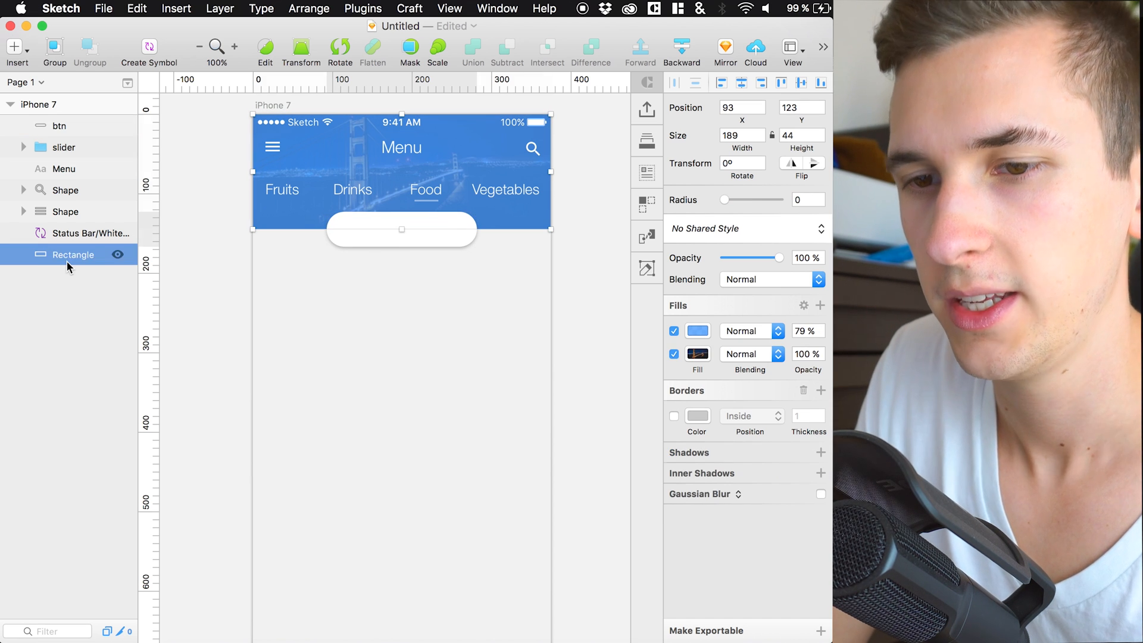
pyautogui.doubleClick(72, 255)
pyautogui.write('header')
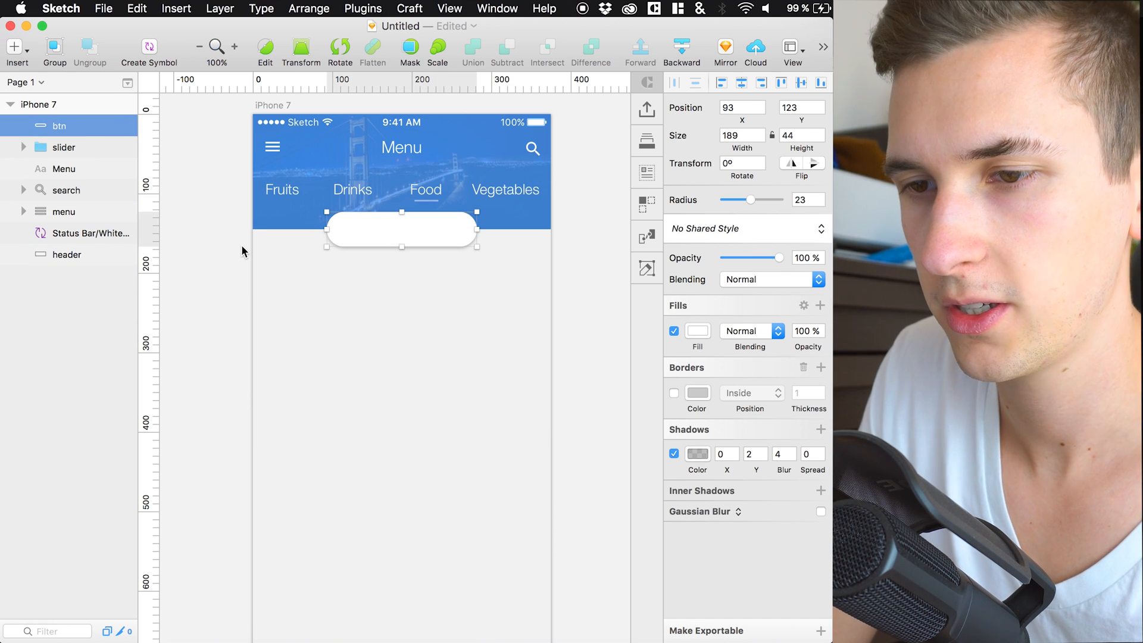
# Step: Duplicate the Menu text onto the button, colour it blue and set it to uppercase, size 17
pyautogui.click(65, 168)
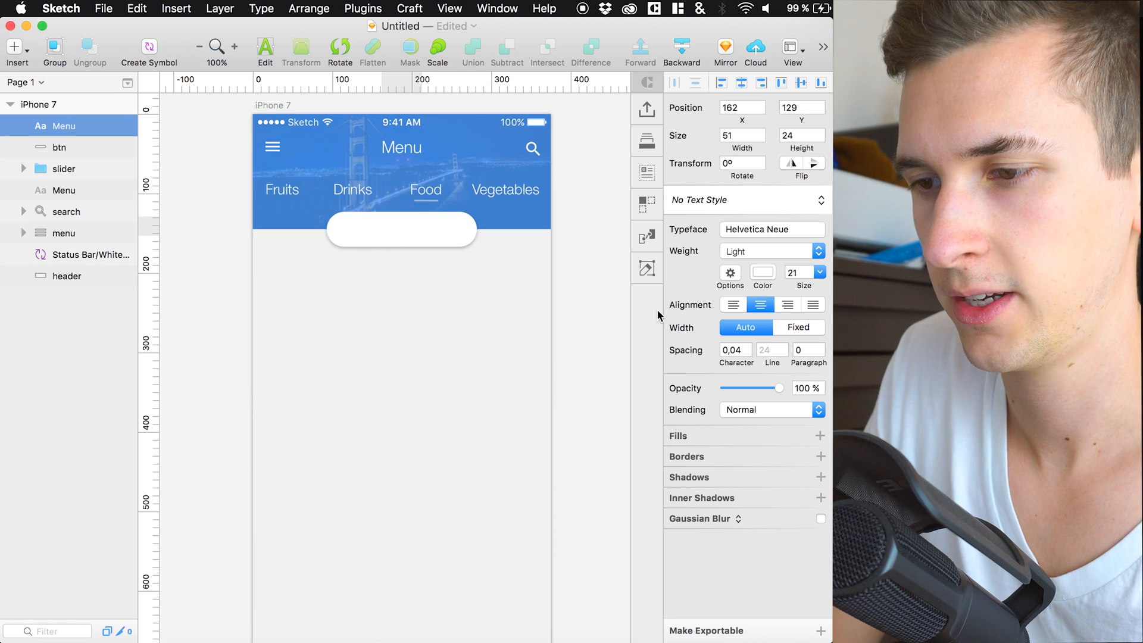
pyautogui.click(762, 272)
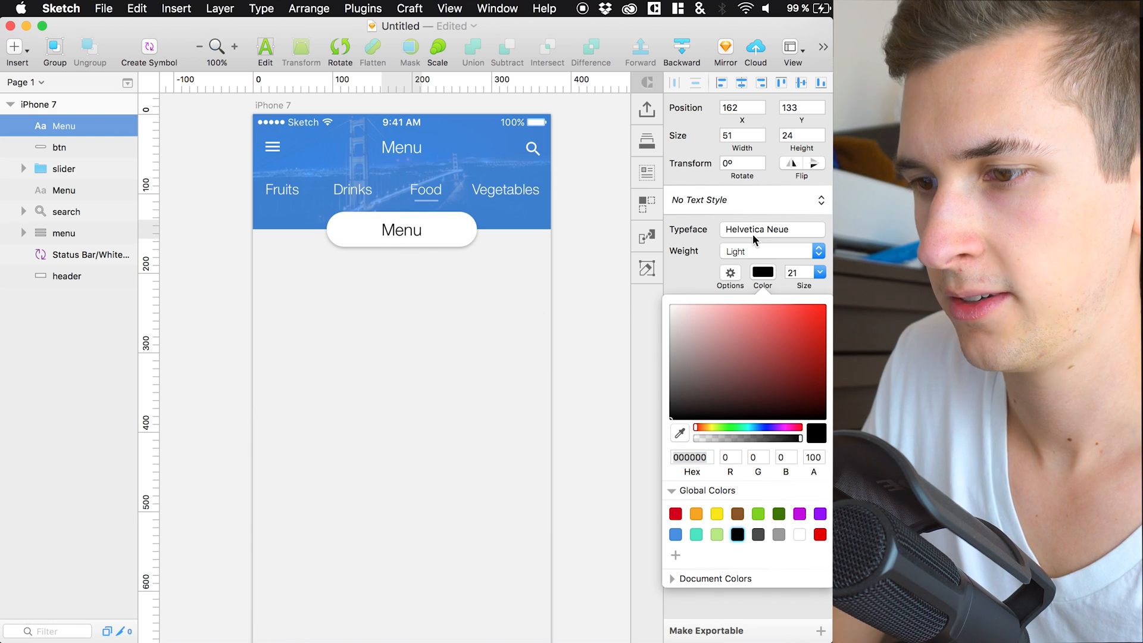
pyautogui.click(730, 273)
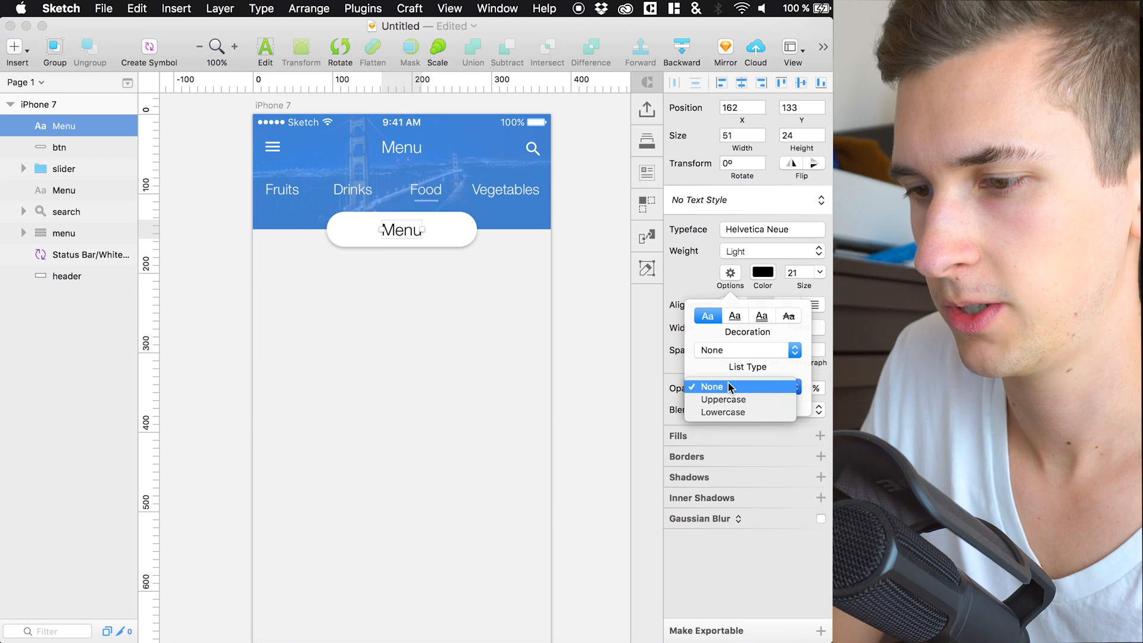
pyautogui.click(721, 399)
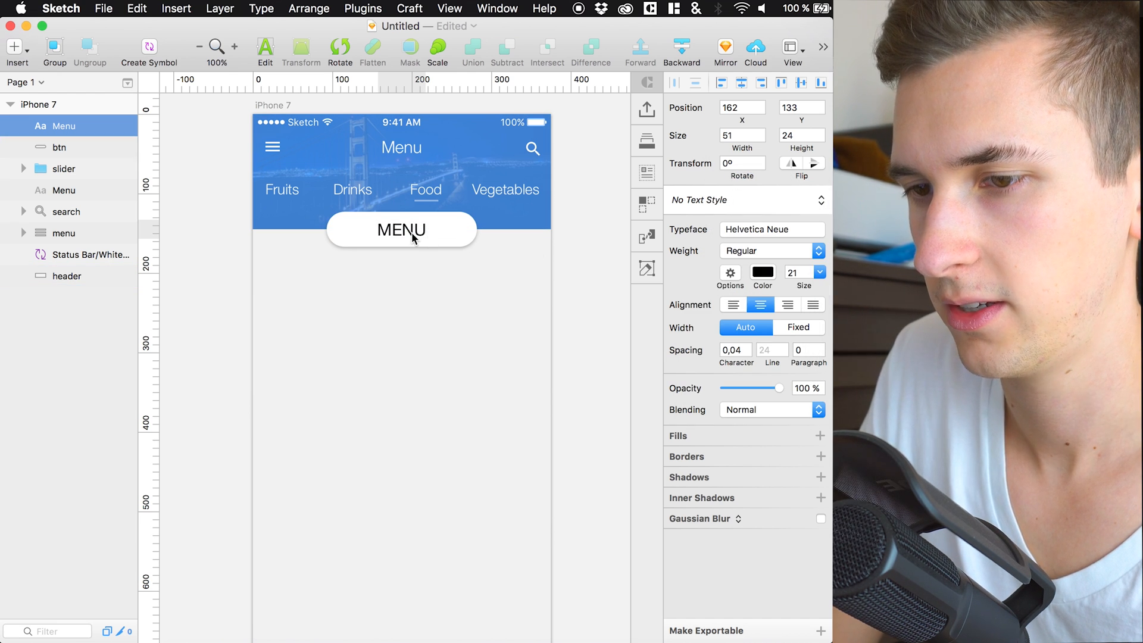
# Step: Edit the button label to read 'YOUR ORDER: $59'
pyautogui.click(762, 272)
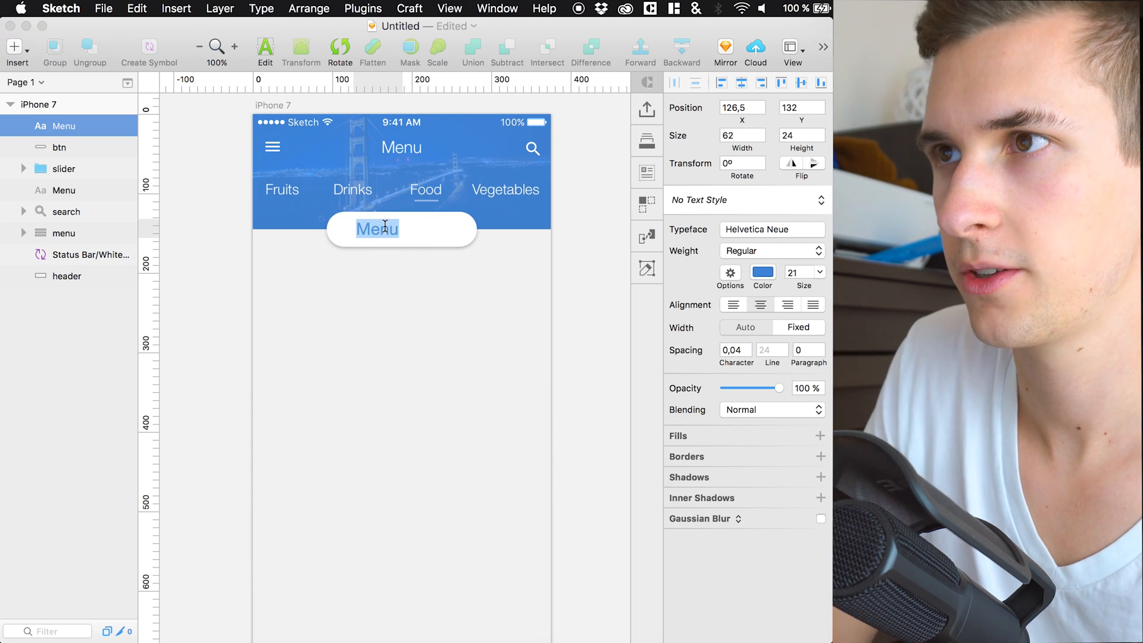
pyautogui.write('YOU ORDER:')
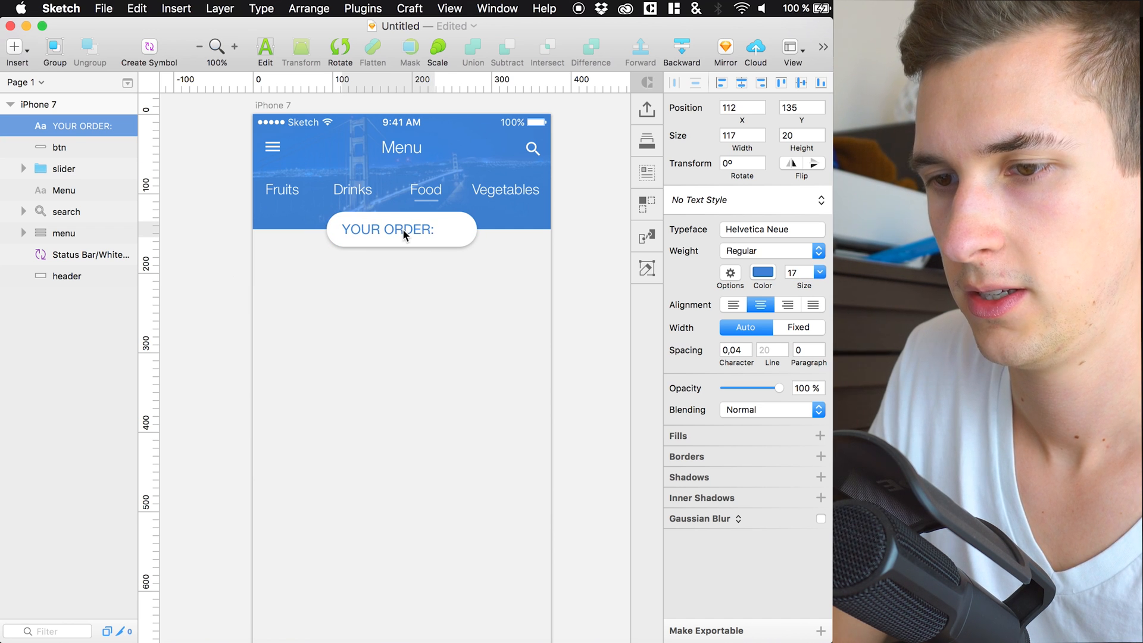
pyautogui.doubleClick(386, 229)
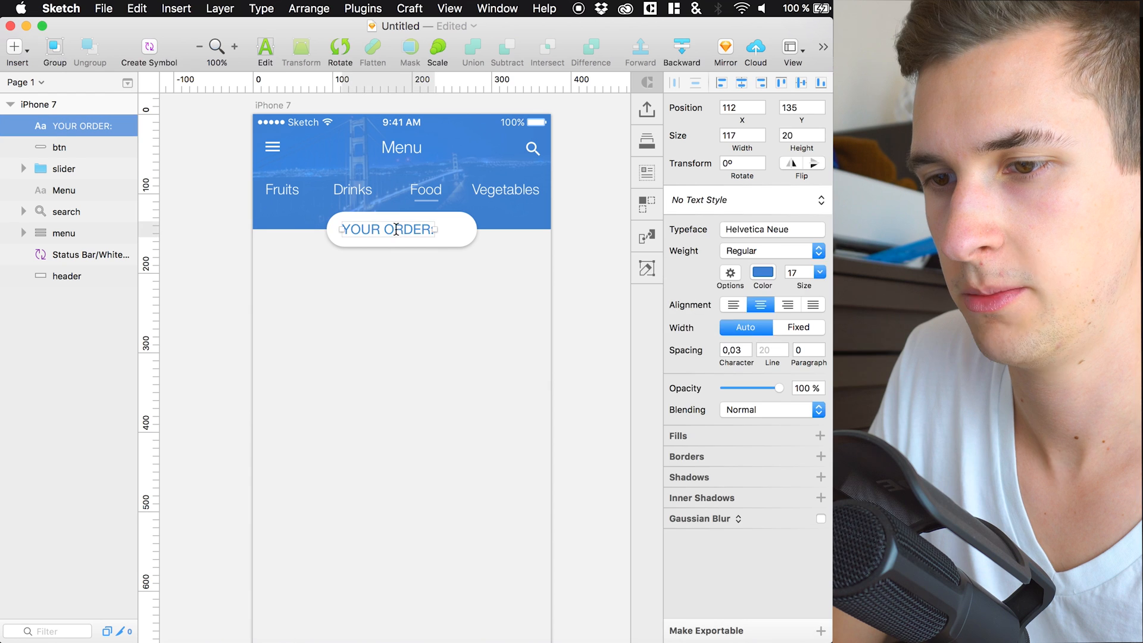
pyautogui.click(798, 326)
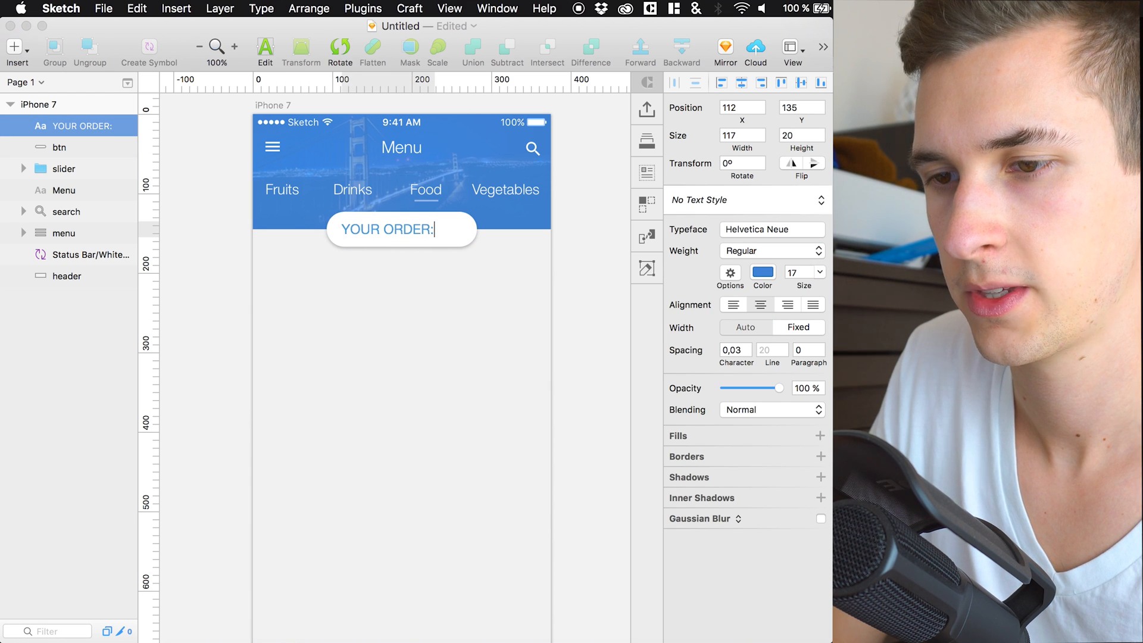
pyautogui.write('$59')
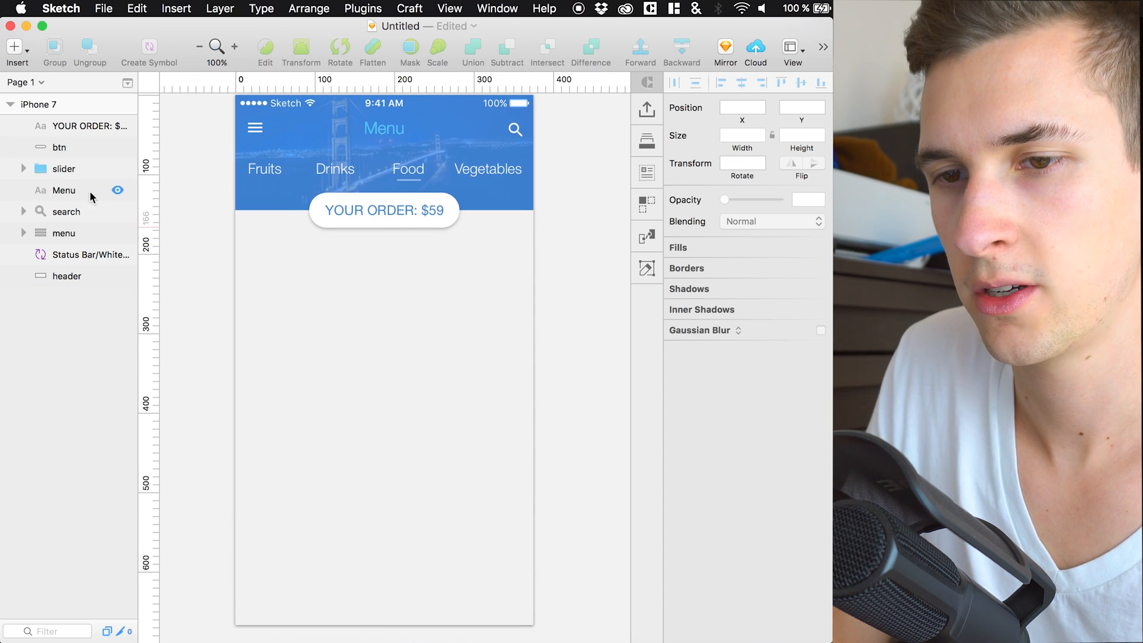
# Step: Draw a borderless white card with radius 6 below the order button and group it
pyautogui.click(385, 169)
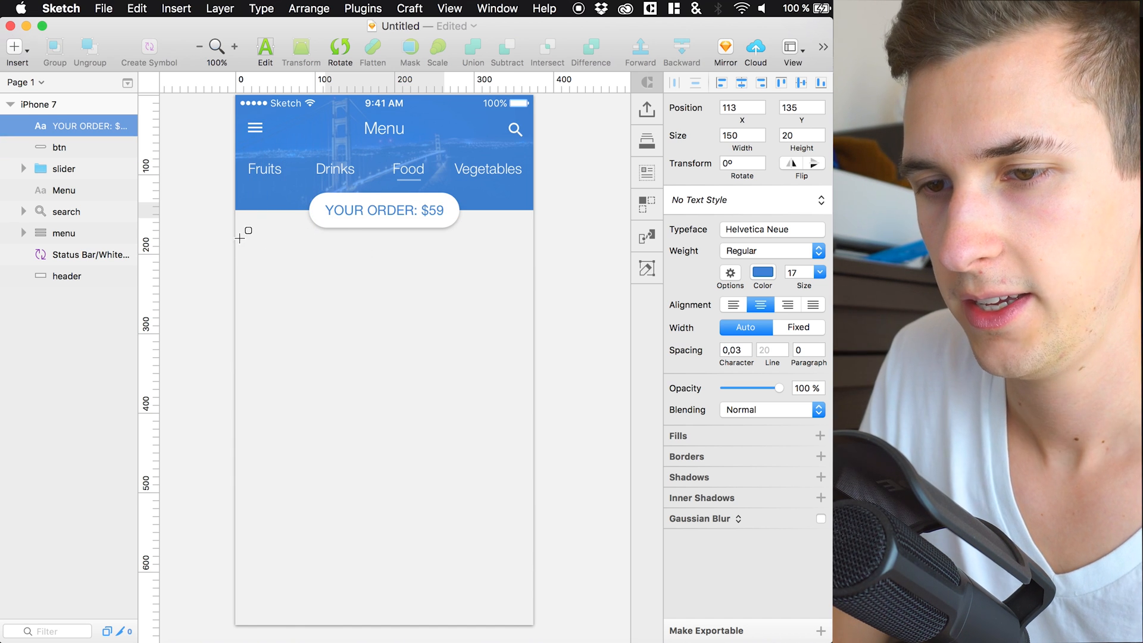
pyautogui.moveTo(241, 235); pyautogui.dragTo(515, 350)
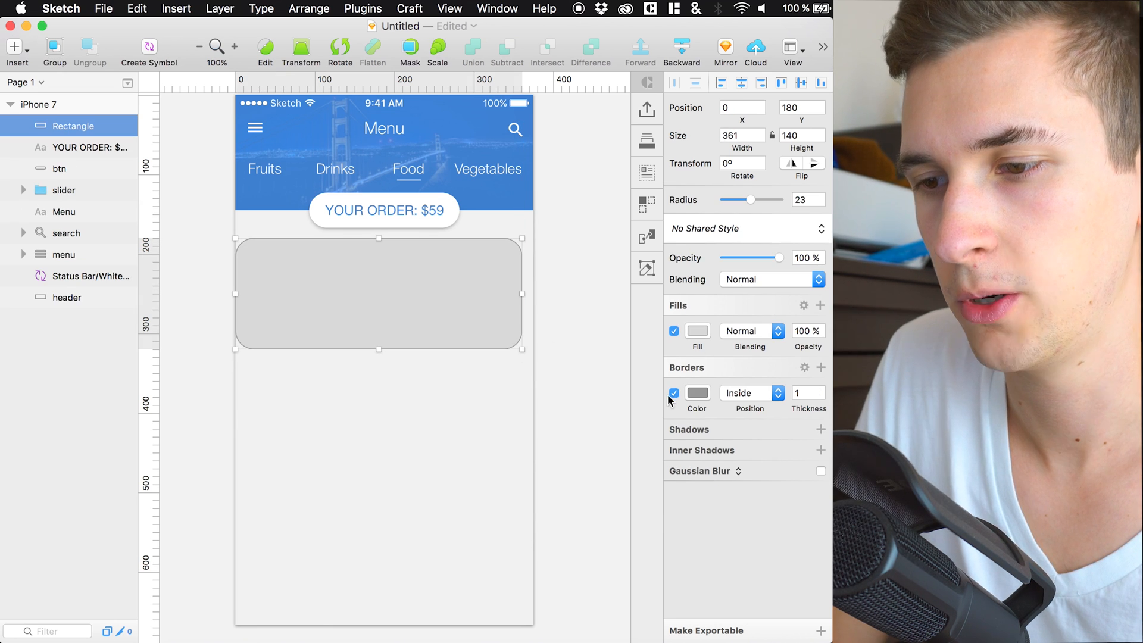
pyautogui.click(672, 393)
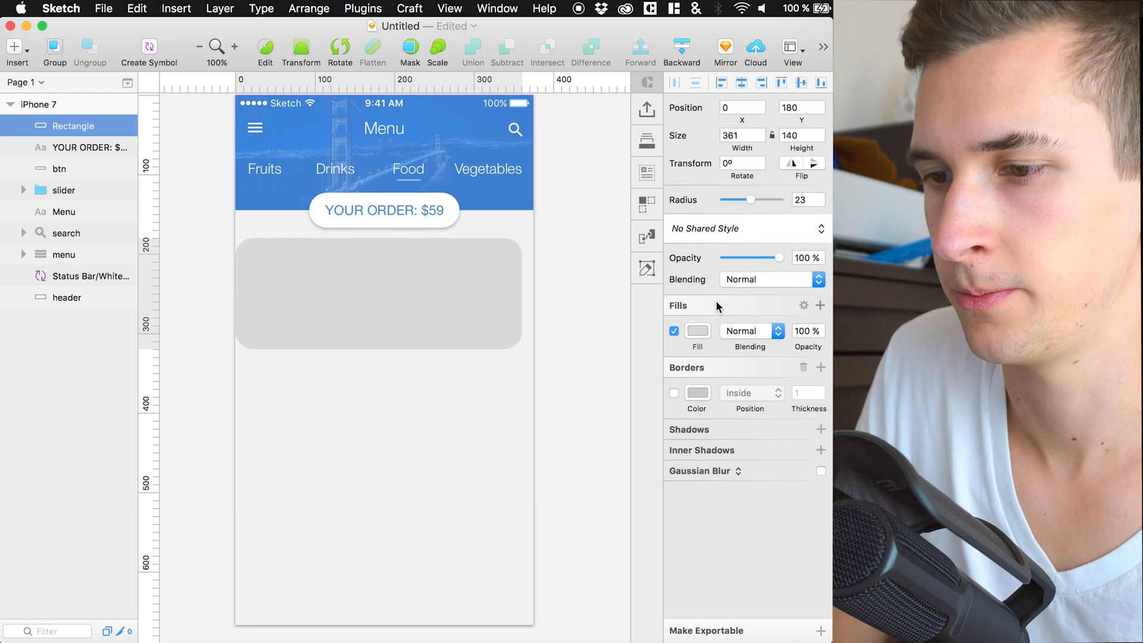
pyautogui.click(697, 330)
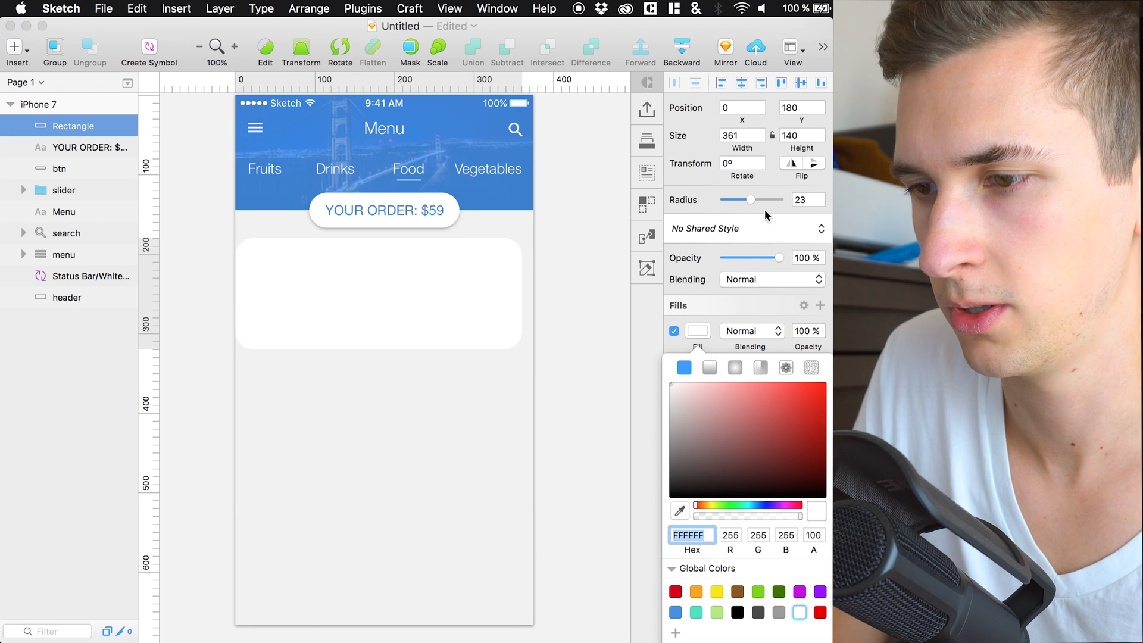
pyautogui.moveTo(751, 199); pyautogui.dragTo(721, 200)
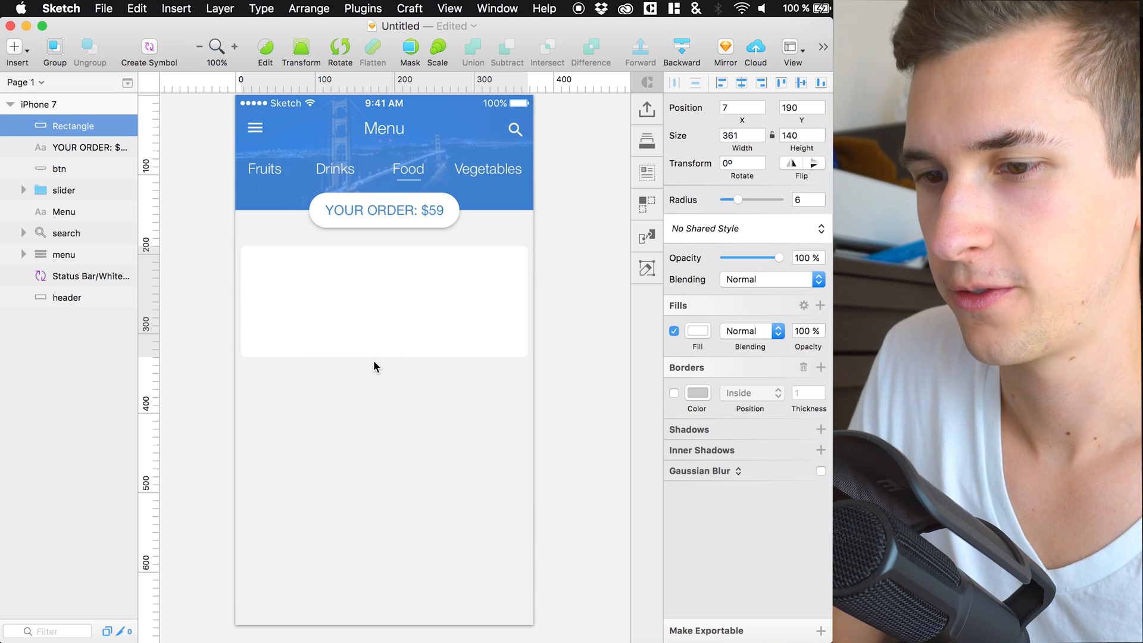
pyautogui.click(385, 301)
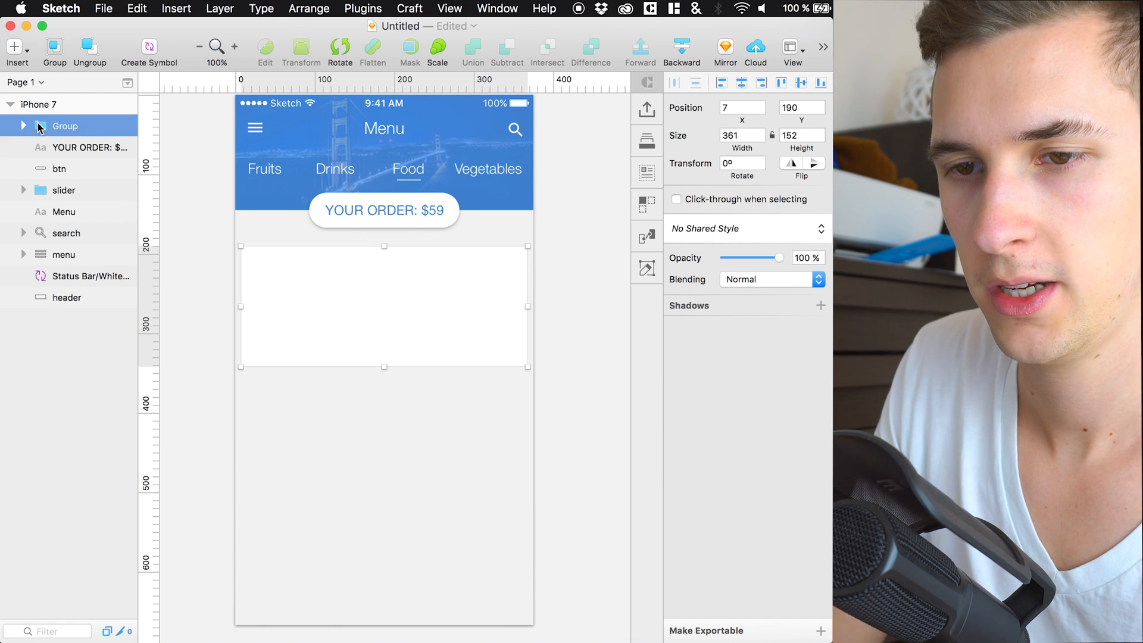
# Step: Name the card group 'item 1' and add two placeholder text lines at its top-left
pyautogui.doubleClick(65, 125)
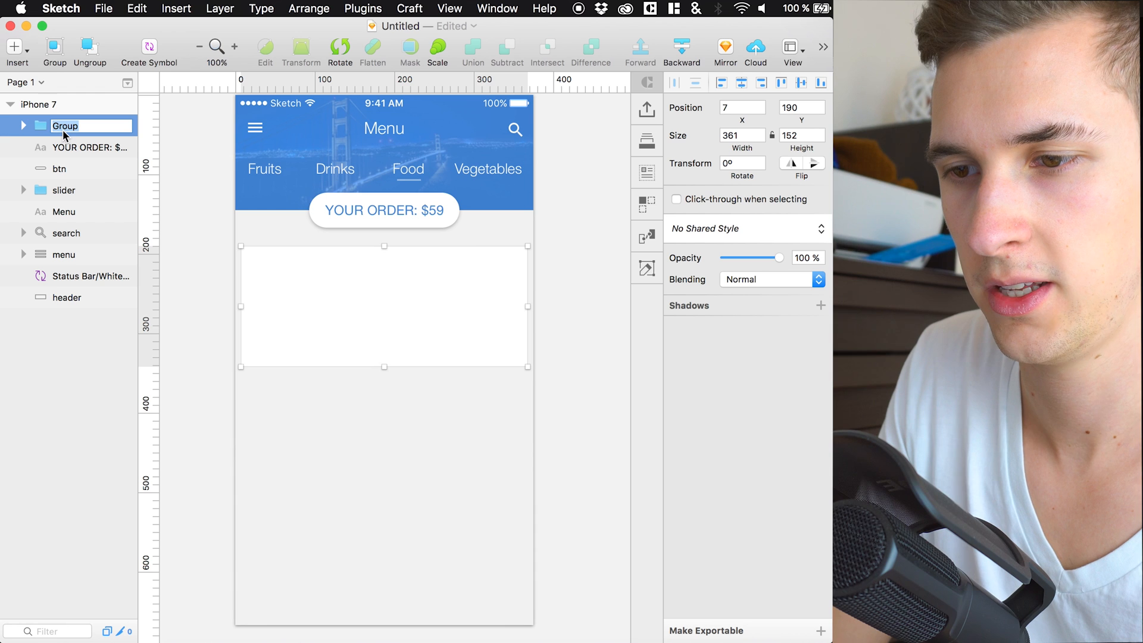
pyautogui.write('item 1')
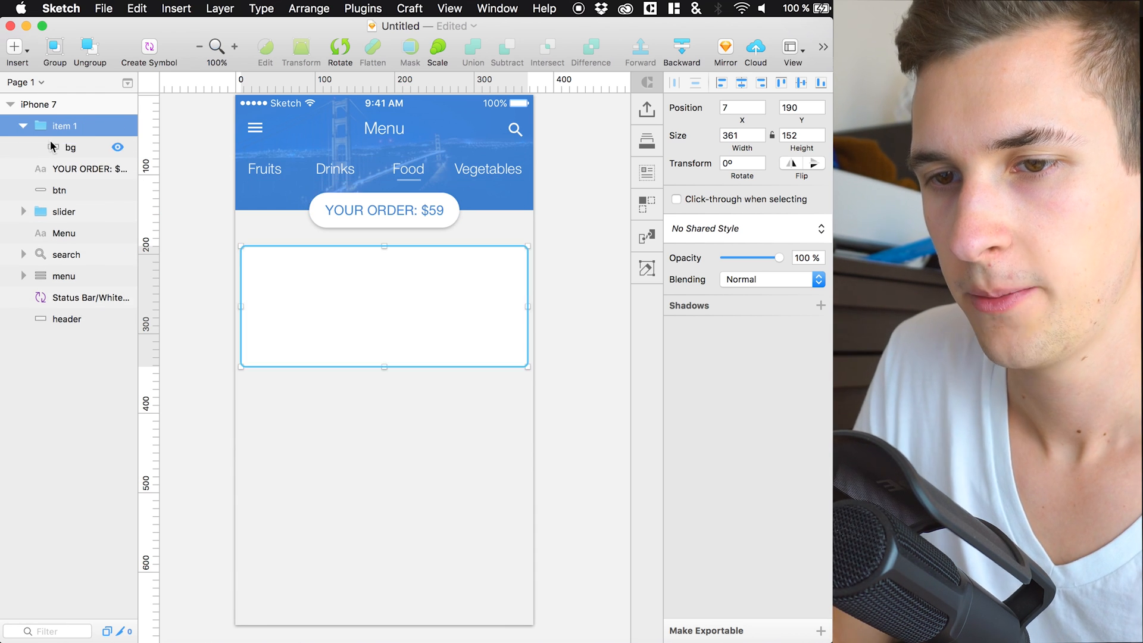
pyautogui.click(71, 148)
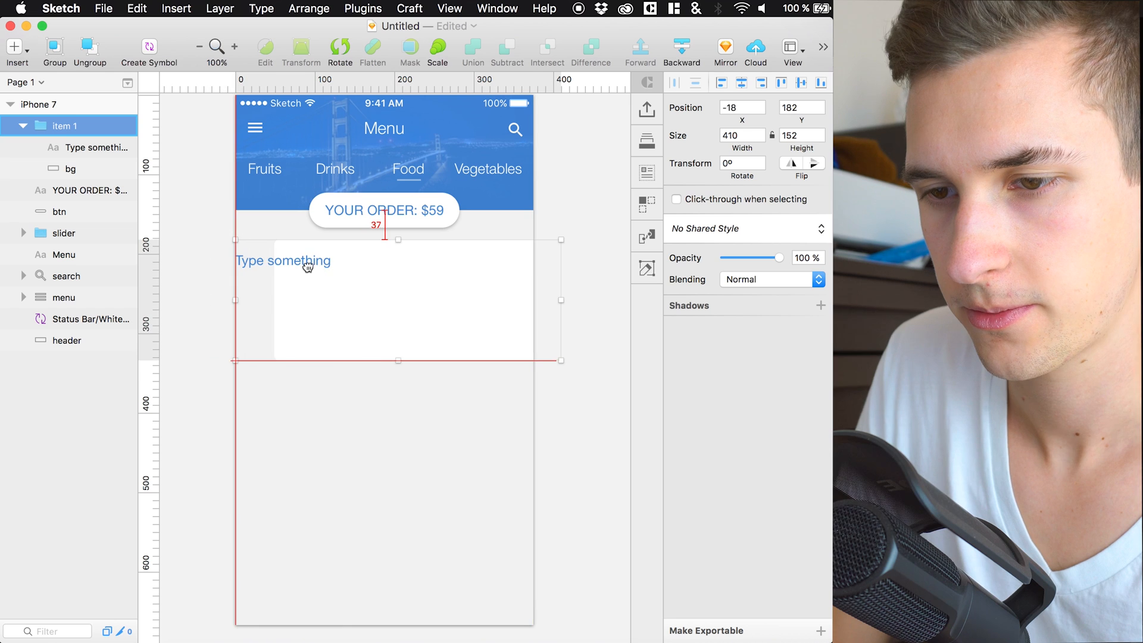
pyautogui.click(82, 147)
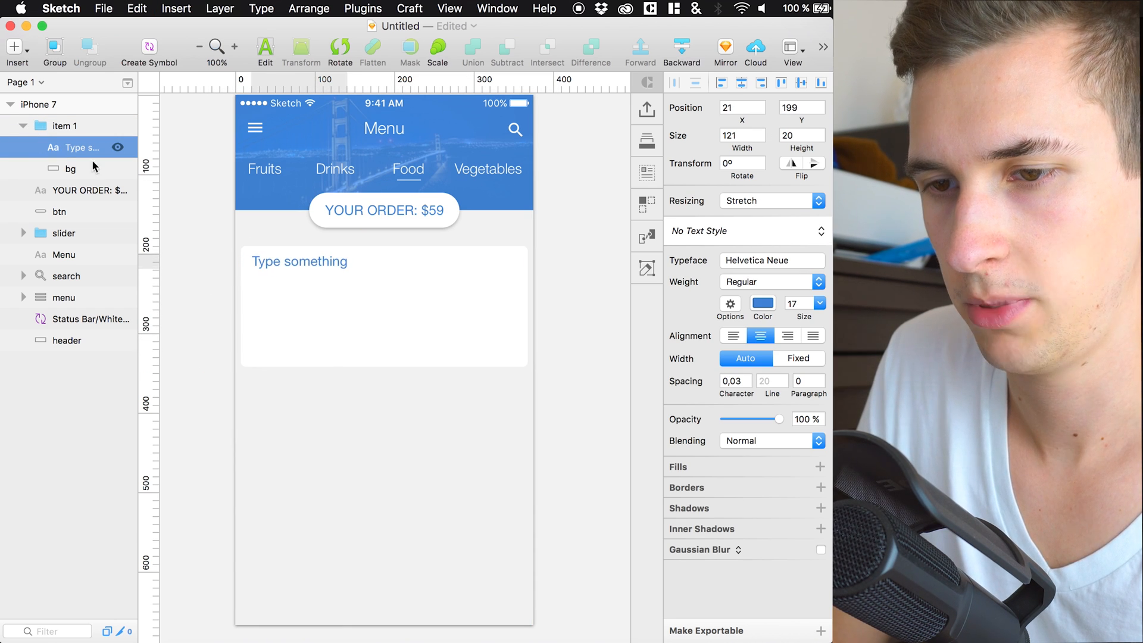
pyautogui.click(762, 303)
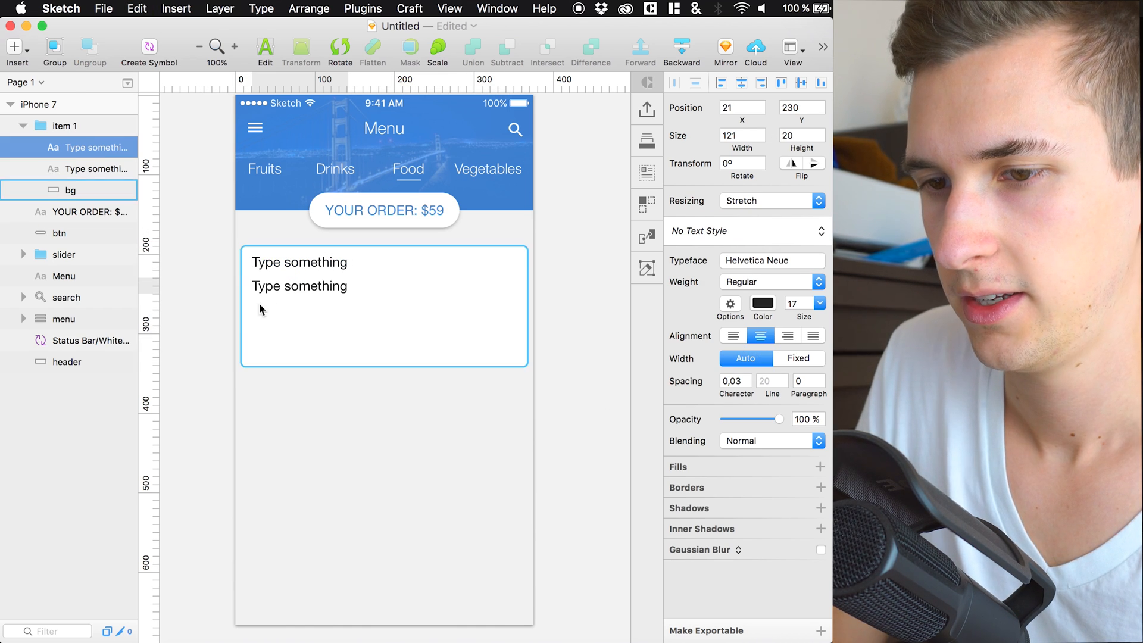
# Step: Give the second text line a fixed width of 250 and duplicate the card background
pyautogui.click(299, 286)
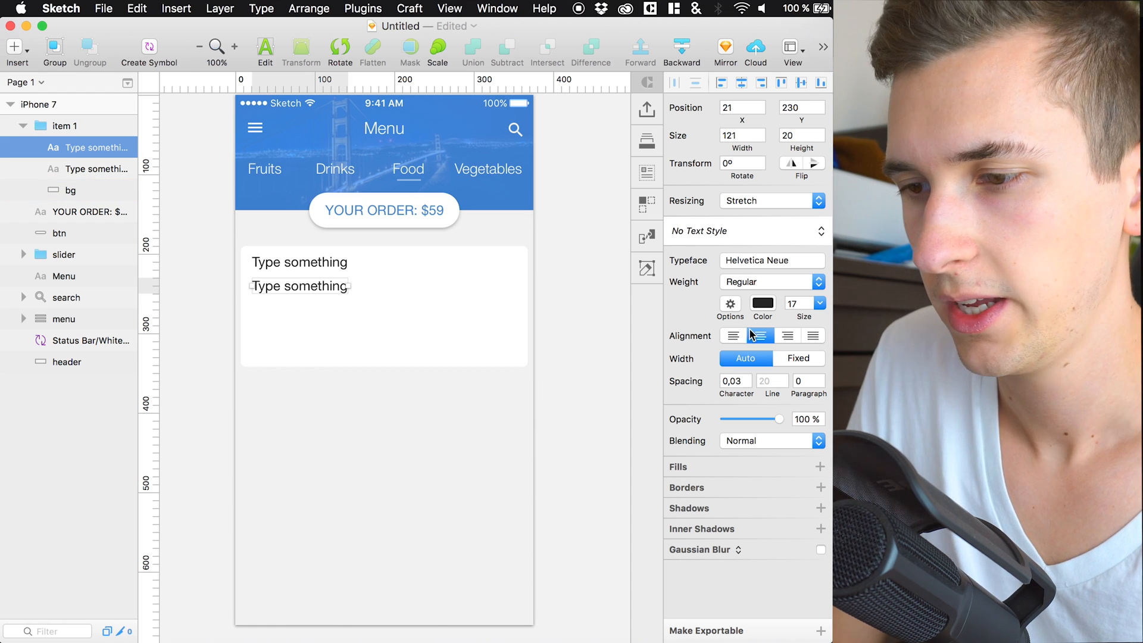
pyautogui.click(798, 358)
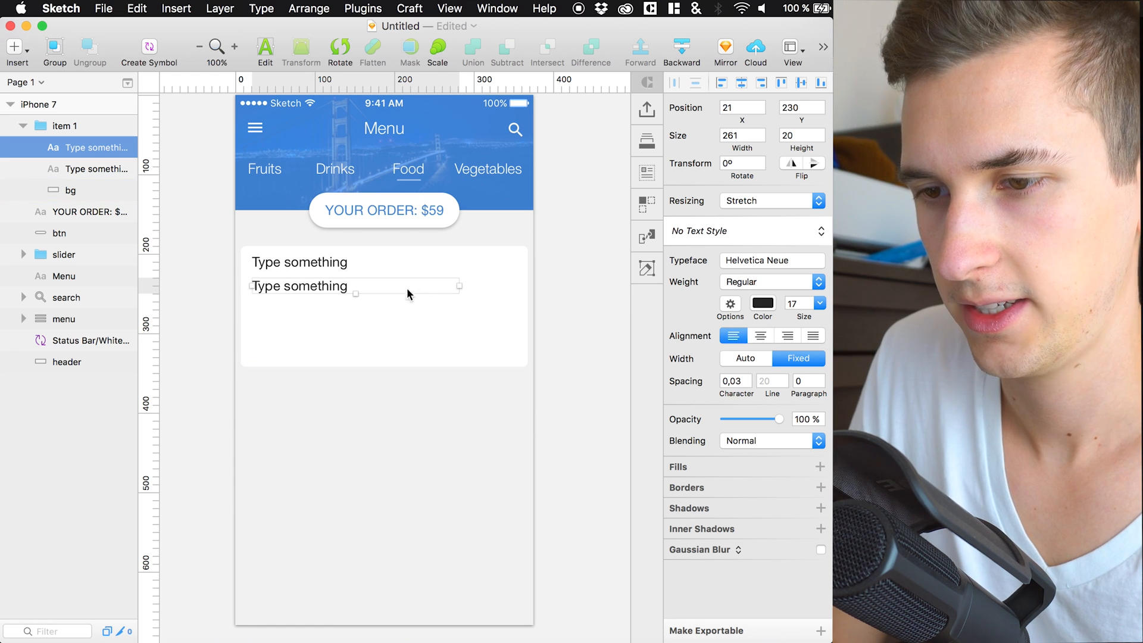
pyautogui.moveTo(461, 285); pyautogui.dragTo(449, 286)
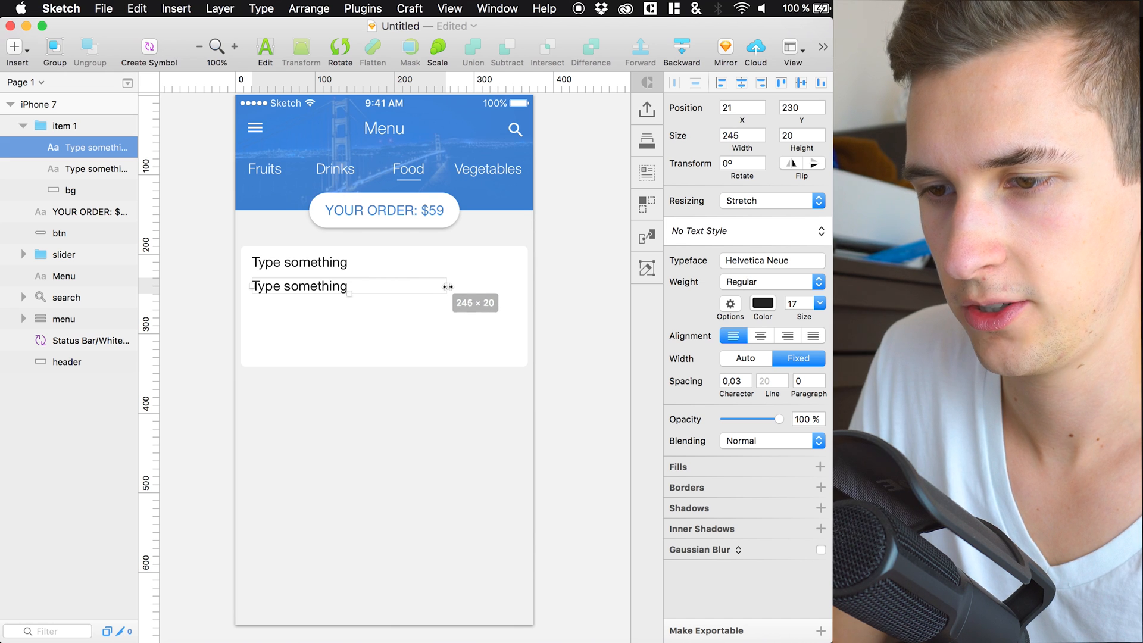
pyautogui.moveTo(448, 285); pyautogui.dragTo(452, 285)
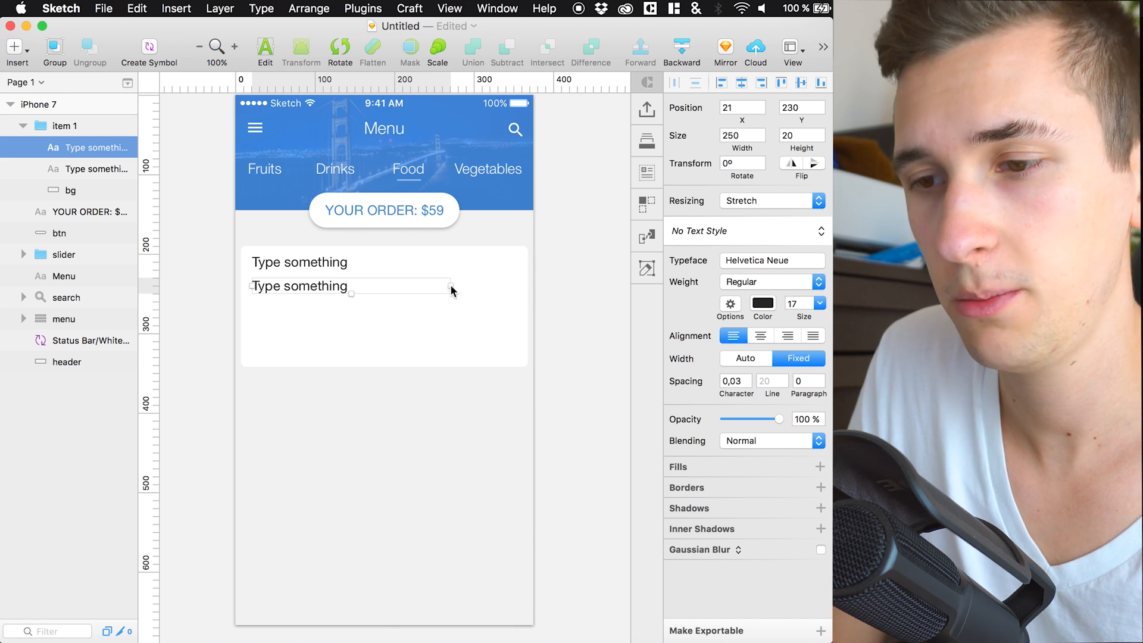
pyautogui.moveTo(547, 261)
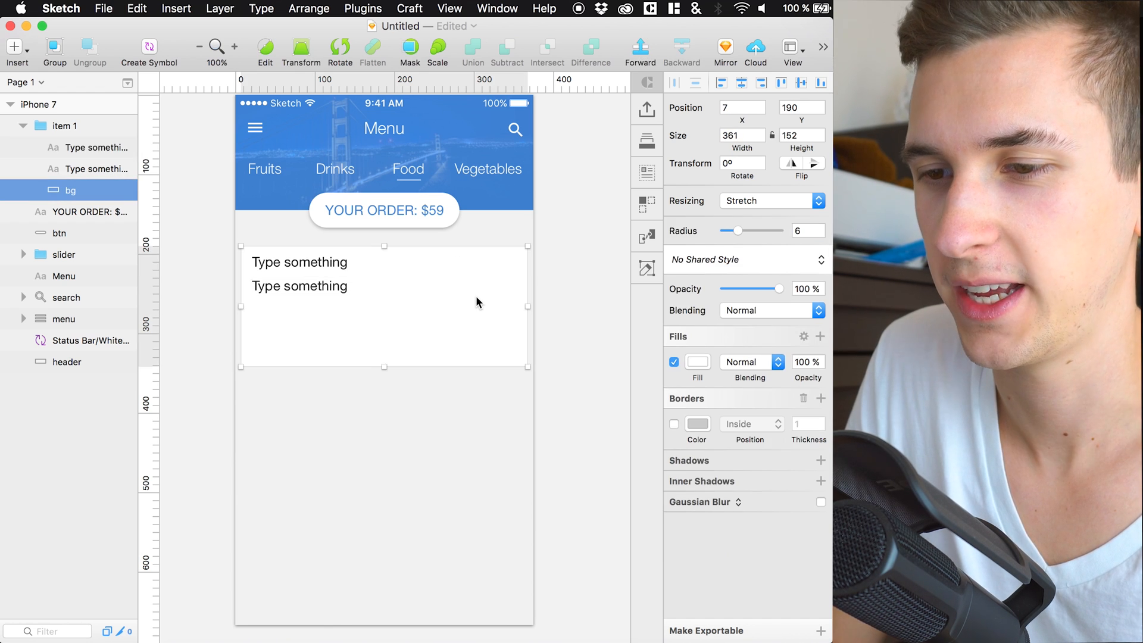
pyautogui.click(298, 286)
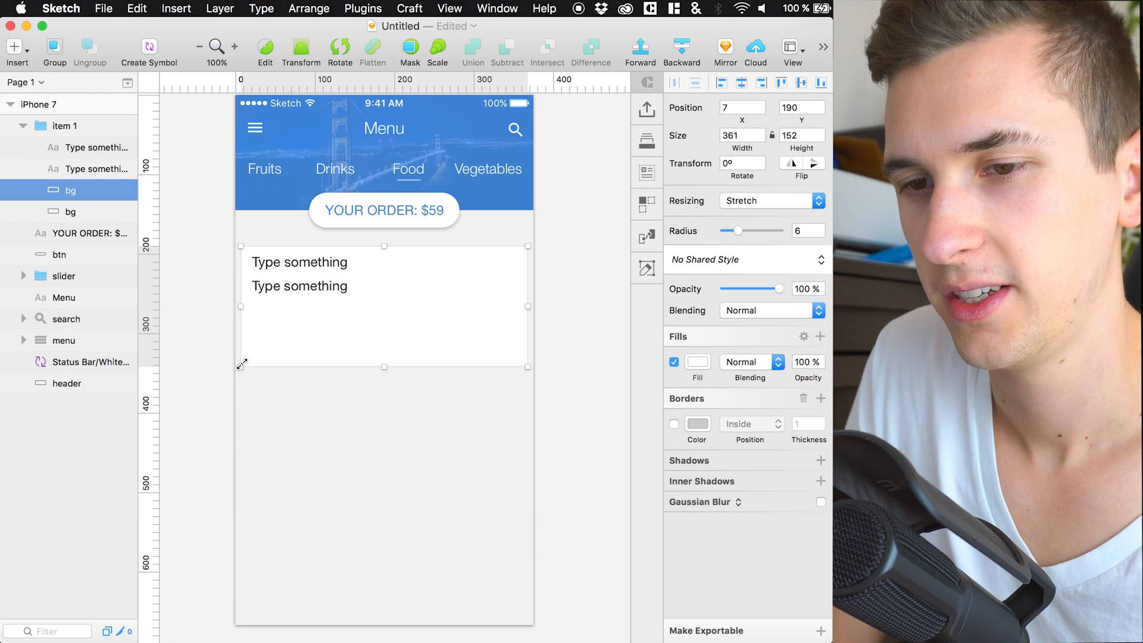
# Step: Shrink the background copy into an 86×86 #DBDBDB square at the card's top right
pyautogui.moveTo(528, 367); pyautogui.dragTo(504, 314)
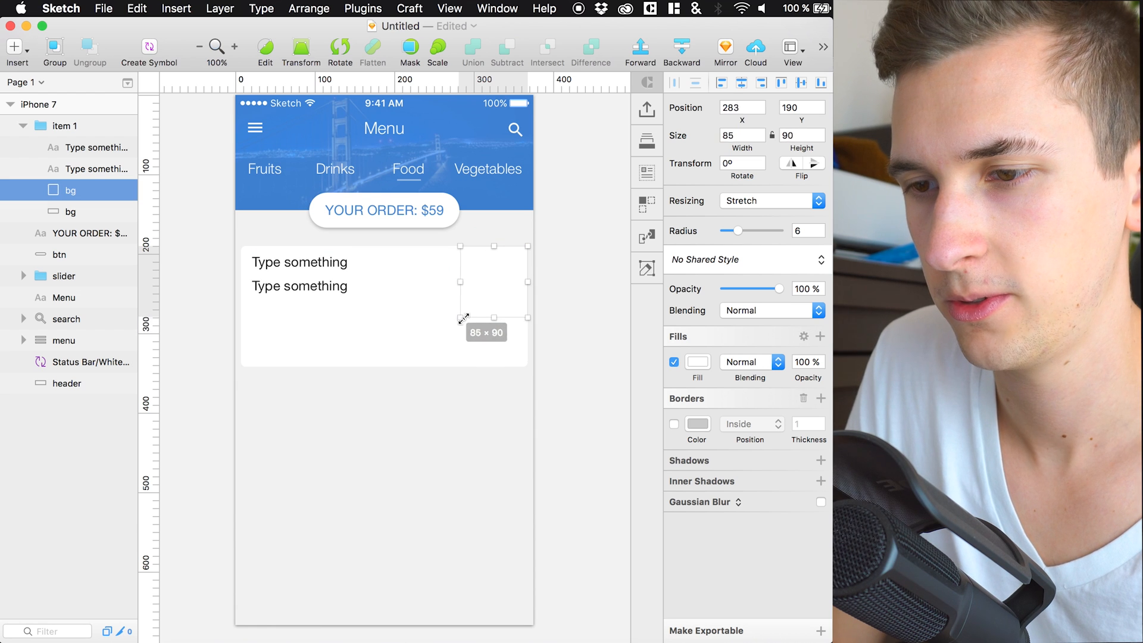
pyautogui.moveTo(527, 317); pyautogui.dragTo(518, 324)
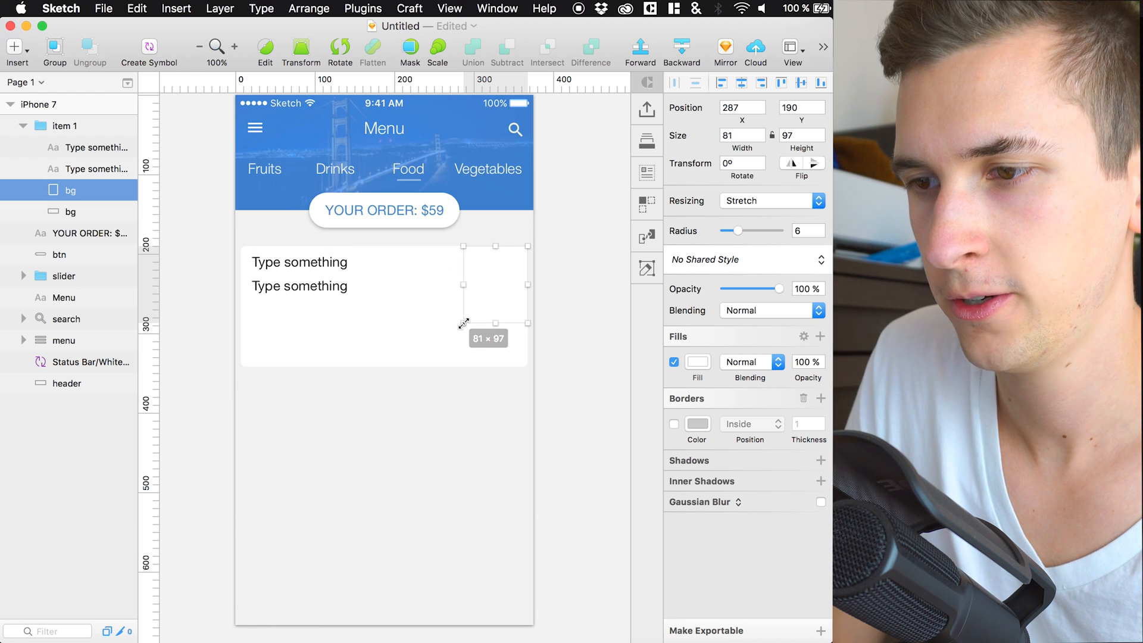
pyautogui.moveTo(463, 324); pyautogui.dragTo(463, 307)
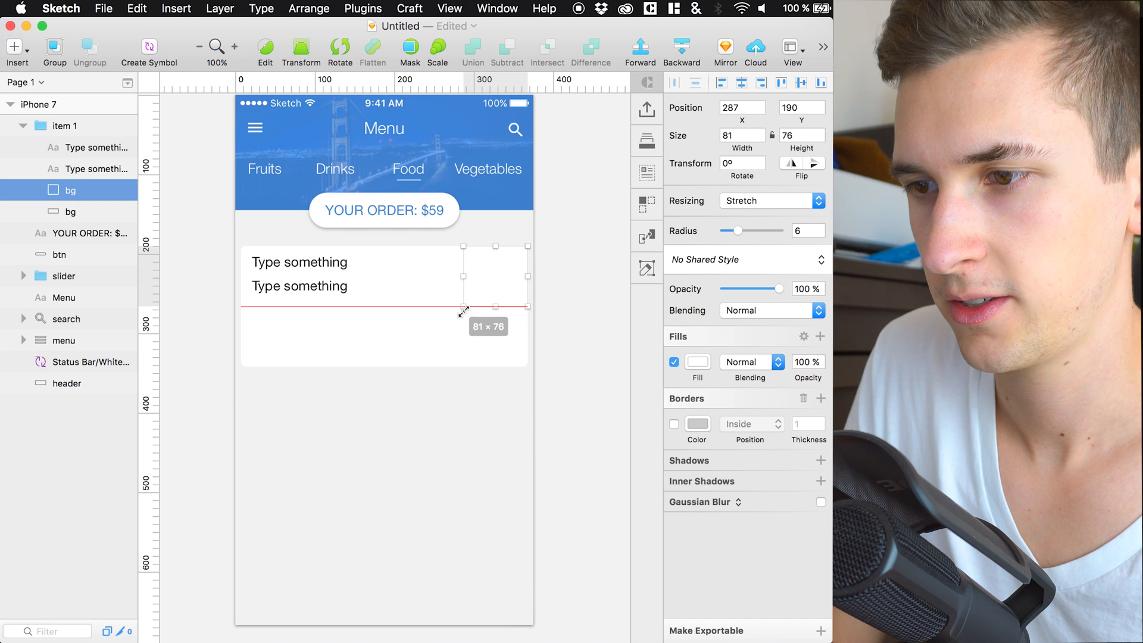
pyautogui.moveTo(465, 306); pyautogui.dragTo(464, 314)
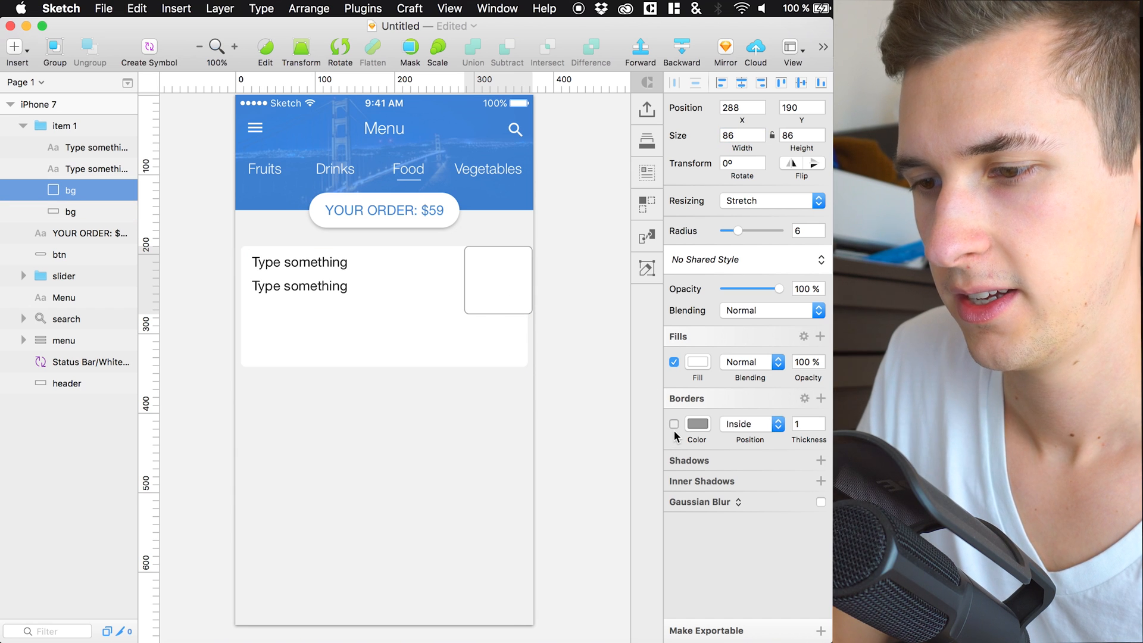
pyautogui.click(696, 362)
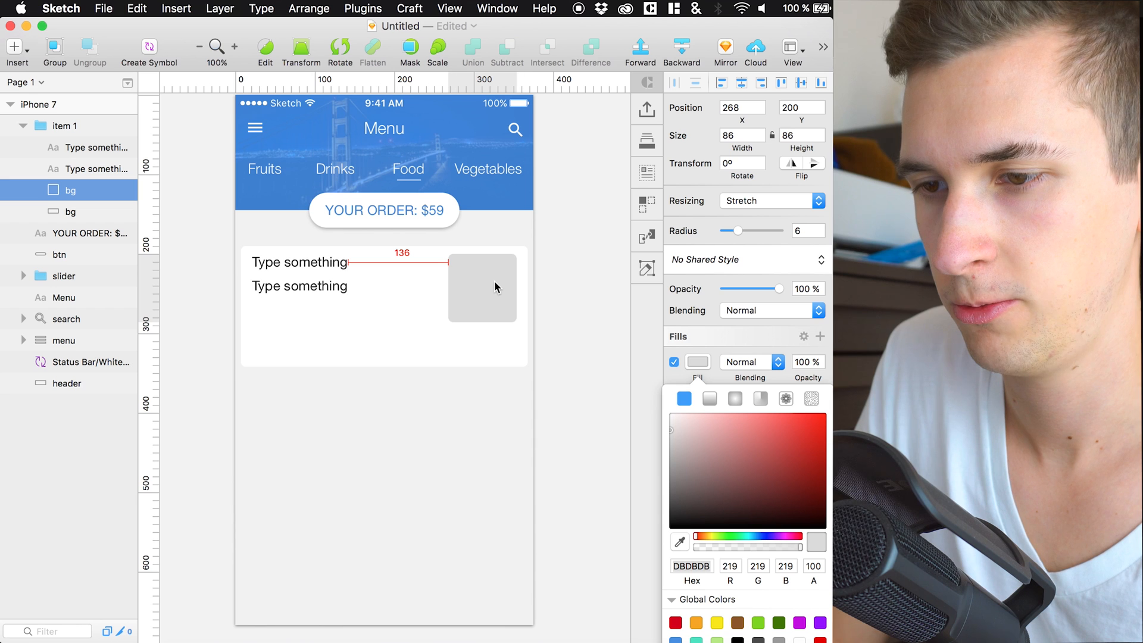
pyautogui.moveTo(481, 287); pyautogui.dragTo(485, 288)
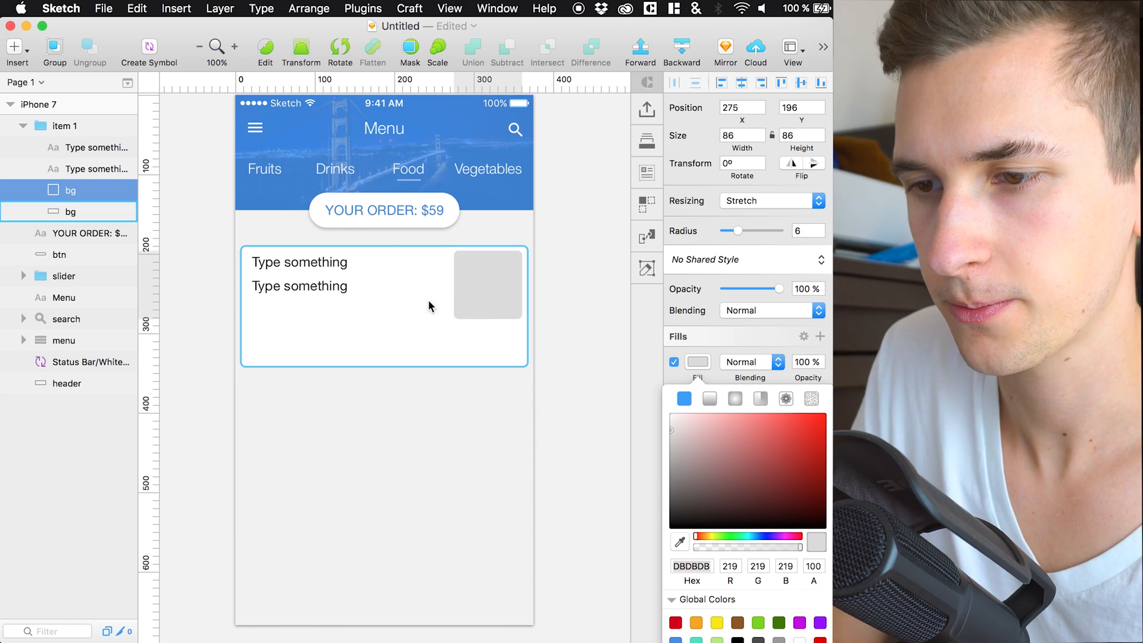
# Step: Narrow the second text line to 240 wide so it clears the photo placeholder
pyautogui.click(299, 285)
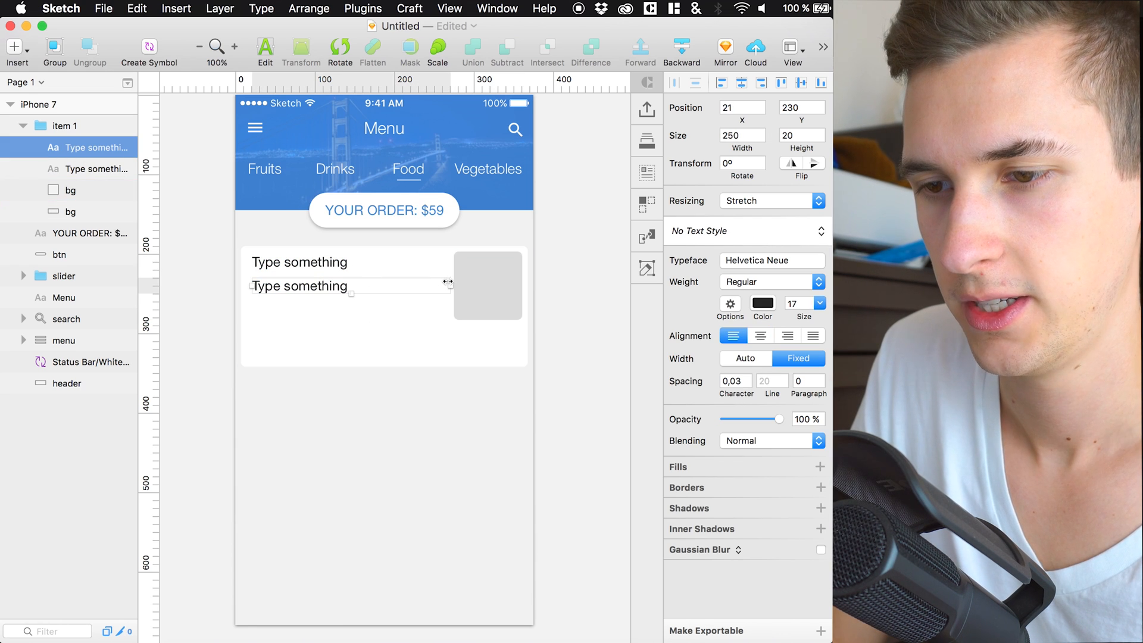
pyautogui.moveTo(447, 281); pyautogui.dragTo(441, 284)
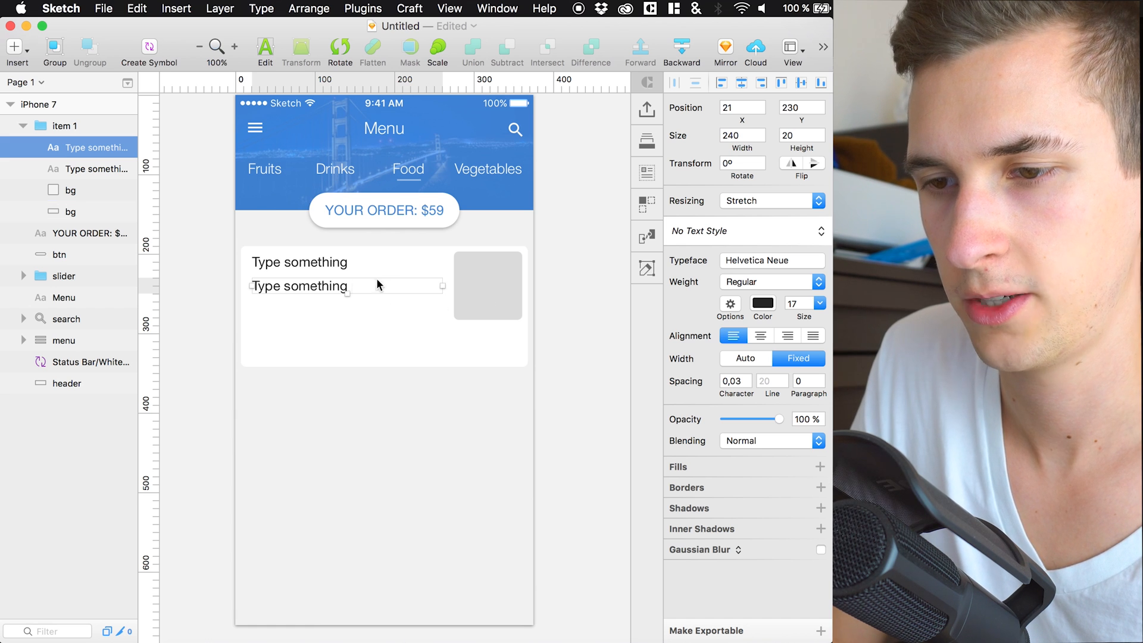
pyautogui.click(70, 212)
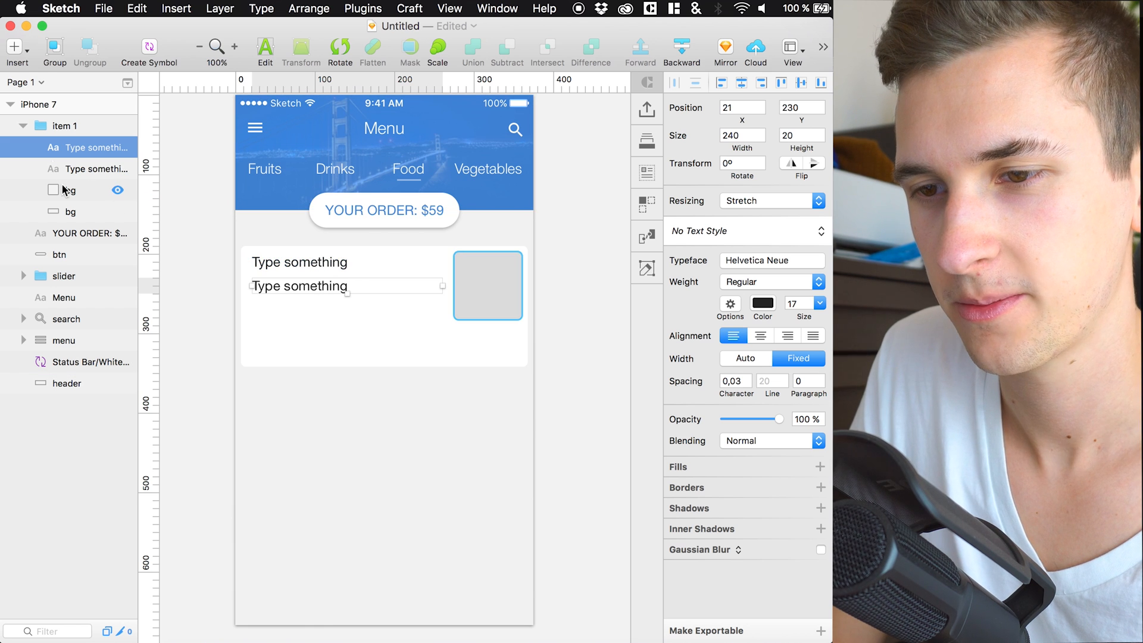
pyautogui.click(70, 212)
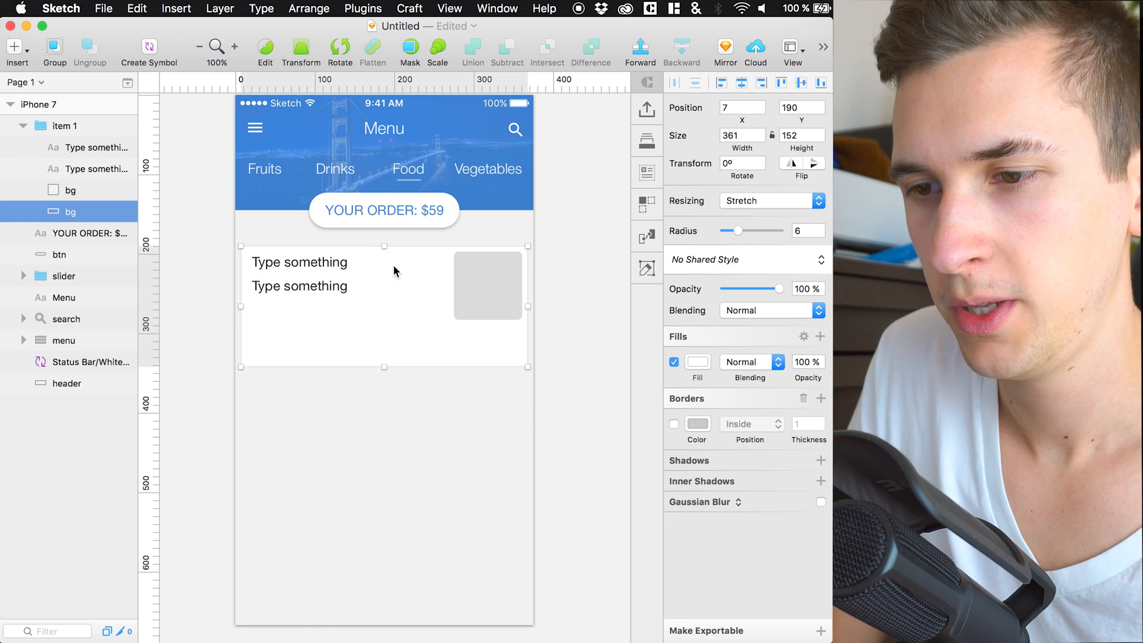
# Step: Set the photo square's radius to 2 and duplicate the card background with a #3D82D8 fill
pyautogui.click(487, 285)
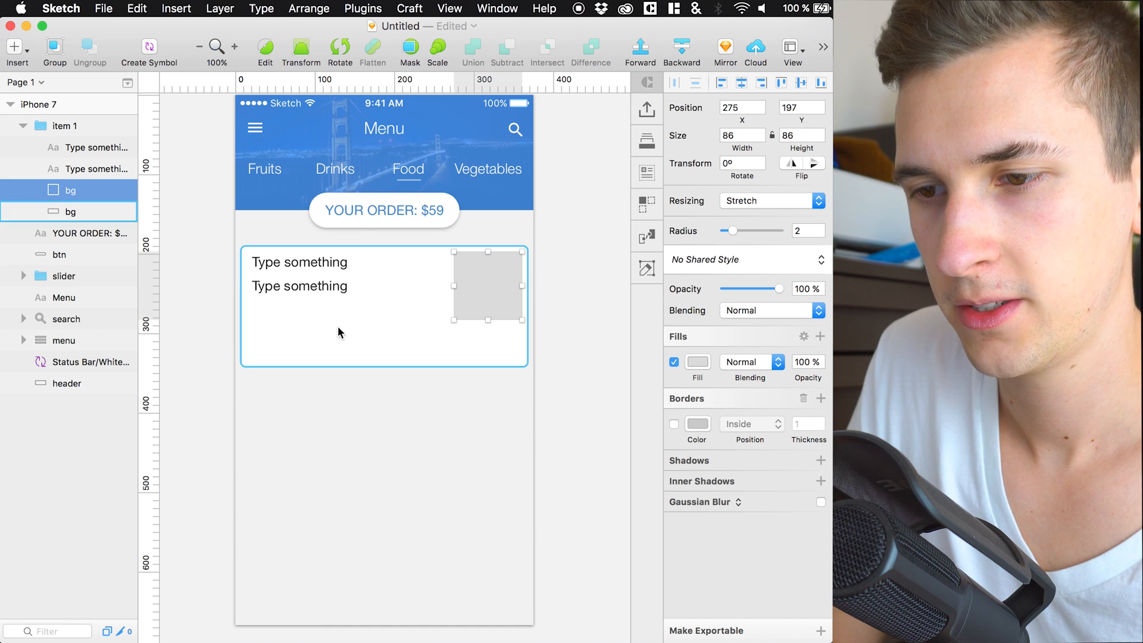
pyautogui.moveTo(439, 313)
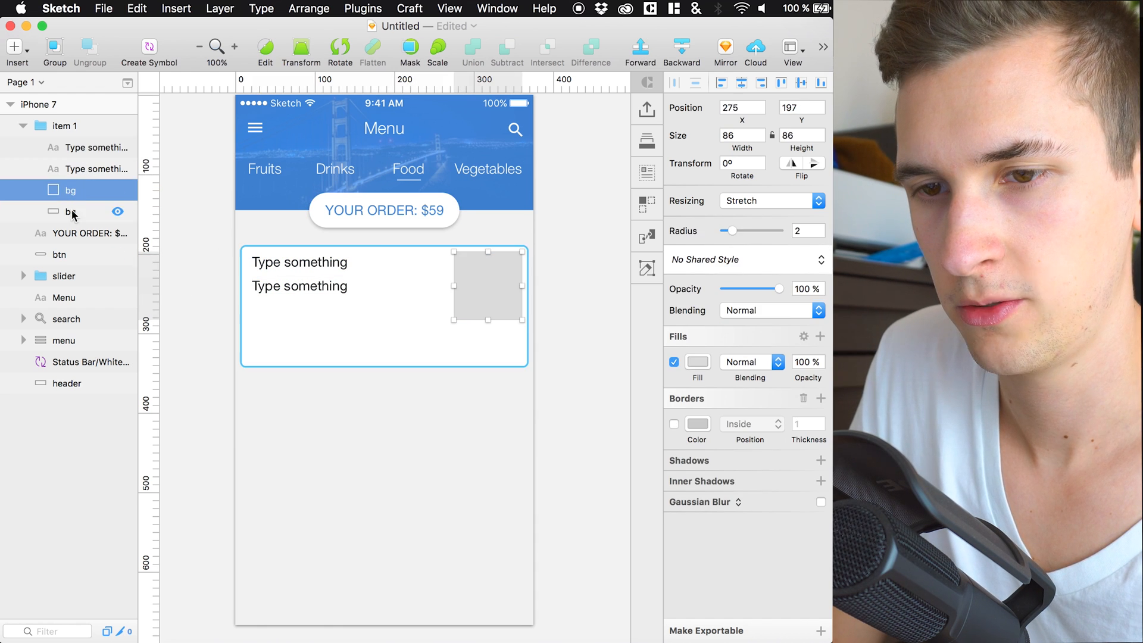
pyautogui.click(70, 212)
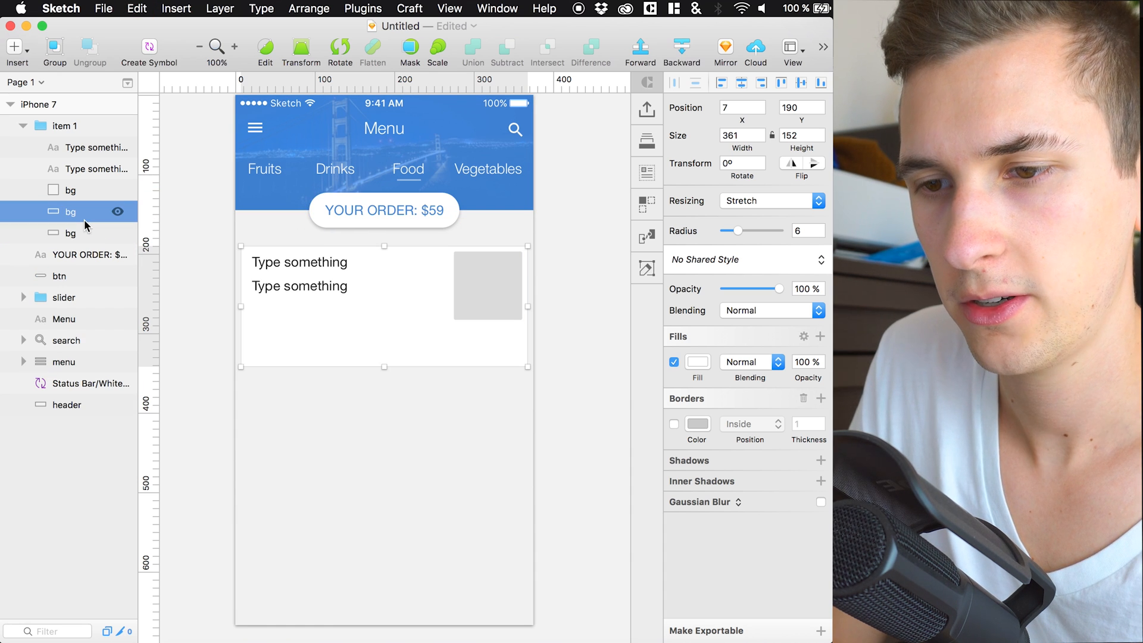
pyautogui.click(697, 362)
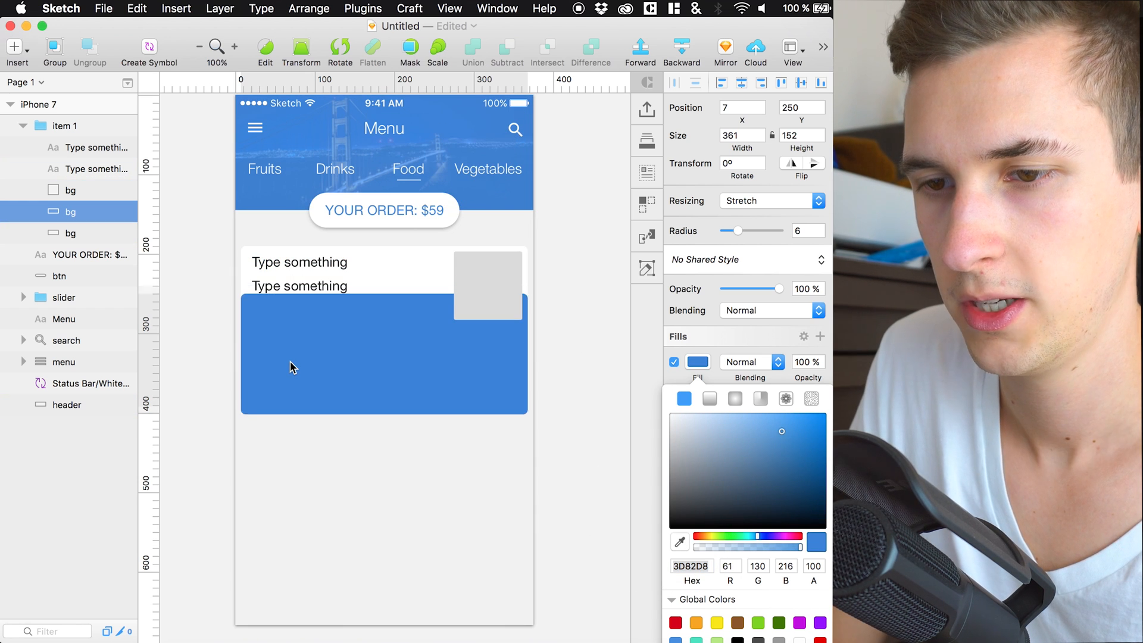
# Step: Move and resize the blue copy into a 46-high button along the card's bottom
pyautogui.moveTo(291, 366); pyautogui.dragTo(448, 405)
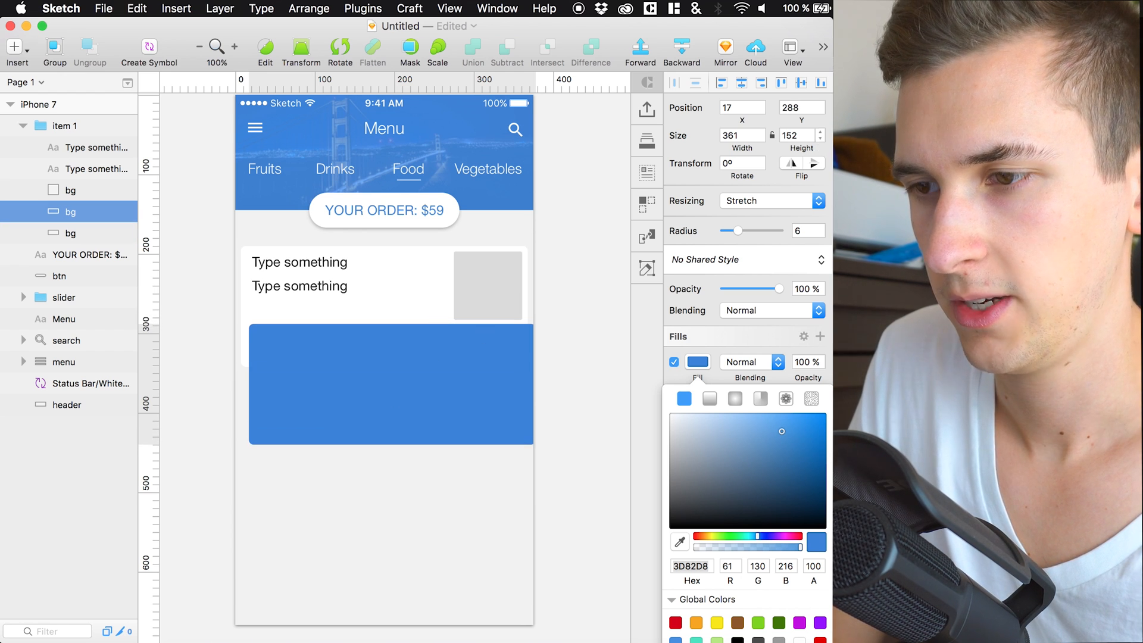
pyautogui.moveTo(532, 385); pyautogui.dragTo(399, 384)
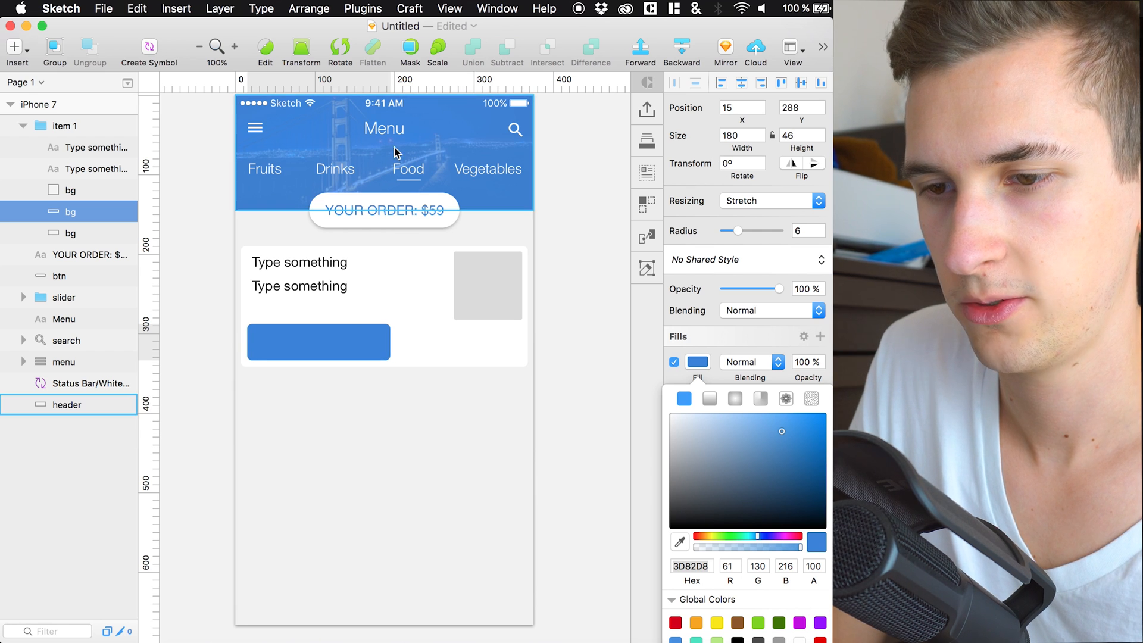
pyautogui.click(319, 342)
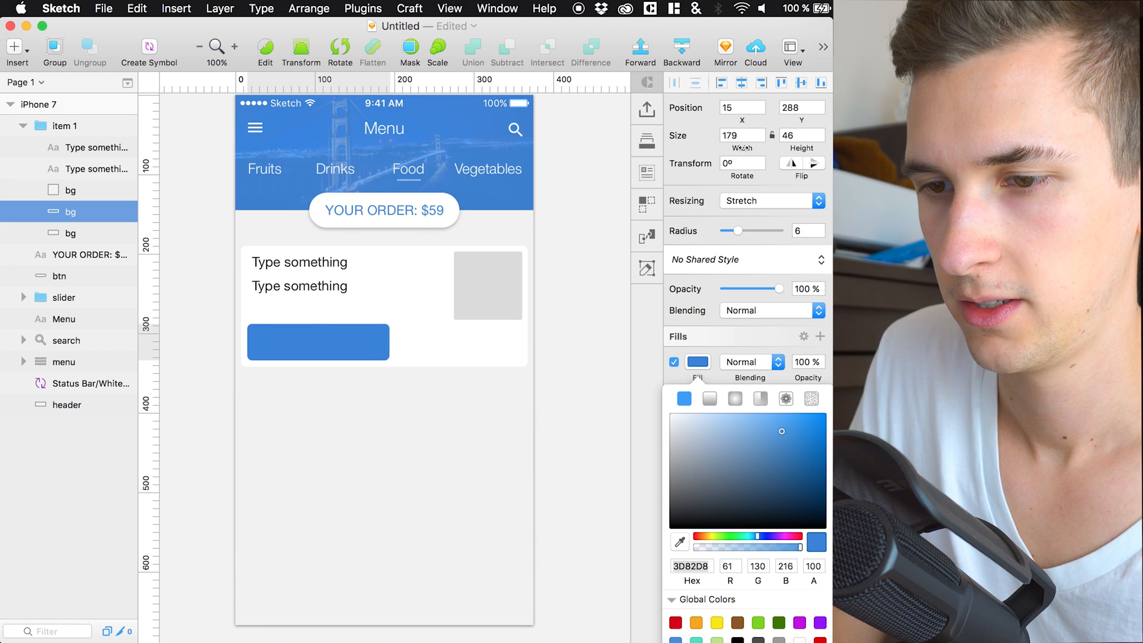
pyautogui.click(316, 342)
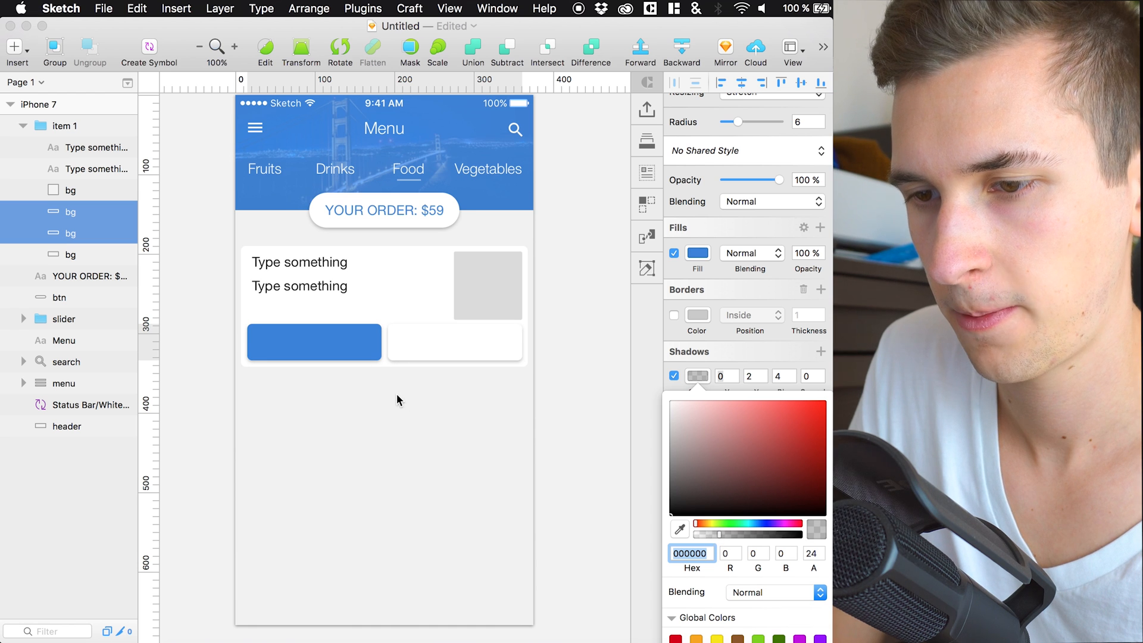
# Step: Add a light, soft shadow to the card background and rename layers photo, btn 1, btn 2
pyautogui.click(70, 189)
pyautogui.write('photo')
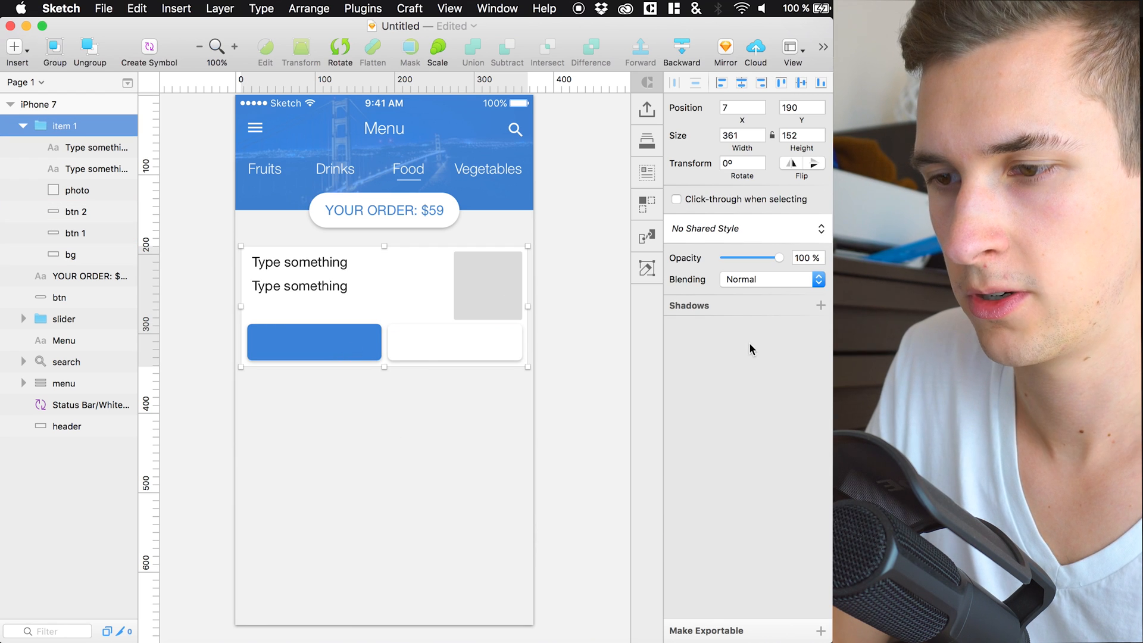
pyautogui.click(70, 254)
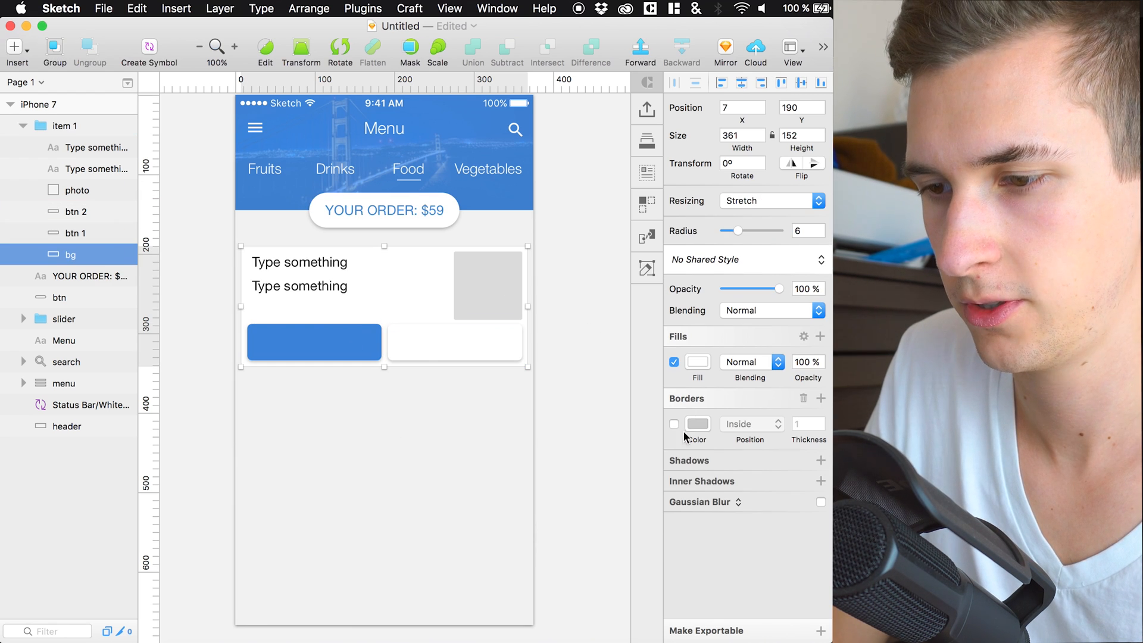
pyautogui.click(698, 374)
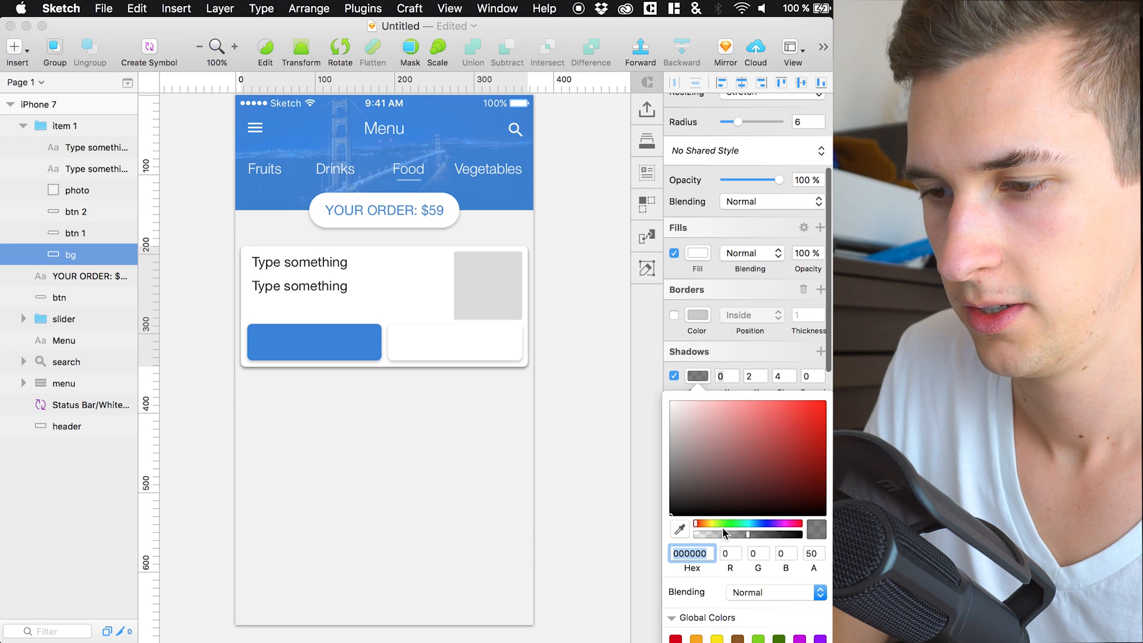
pyautogui.moveTo(759, 536); pyautogui.dragTo(703, 536)
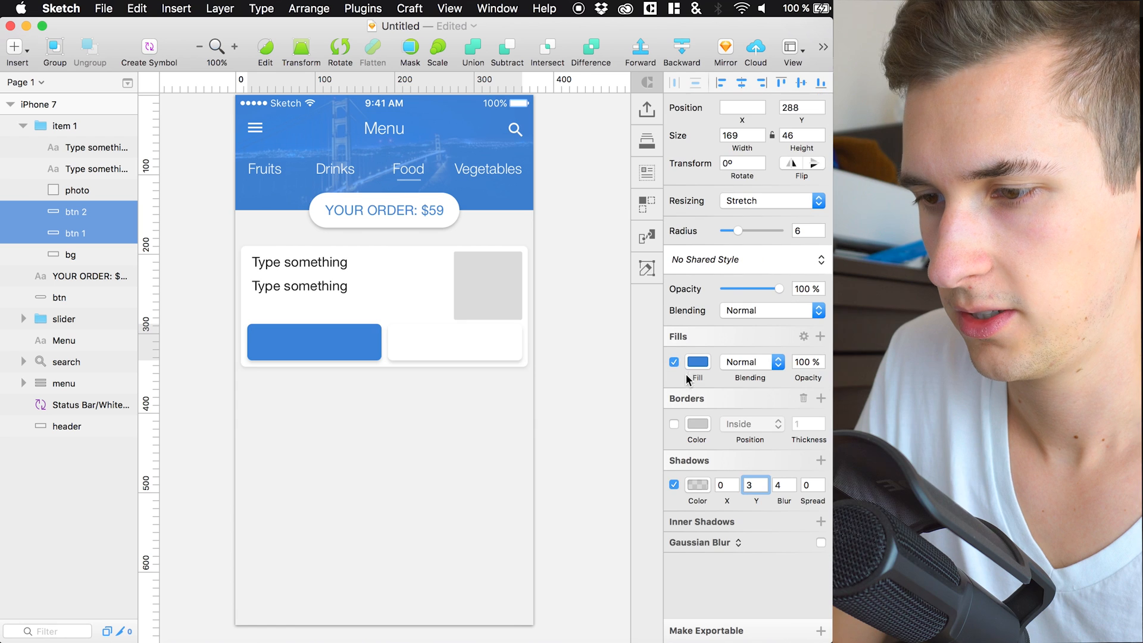
# Step: Adjust the white button's shadow offset and blur 4 for a soft drop shadow
pyautogui.click(756, 484)
pyautogui.write('1')
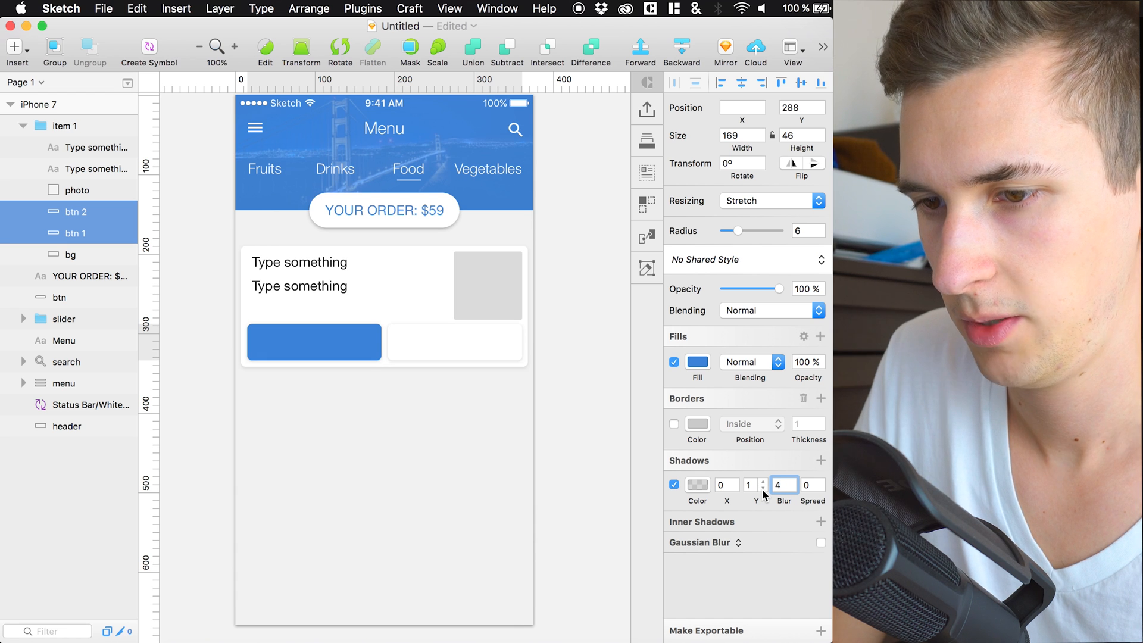
pyautogui.click(313, 341)
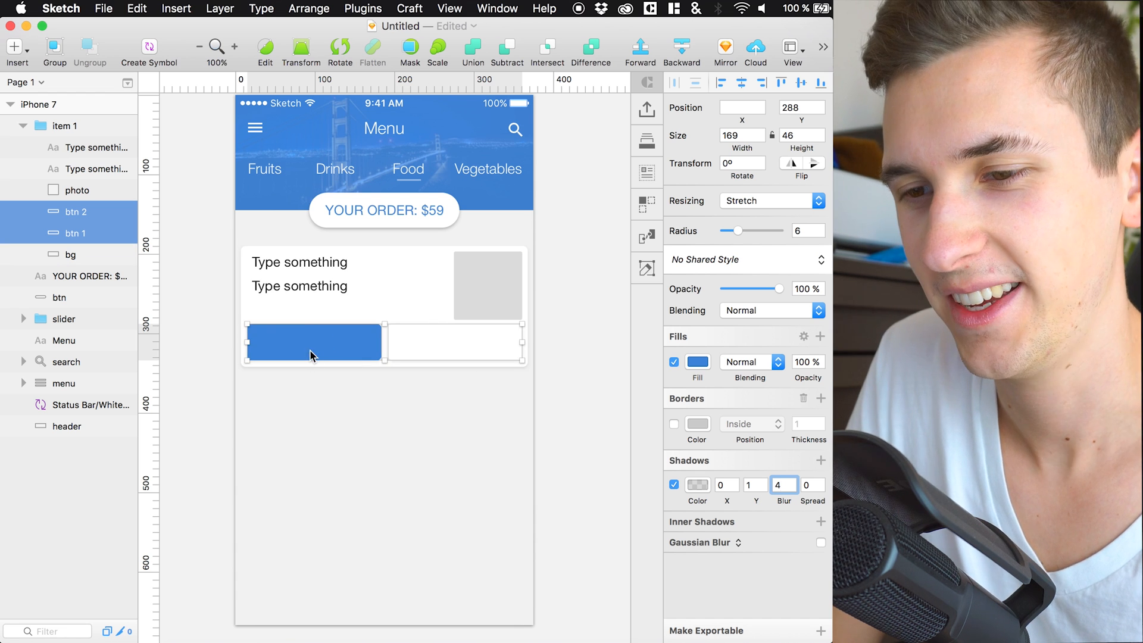
pyautogui.click(67, 426)
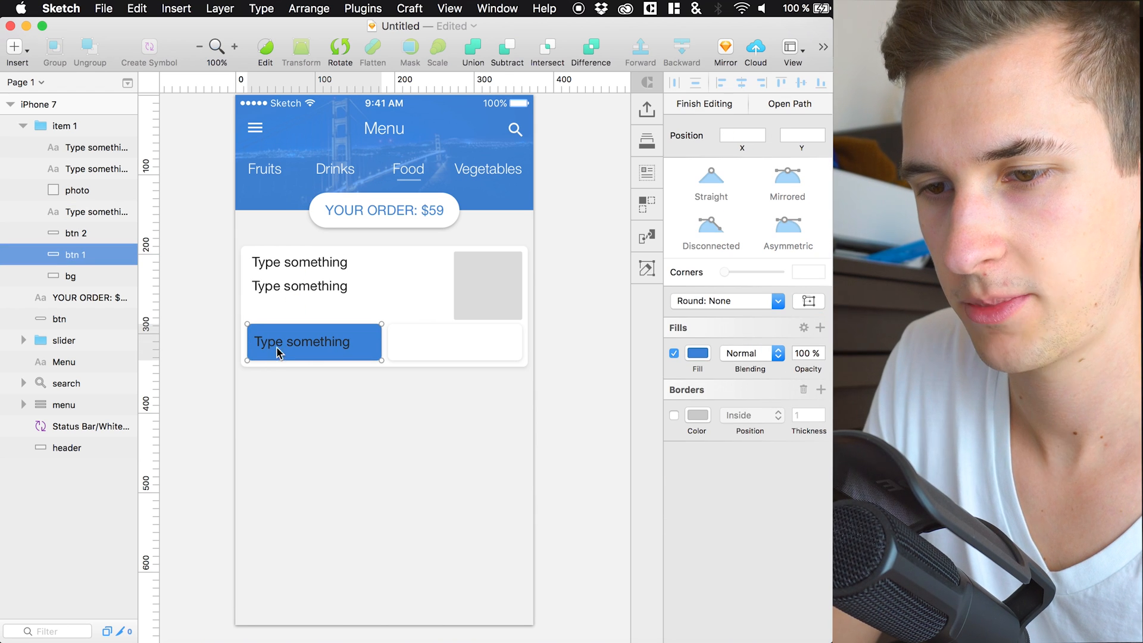
# Step: Label the blue button 'Add to order' in white, centred on the button
pyautogui.click(301, 341)
pyautogui.write('Add to o')
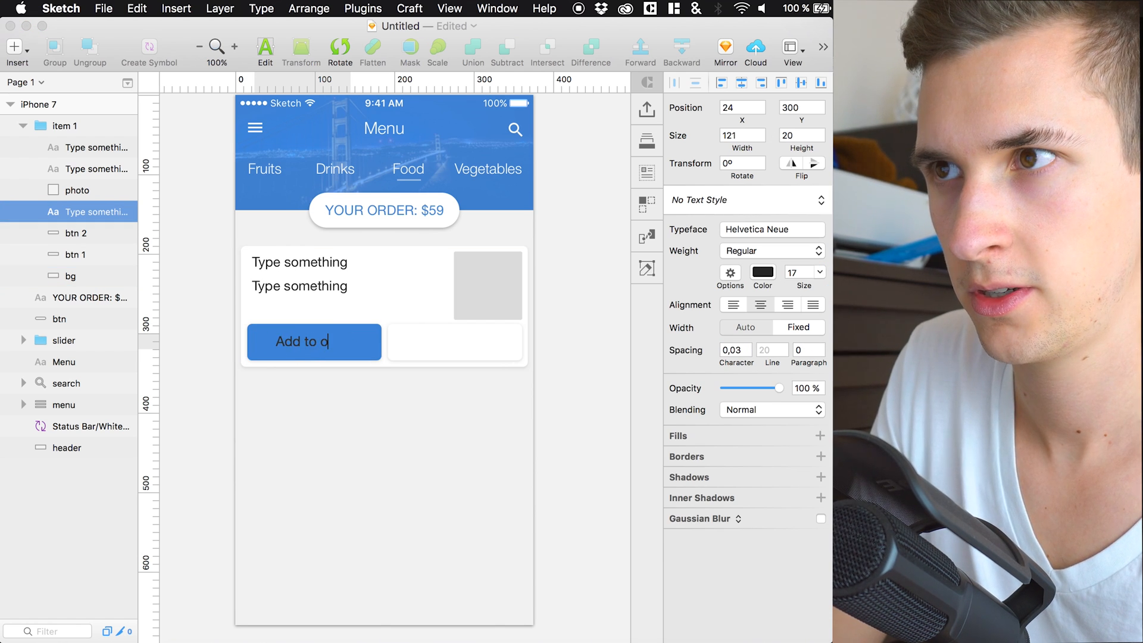
pyautogui.write('rder')
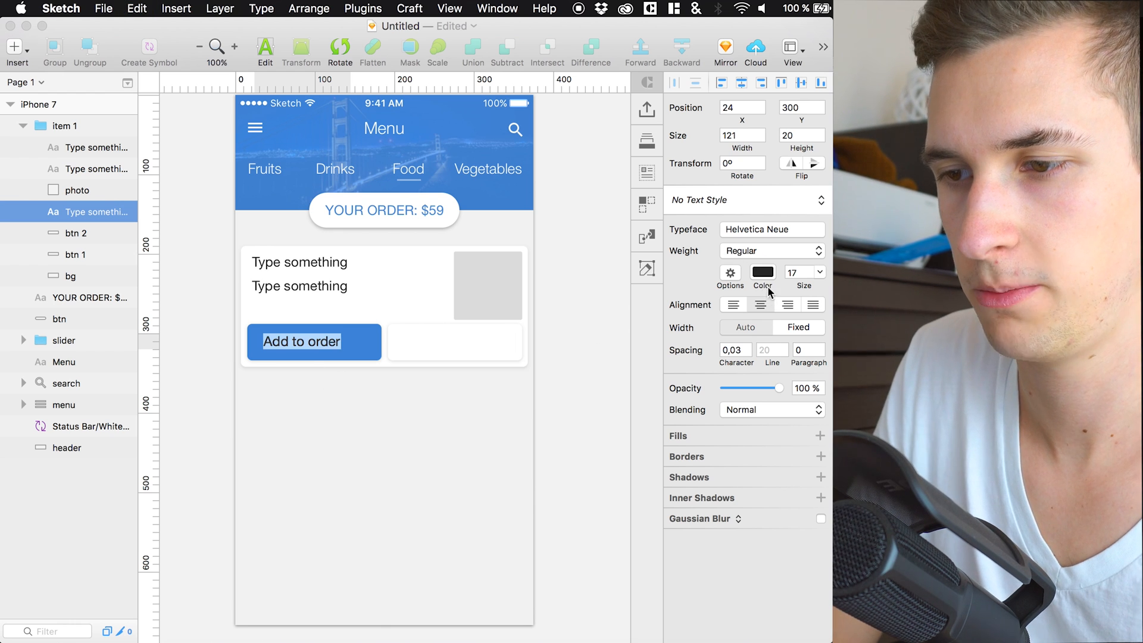
pyautogui.click(762, 272)
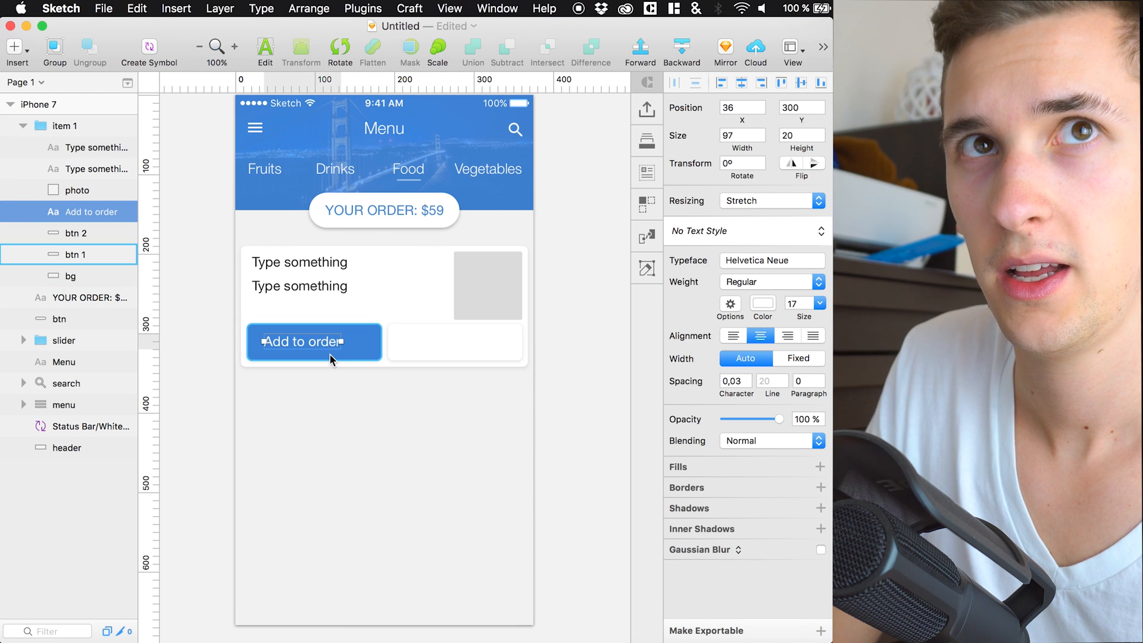
pyautogui.click(64, 125)
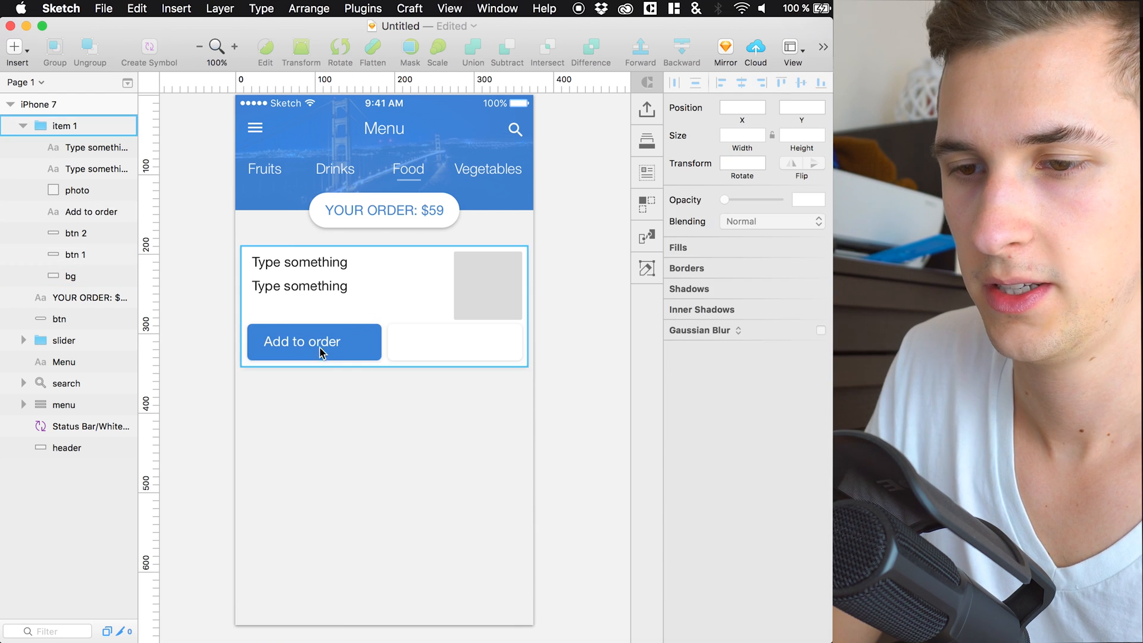
# Step: Add a larger 27pt white '$9' price at the button's right
pyautogui.click(301, 342)
pyautogui.write('$9')
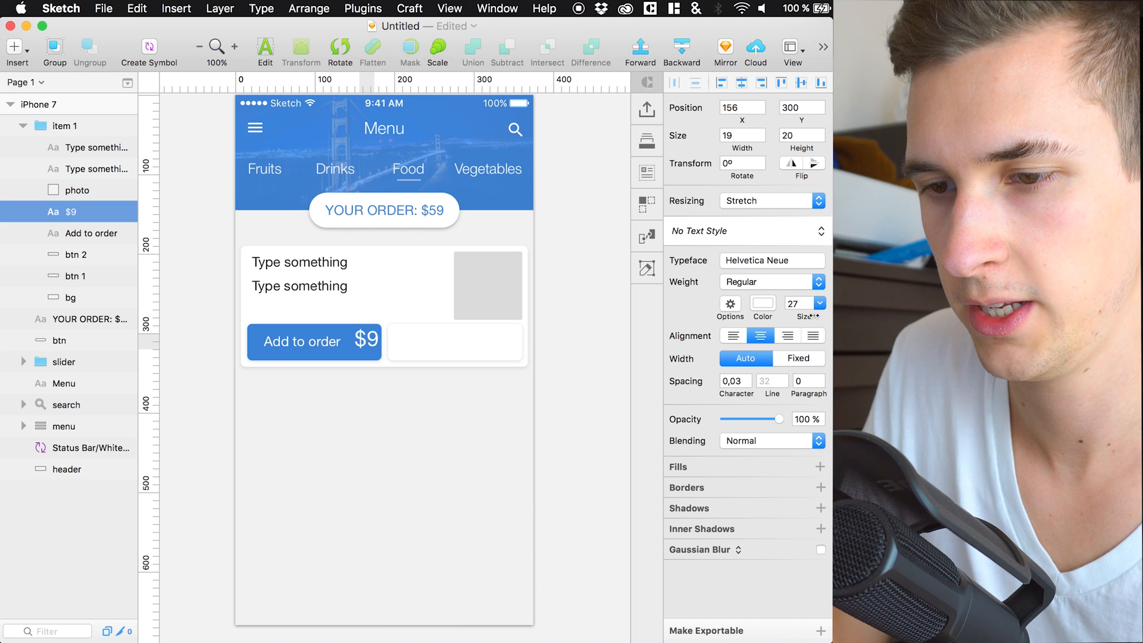
pyautogui.click(366, 337)
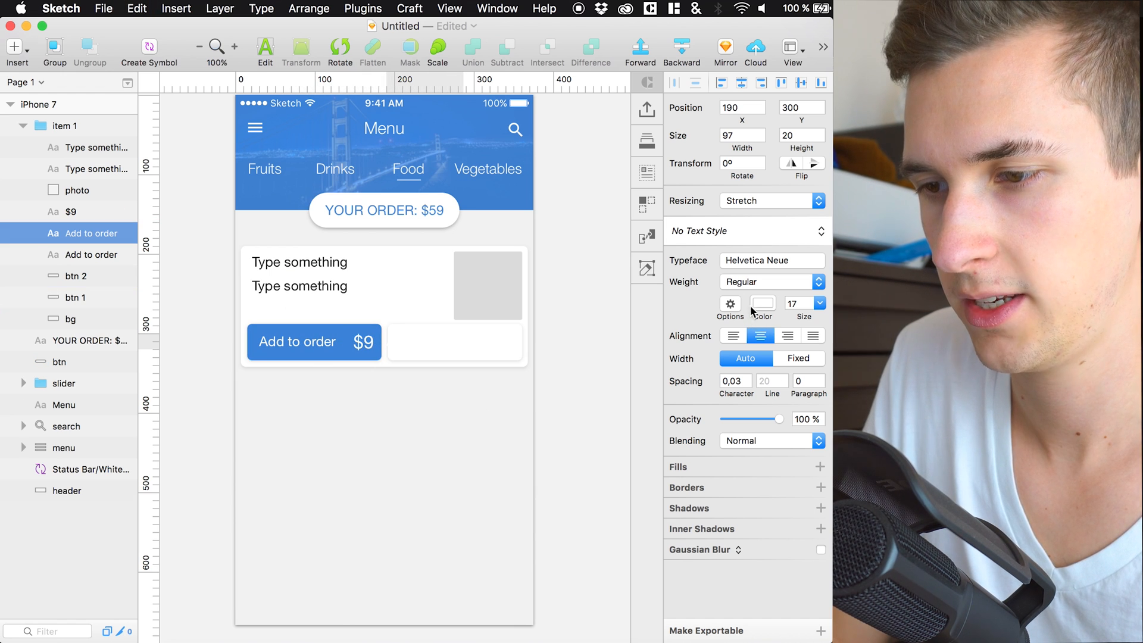
# Step: Relabel the white button 'More Information' in blue and centre the label on it
pyautogui.click(760, 304)
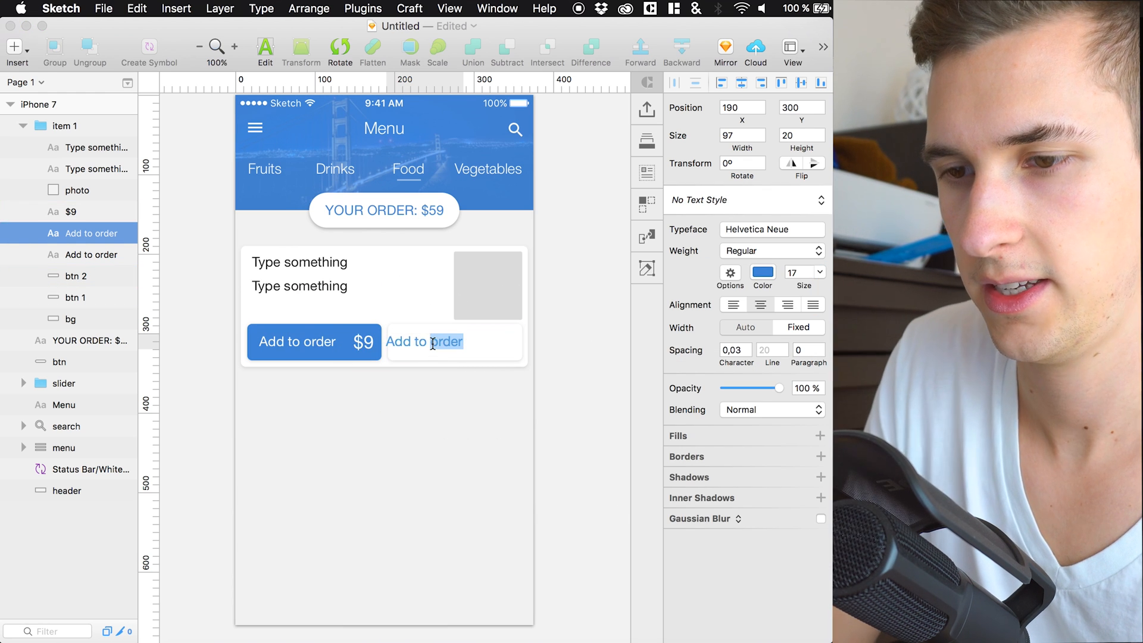
pyautogui.write('More Information')
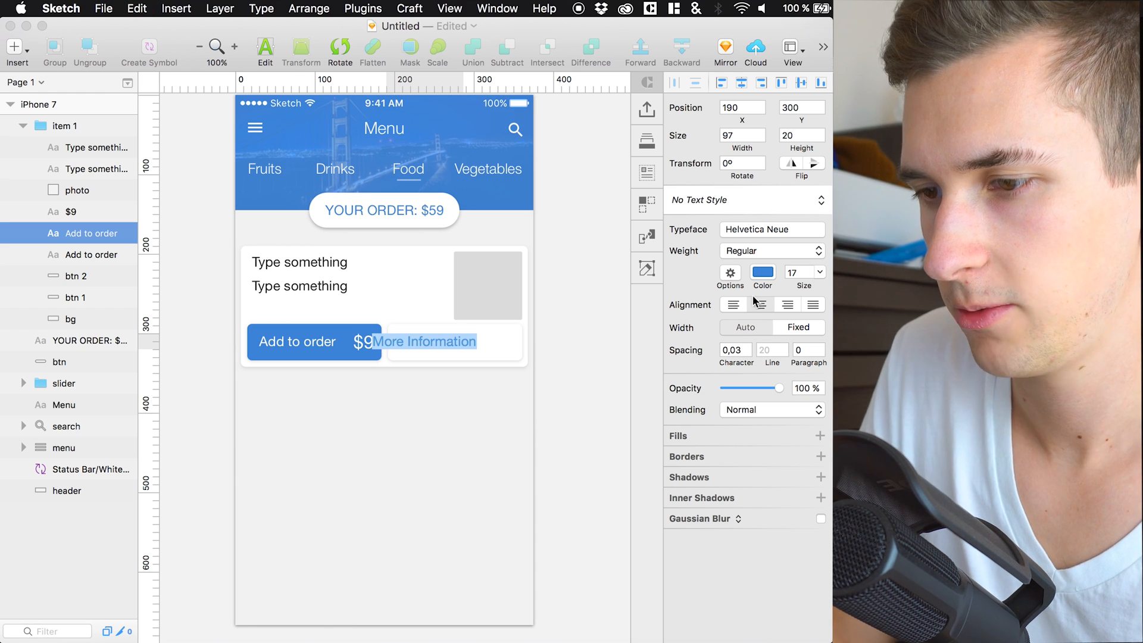
pyautogui.click(364, 373)
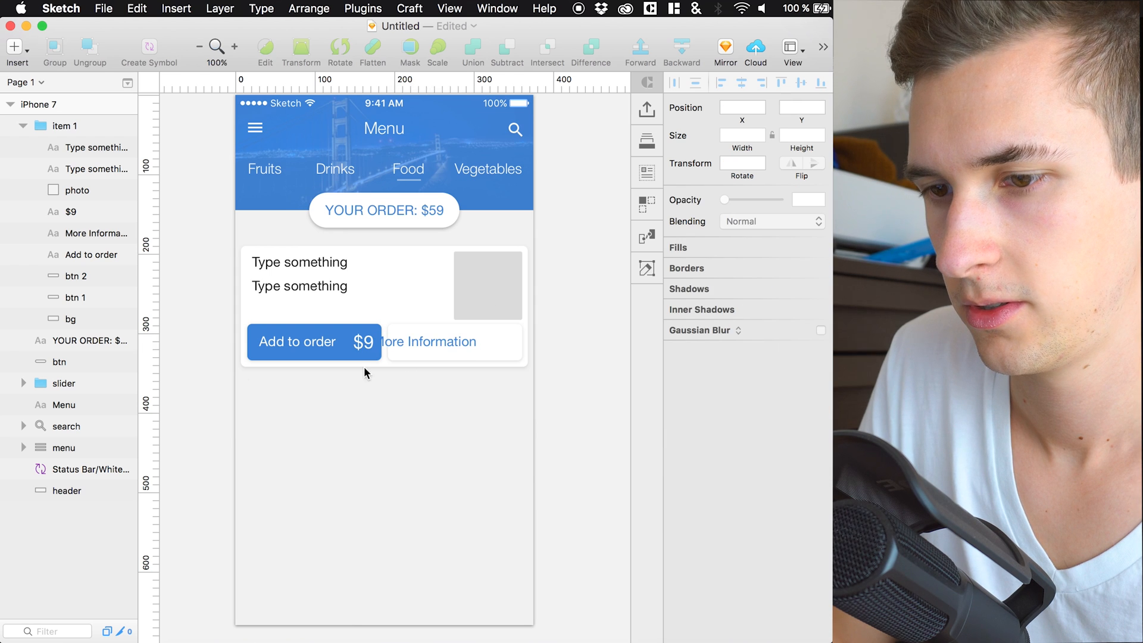
pyautogui.click(431, 342)
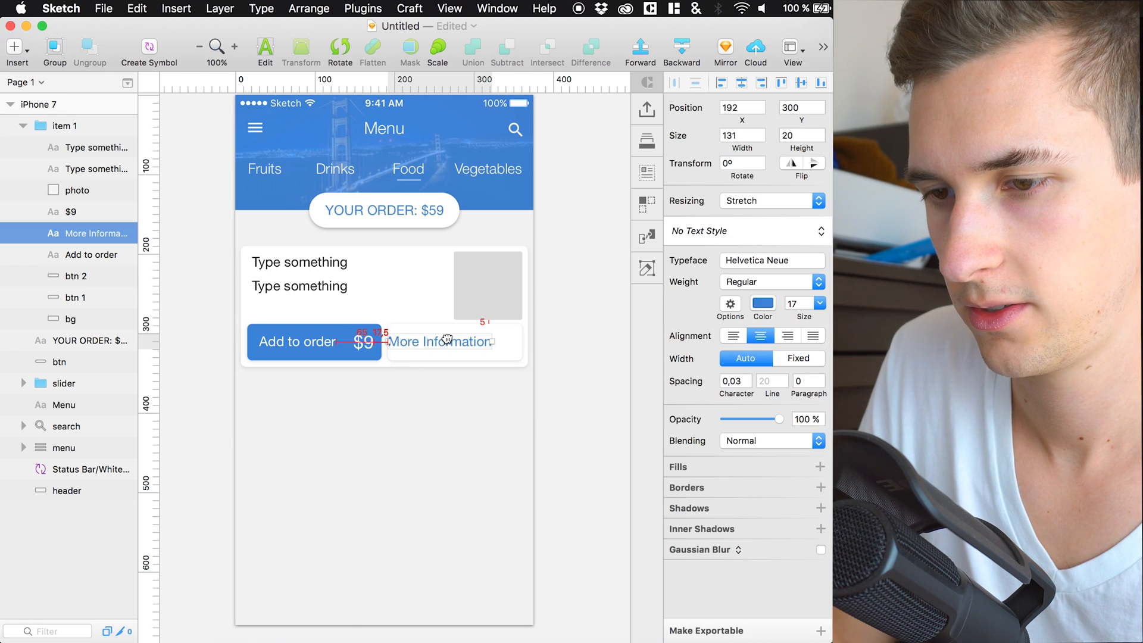
pyautogui.moveTo(440, 341); pyautogui.dragTo(456, 342)
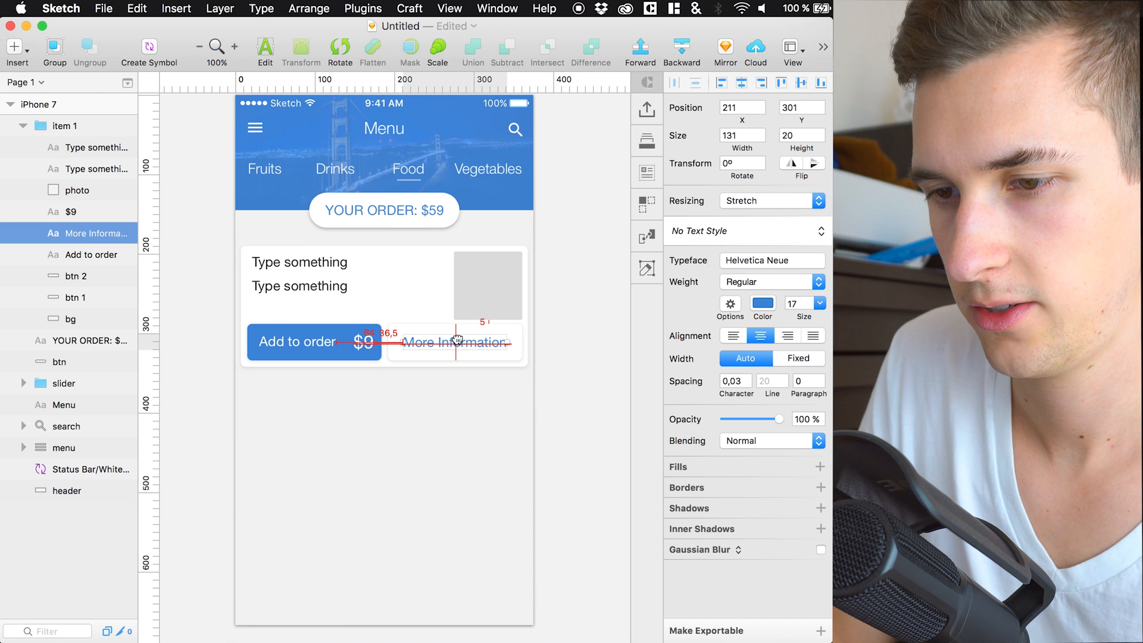
# Step: Duplicate the first card group into three stacked cards and rename the copies
pyautogui.click(65, 125)
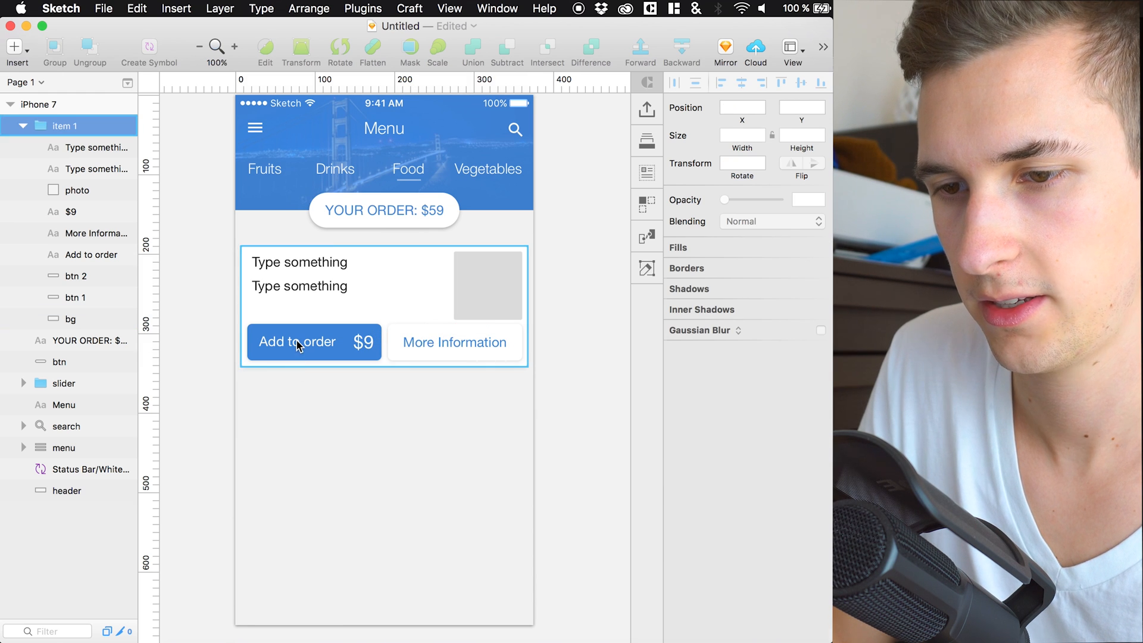
pyautogui.click(580, 263)
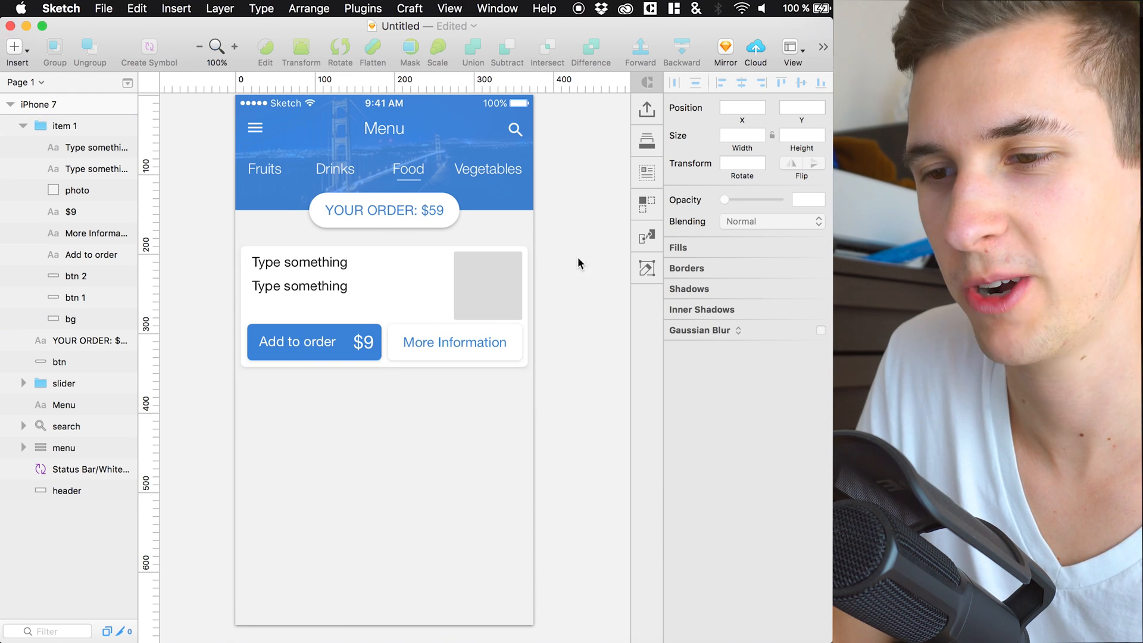
pyautogui.click(64, 125)
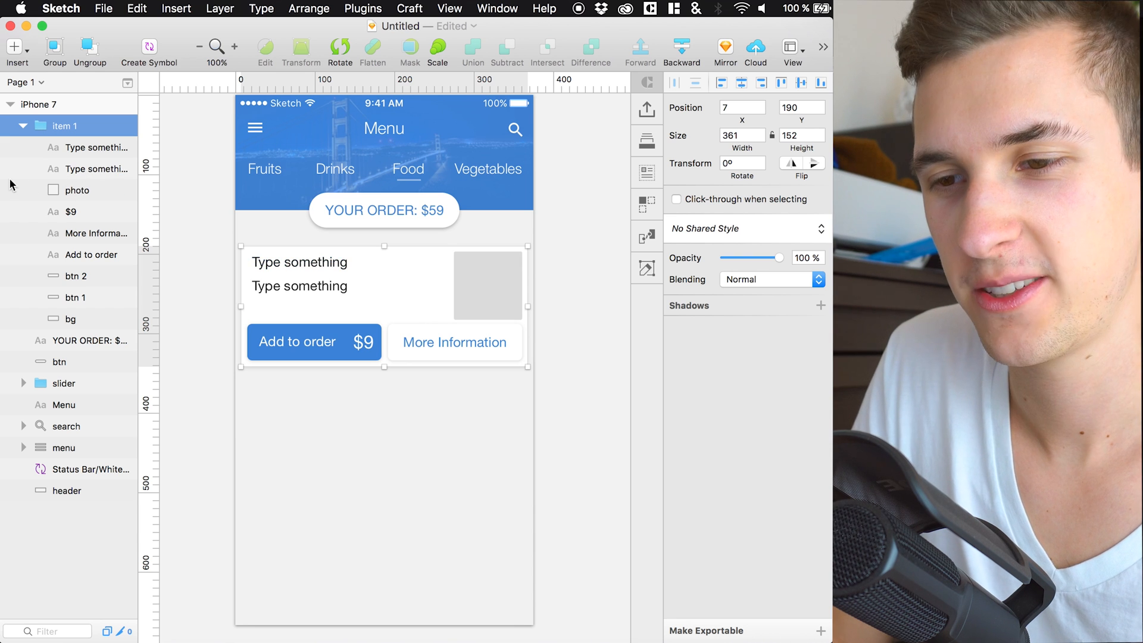
pyautogui.click(24, 125)
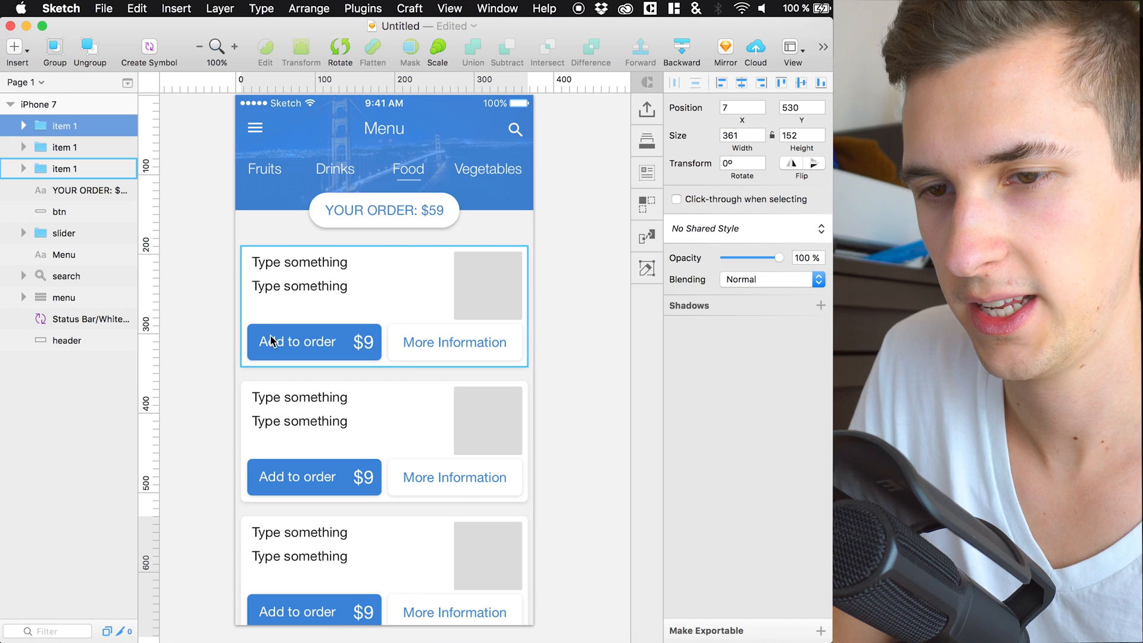
pyautogui.doubleClick(64, 147)
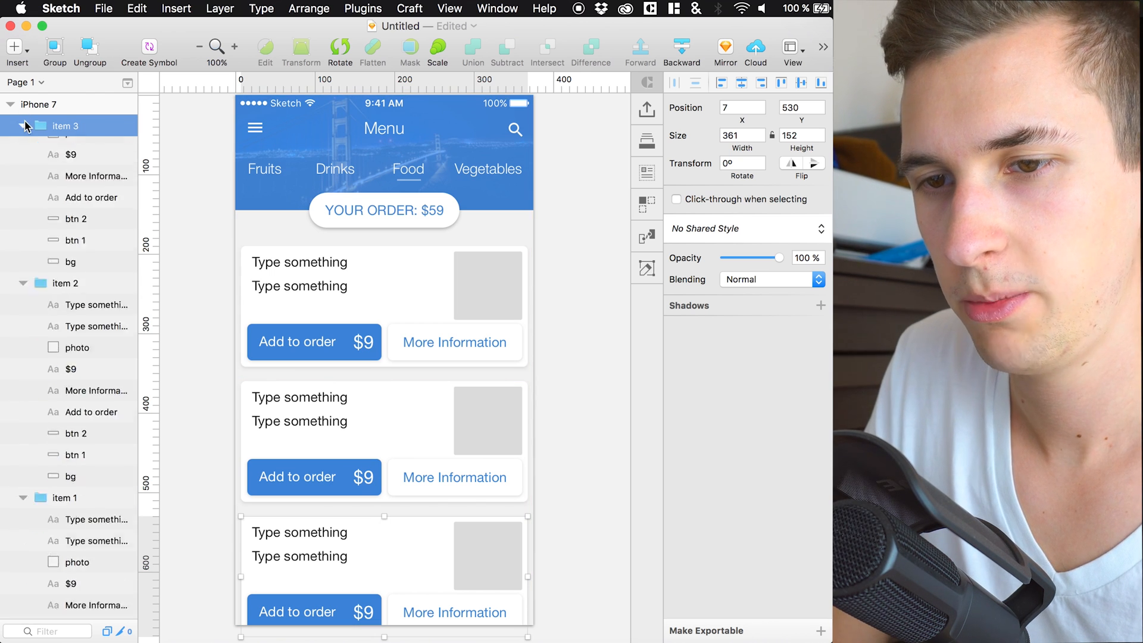
# Step: Place Craft Data food photos into the grey placeholder squares of all three cards
pyautogui.click(77, 405)
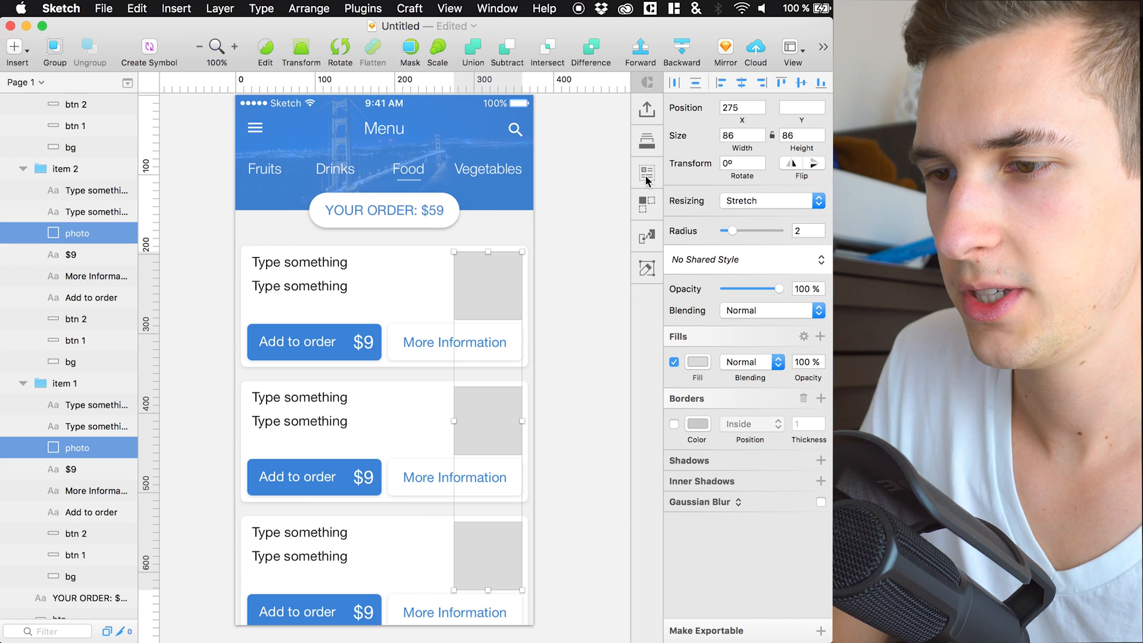
pyautogui.click(647, 174)
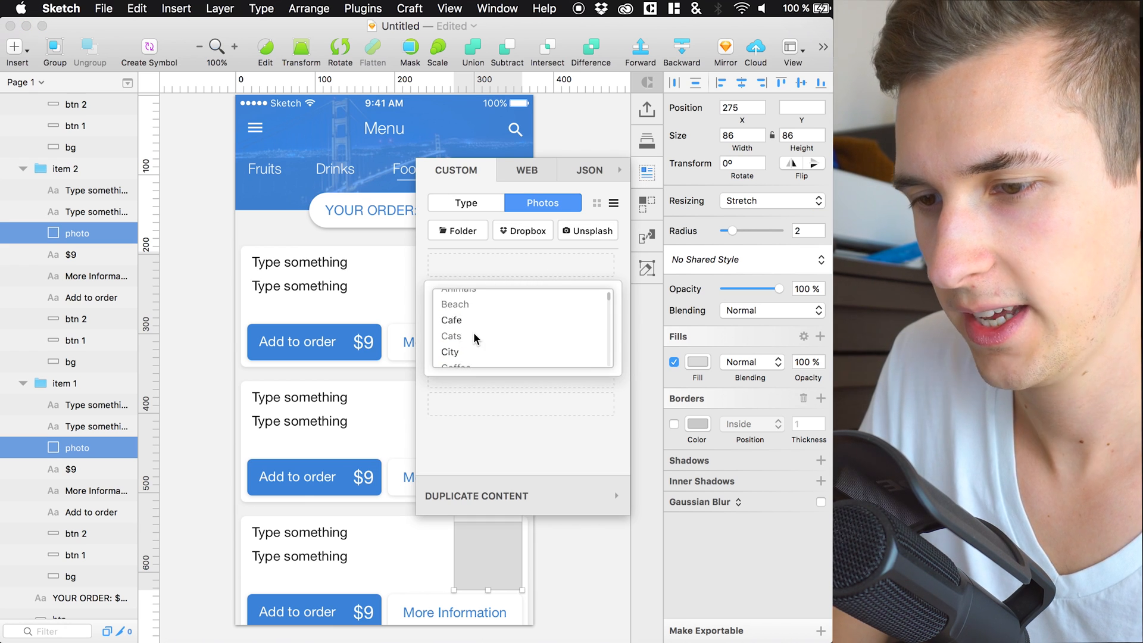
pyautogui.scroll(-3)
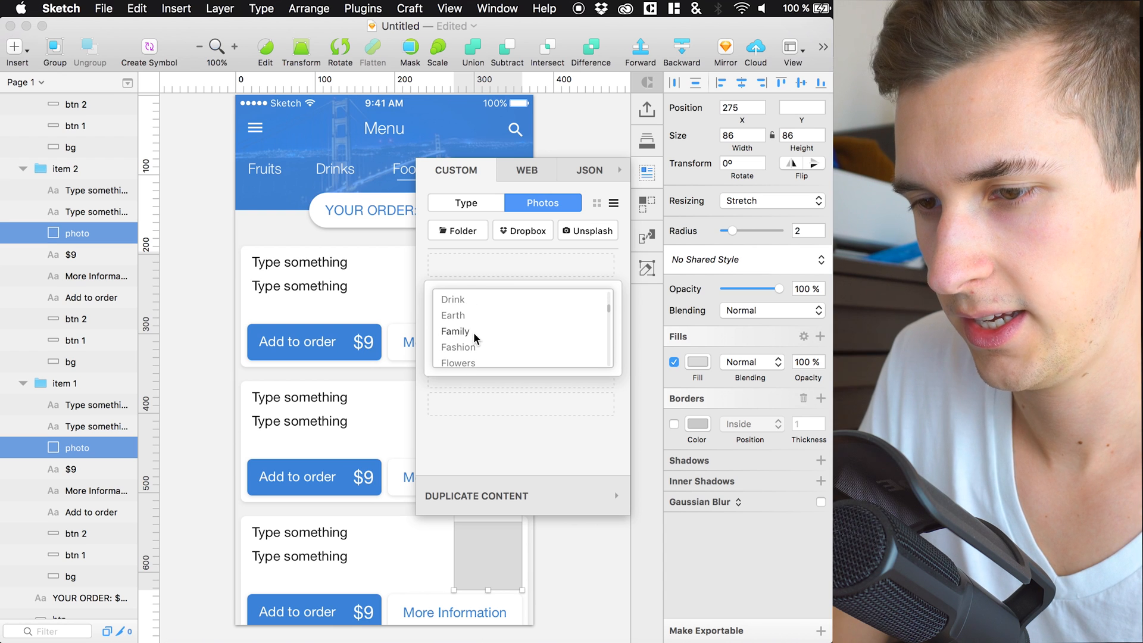
pyautogui.scroll(-3)
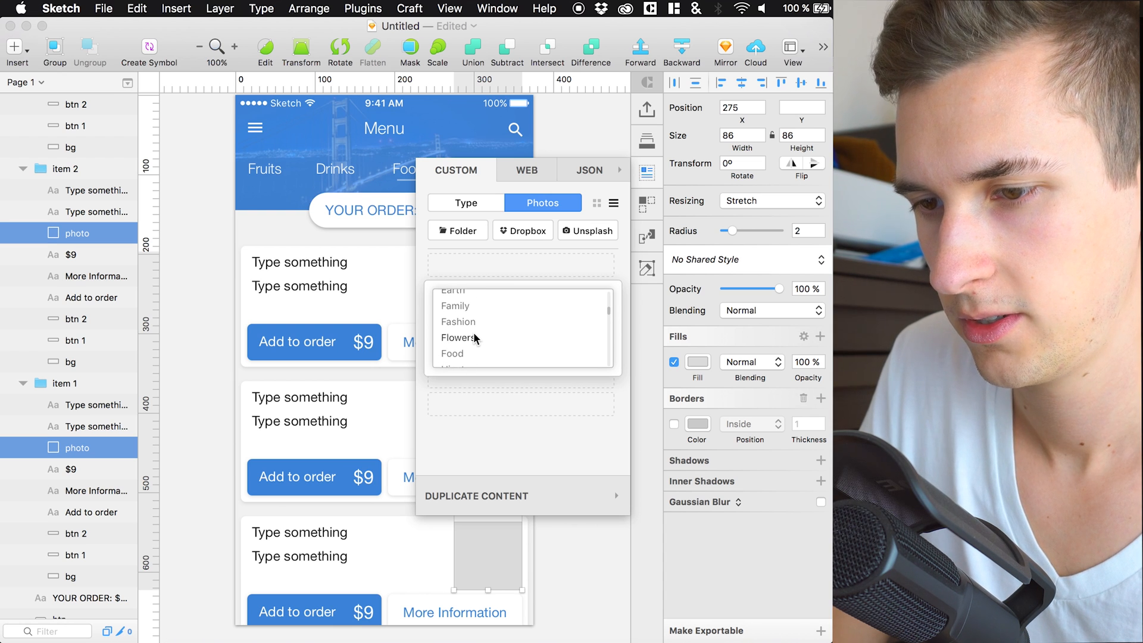
pyautogui.click(452, 352)
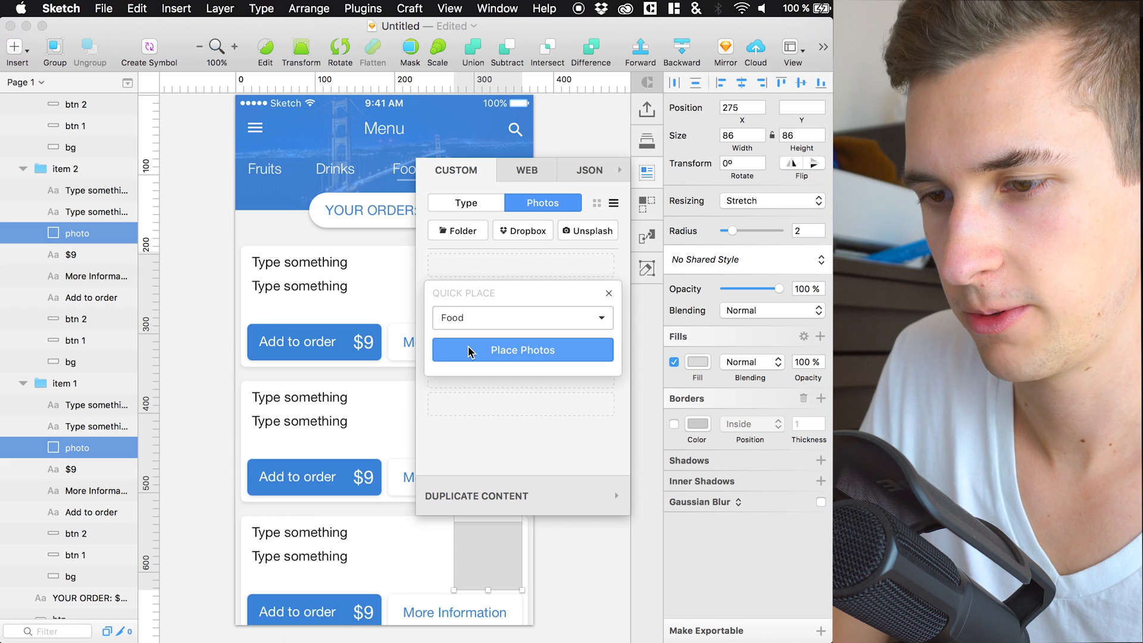
pyautogui.click(522, 350)
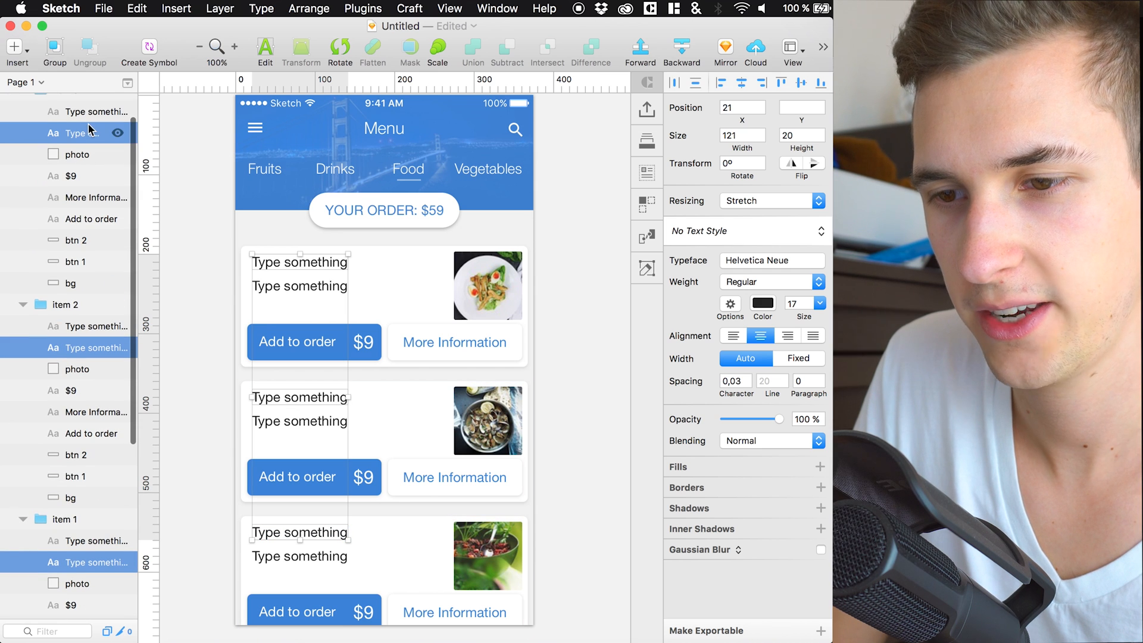
# Step: Fill the cards with Craft sample headlines and edit the first to 'Smarter Food'
pyautogui.click(645, 172)
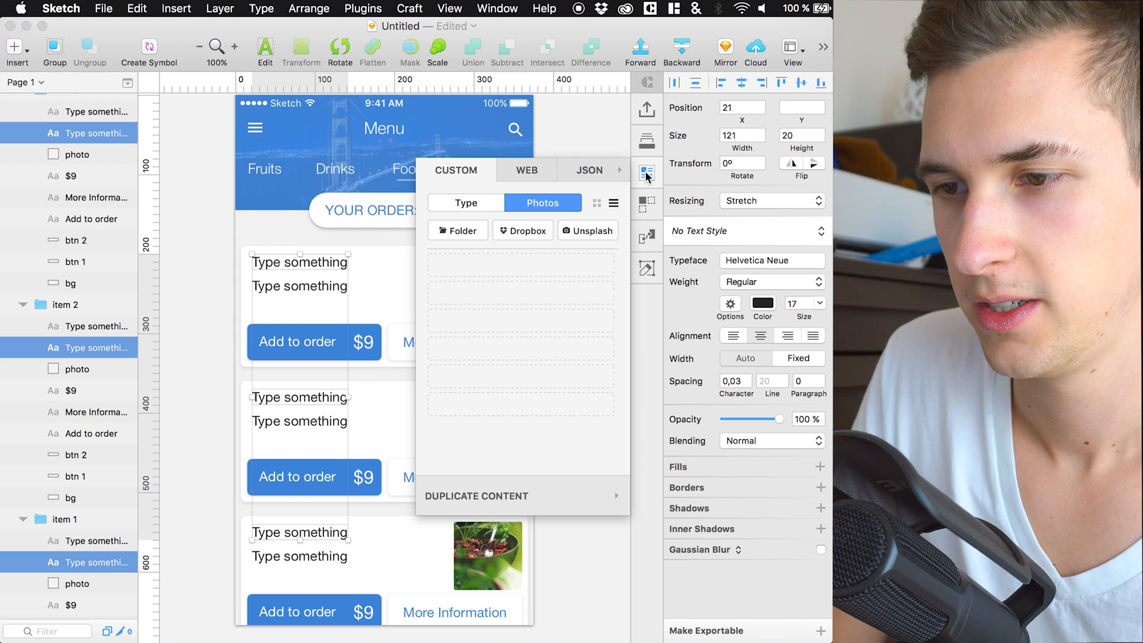
pyautogui.click(465, 202)
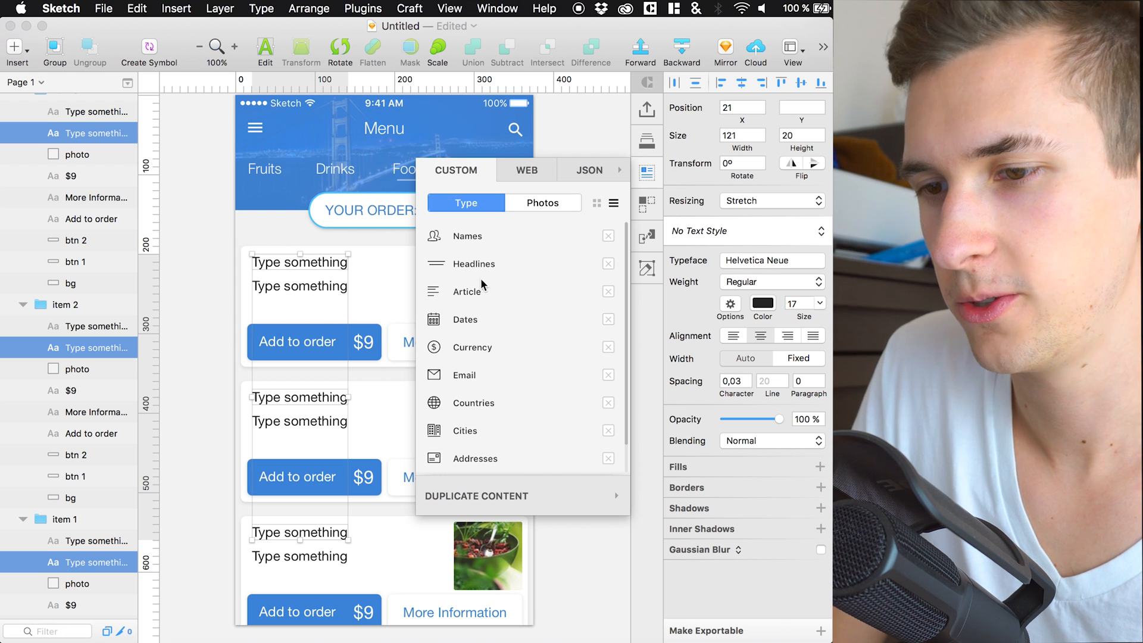
pyautogui.click(478, 264)
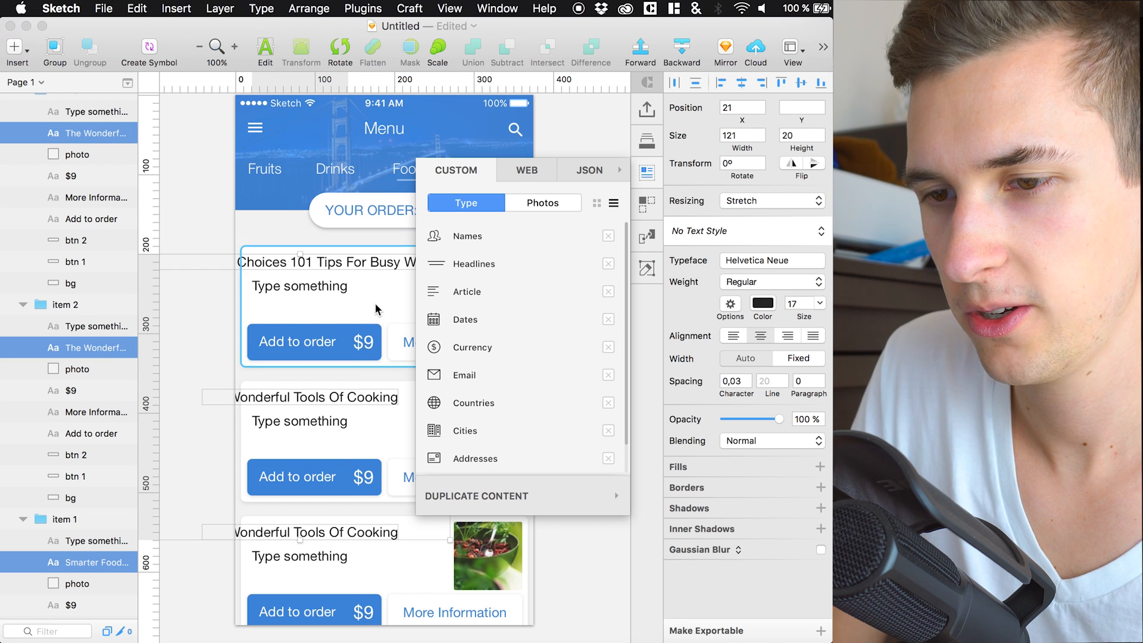
pyautogui.click(760, 336)
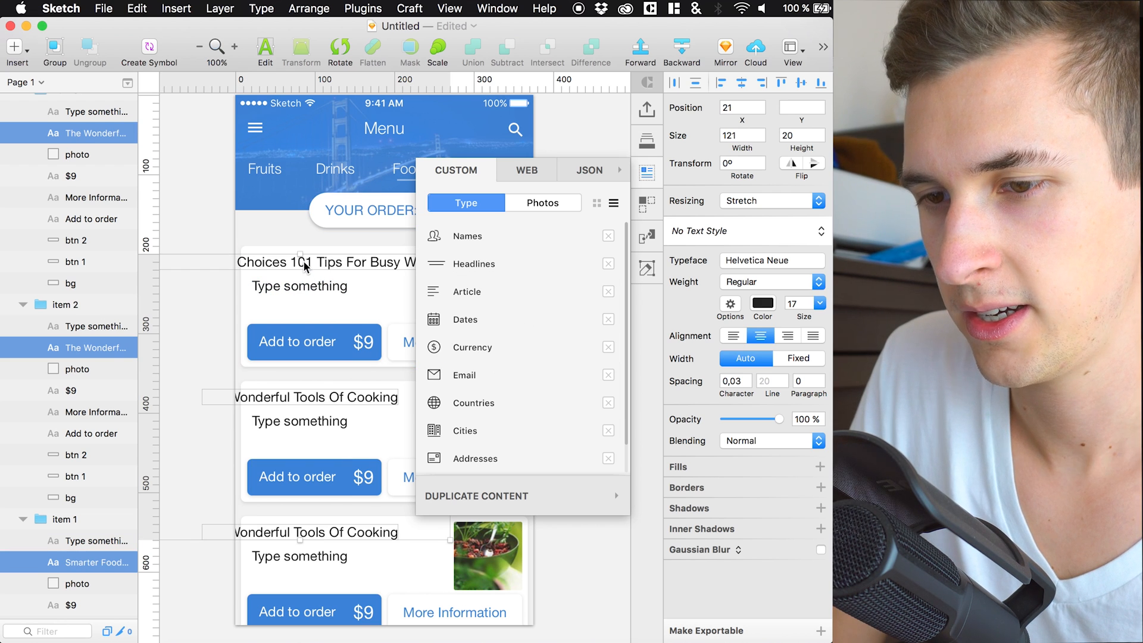
pyautogui.doubleClick(329, 262)
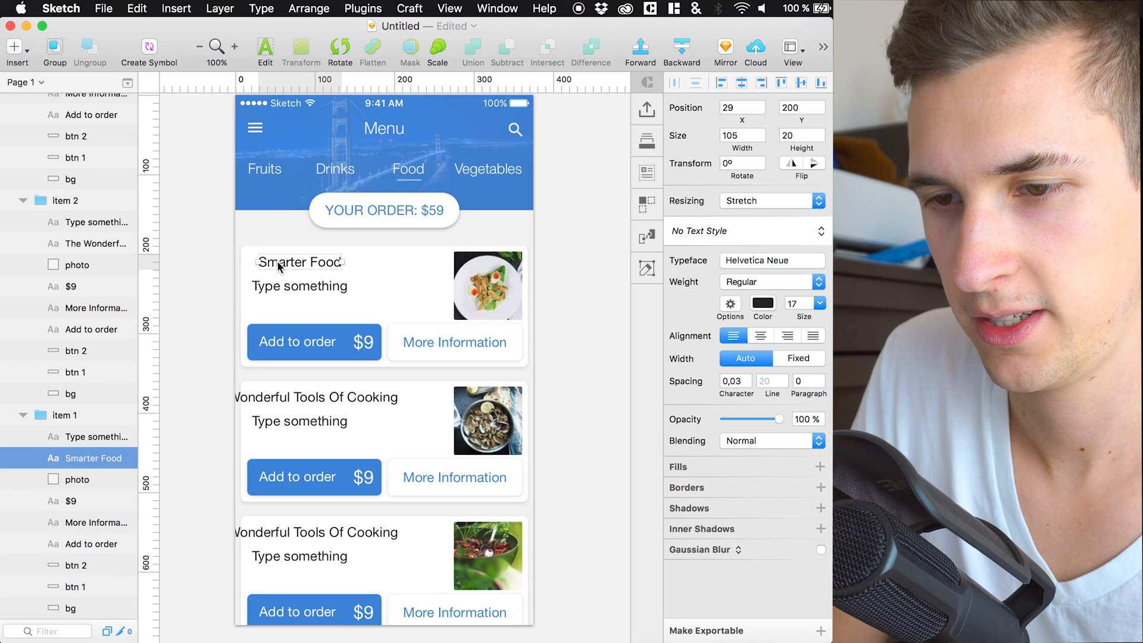
pyautogui.click(65, 200)
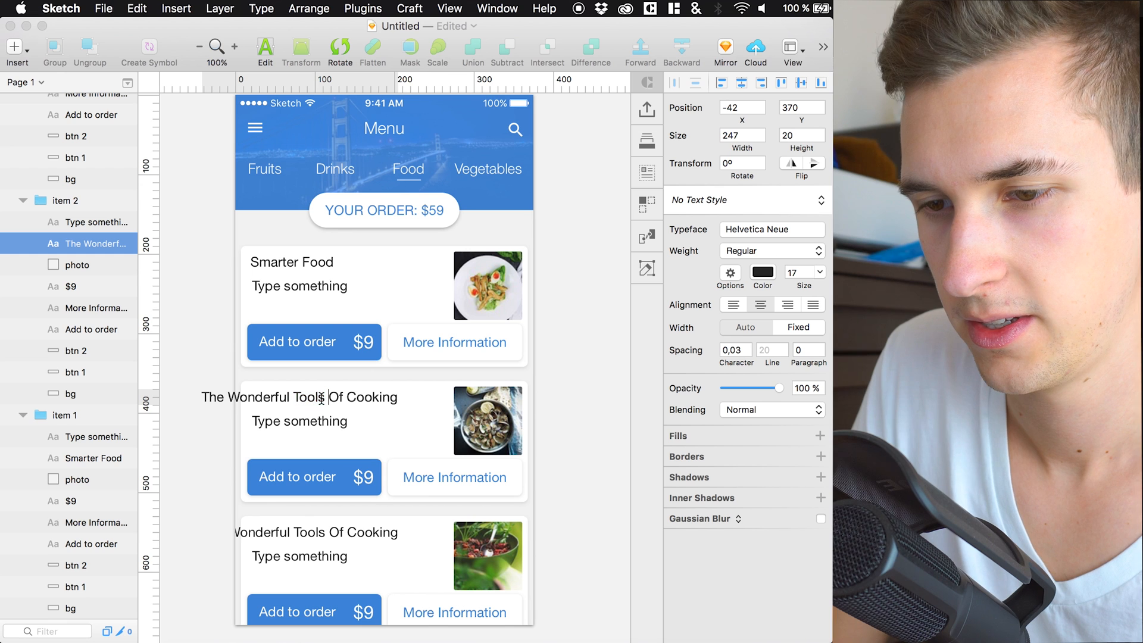
# Step: Shorten the second headline to 'The Wonderful Cooking' and give the third 'Fresh Herbs'
pyautogui.click(298, 396)
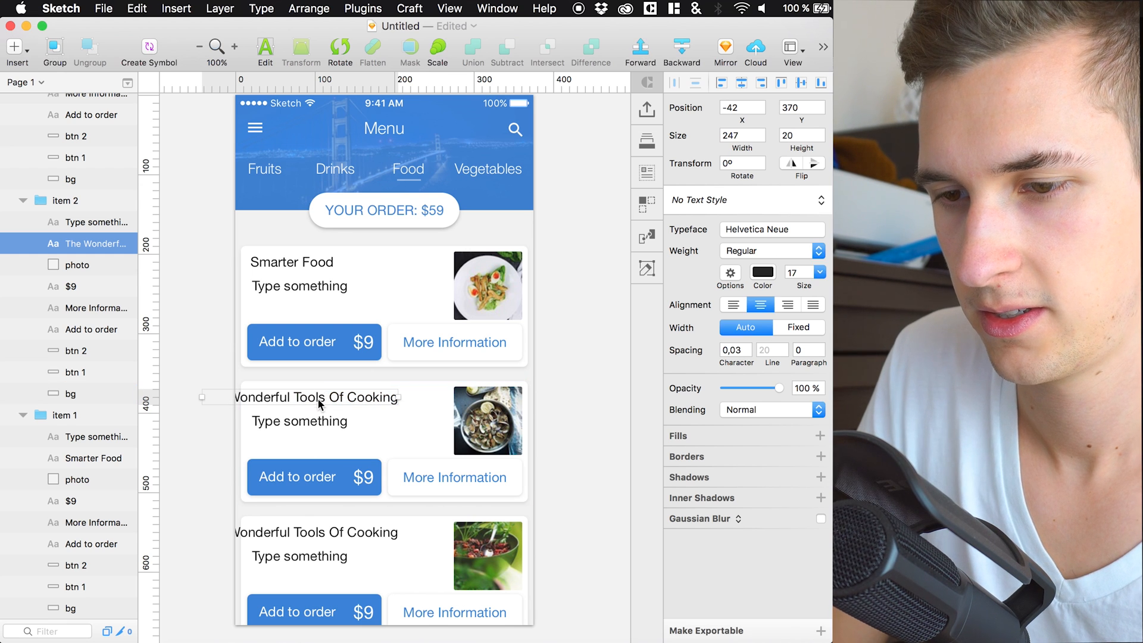
pyautogui.doubleClick(314, 396)
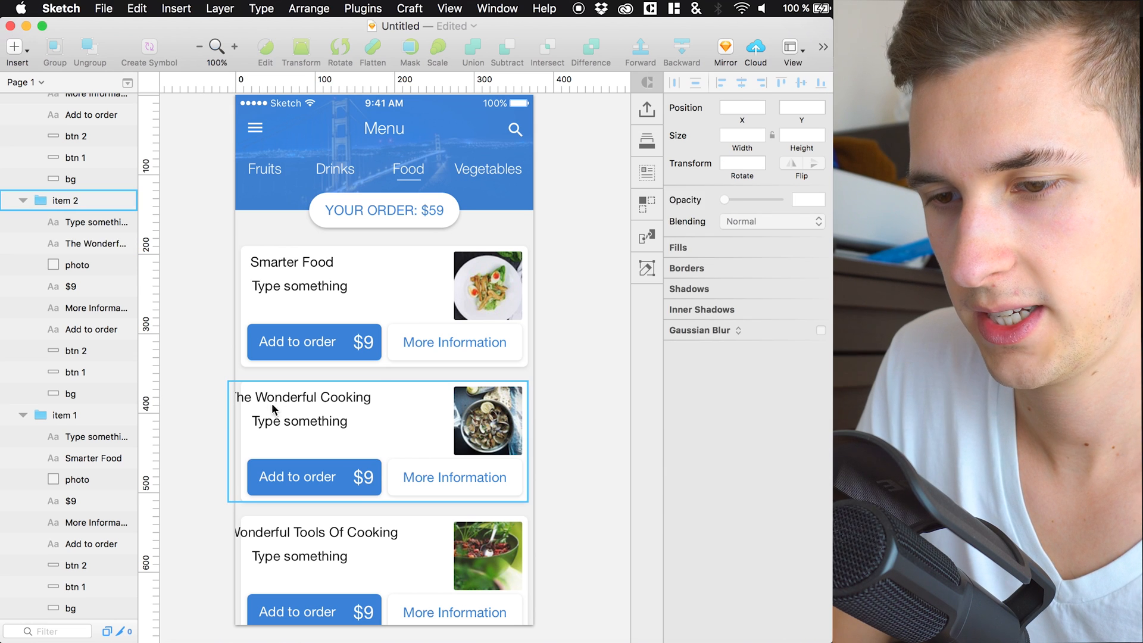
pyautogui.moveTo(279, 396)
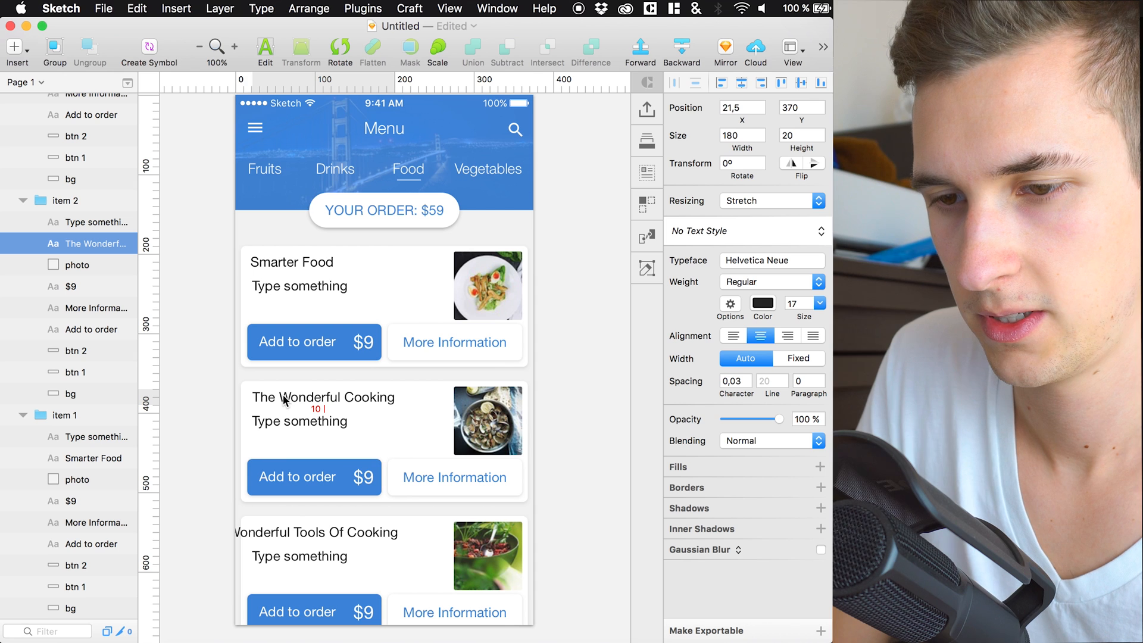
pyautogui.click(298, 544)
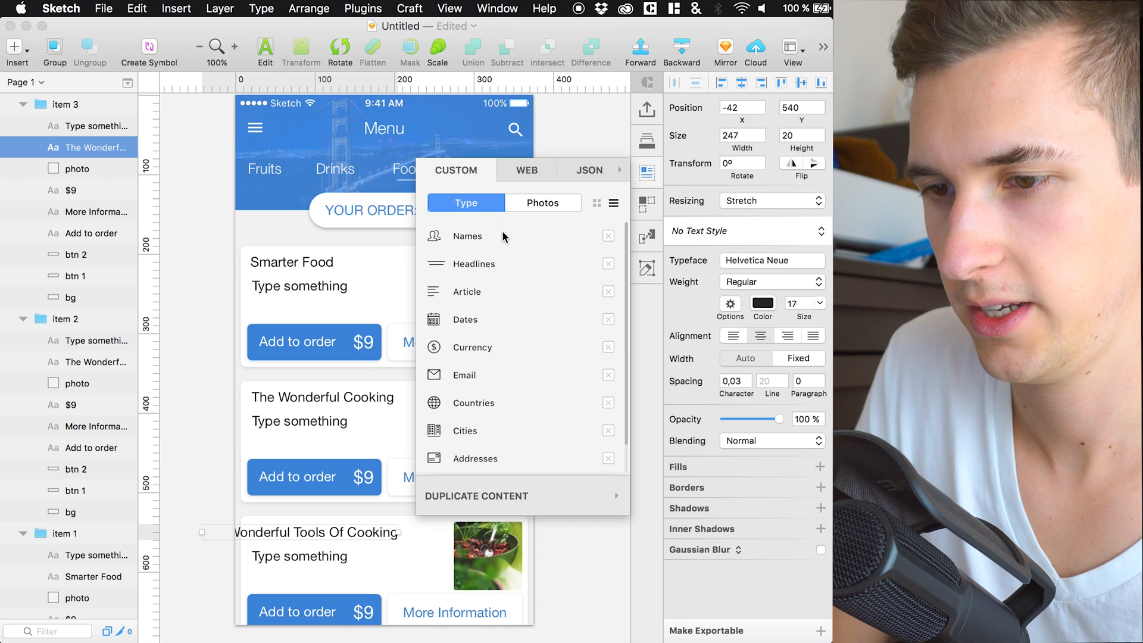
pyautogui.click(480, 263)
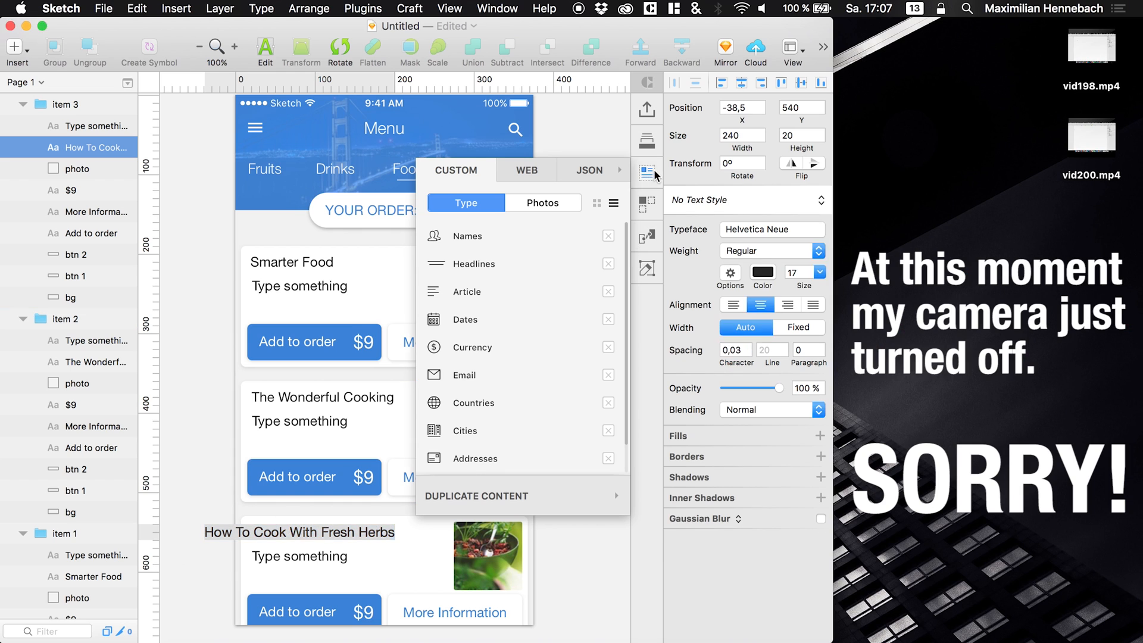
pyautogui.click(647, 171)
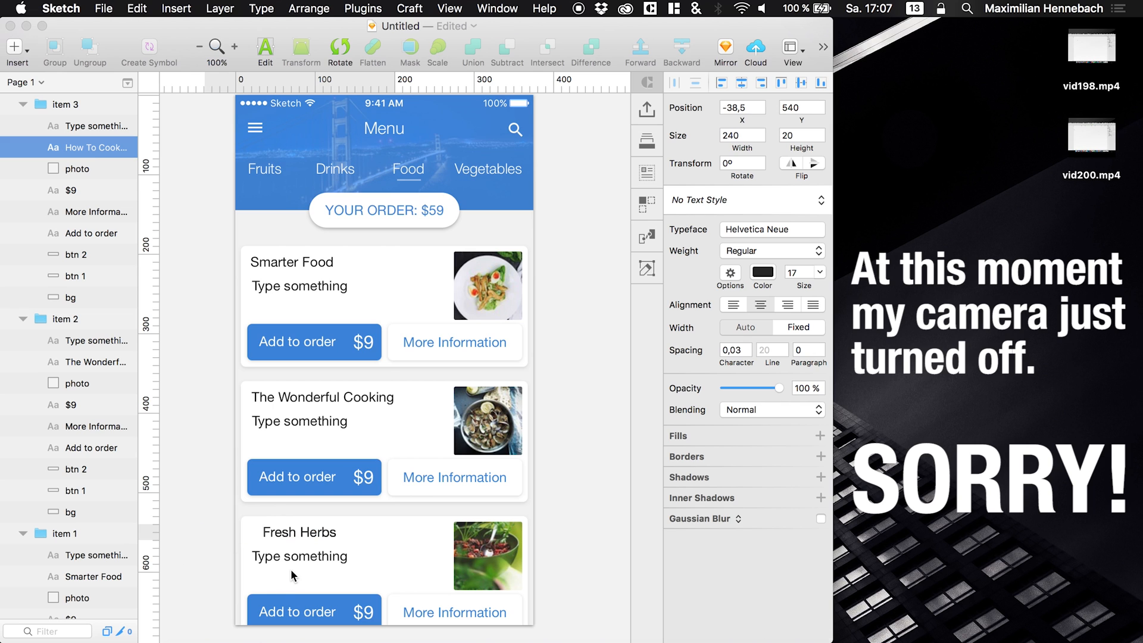
pyautogui.click(299, 532)
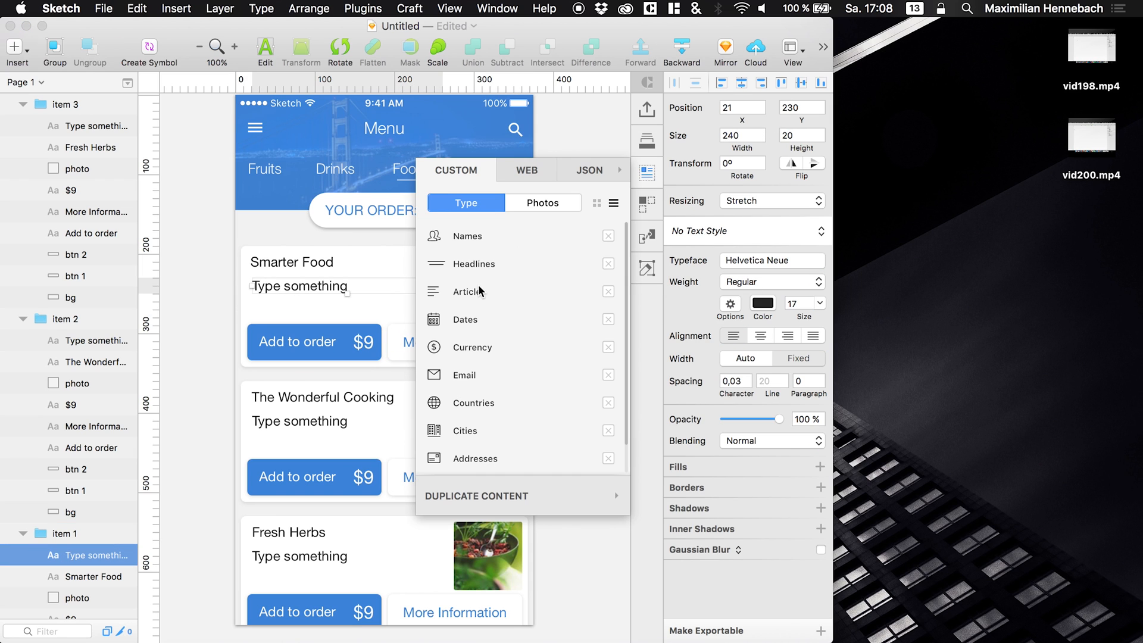
# Step: Fill the first description with article text, trim to 'Around the world, food-borne illnesses have become.' at size 16
pyautogui.click(472, 290)
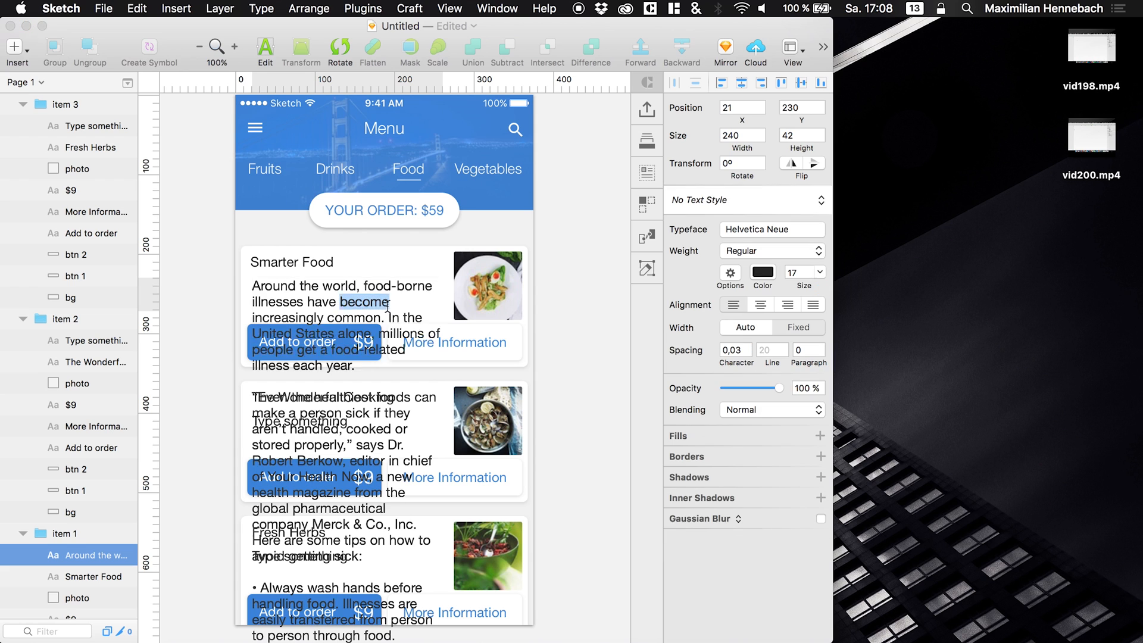
pyautogui.click(387, 301)
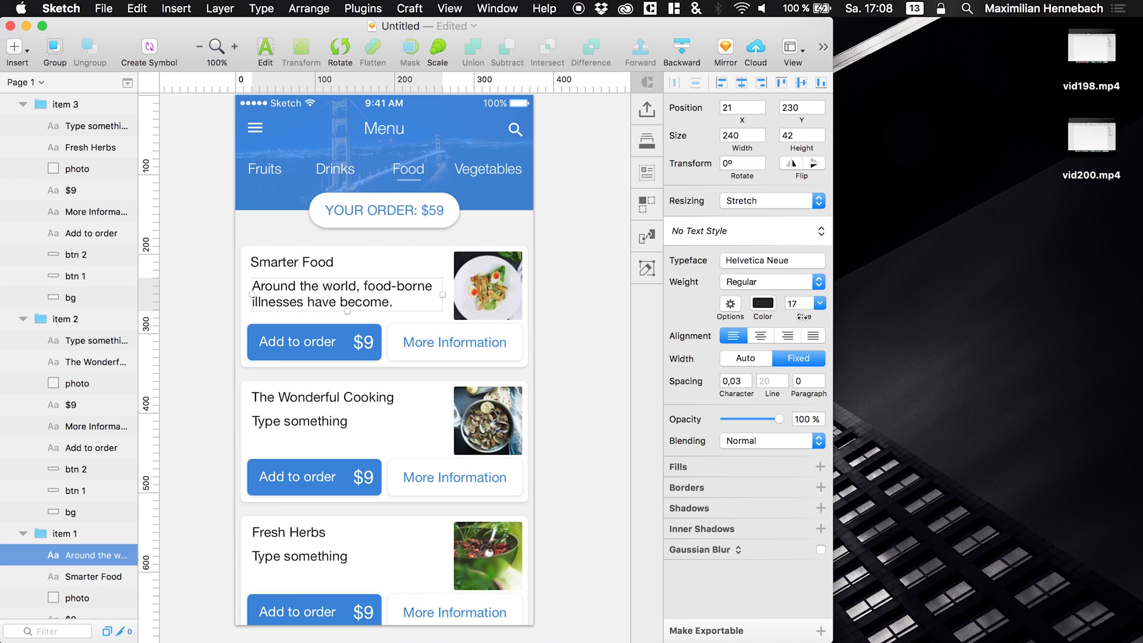
pyautogui.click(816, 305)
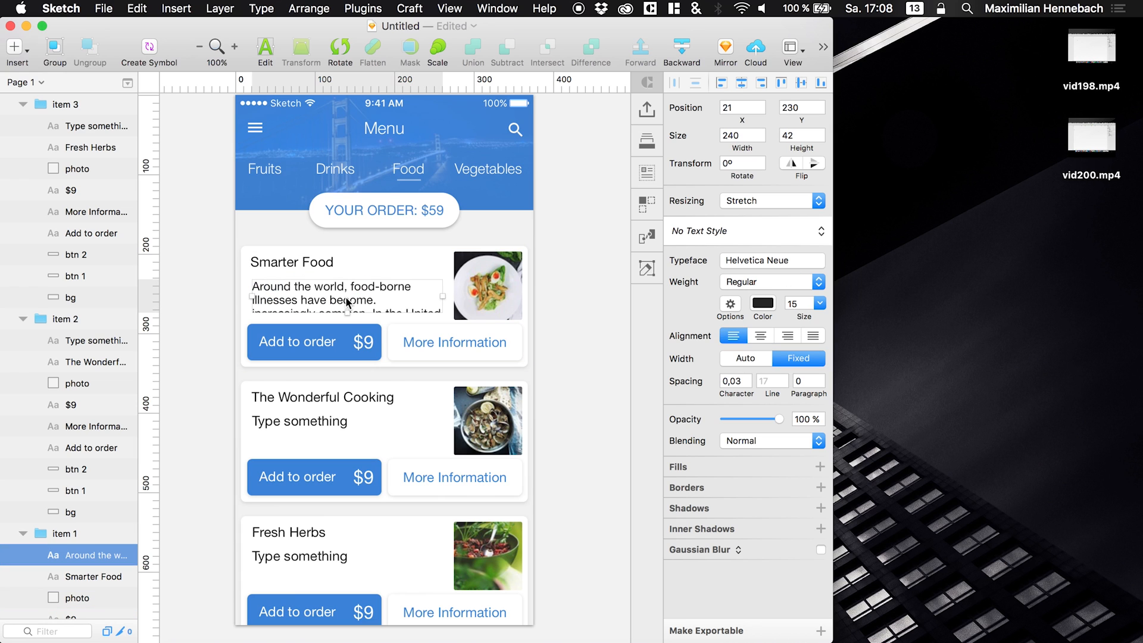
pyautogui.moveTo(729, 296)
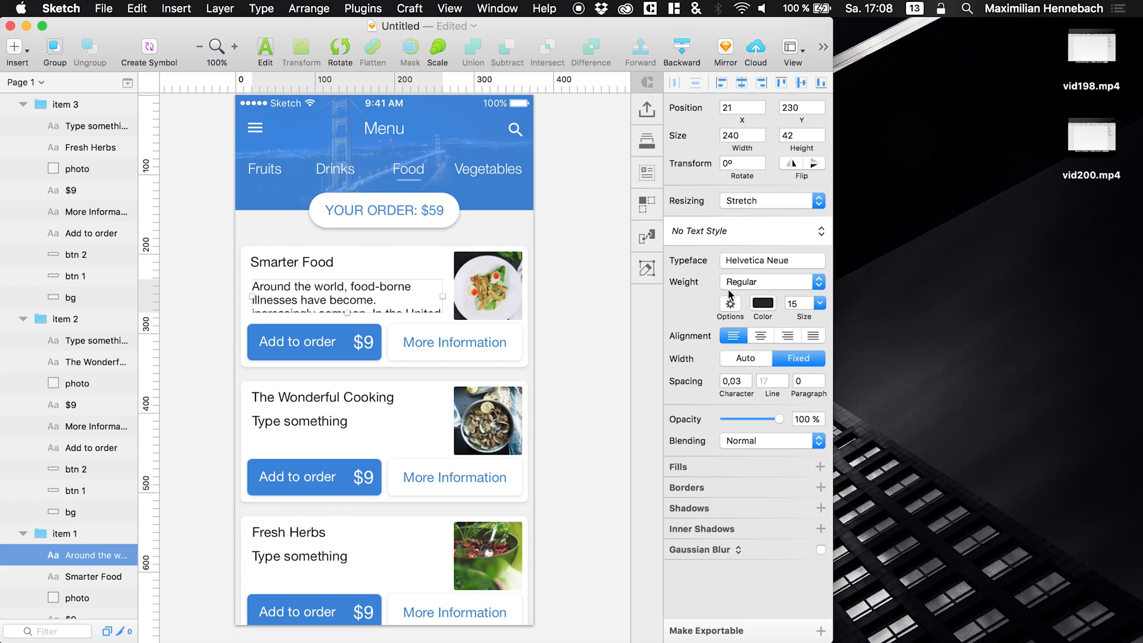
pyautogui.click(818, 303)
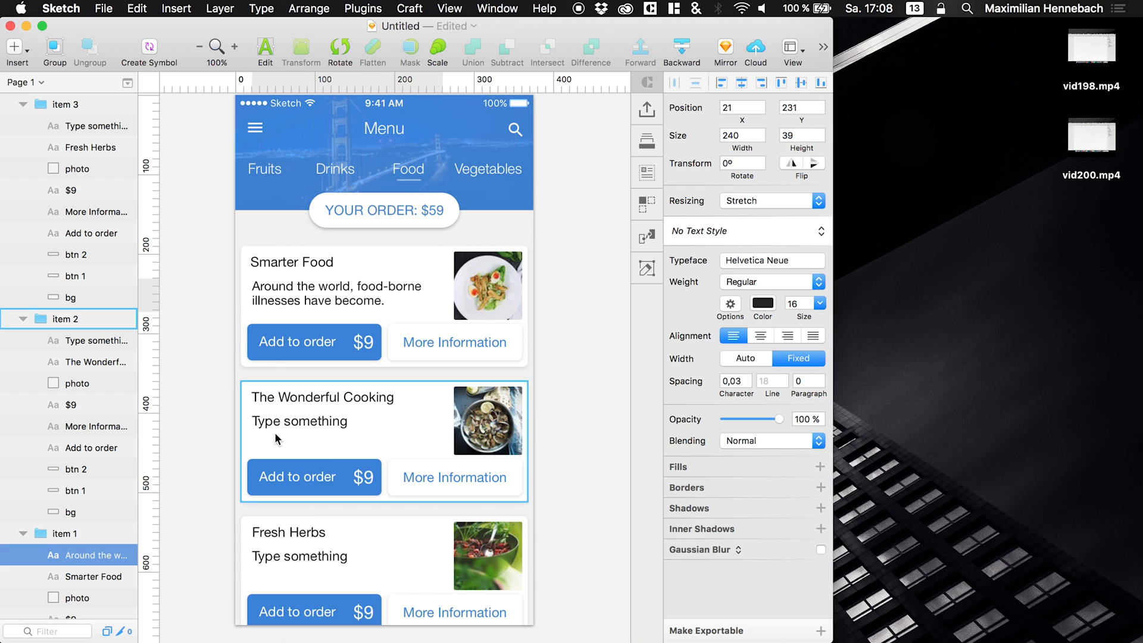
pyautogui.click(299, 556)
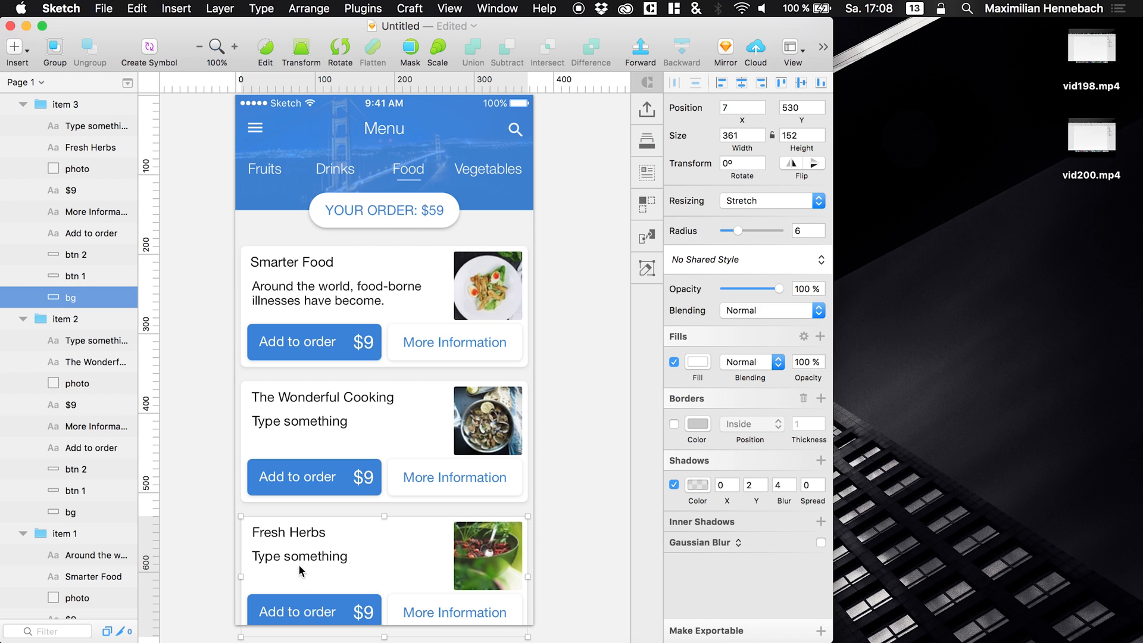
pyautogui.click(103, 125)
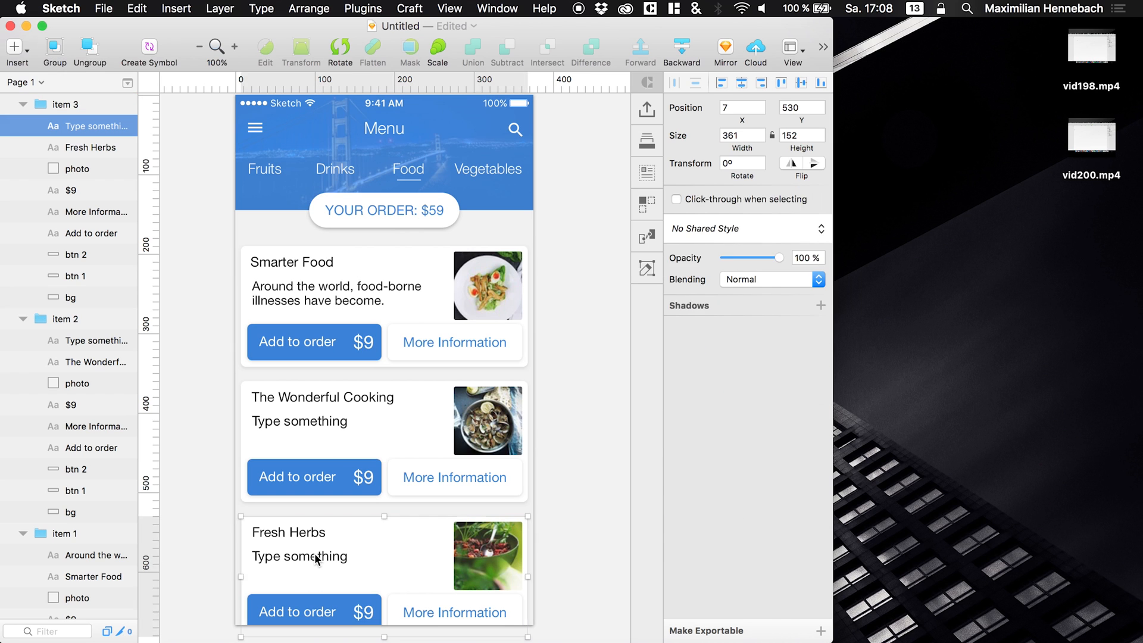
pyautogui.click(299, 420)
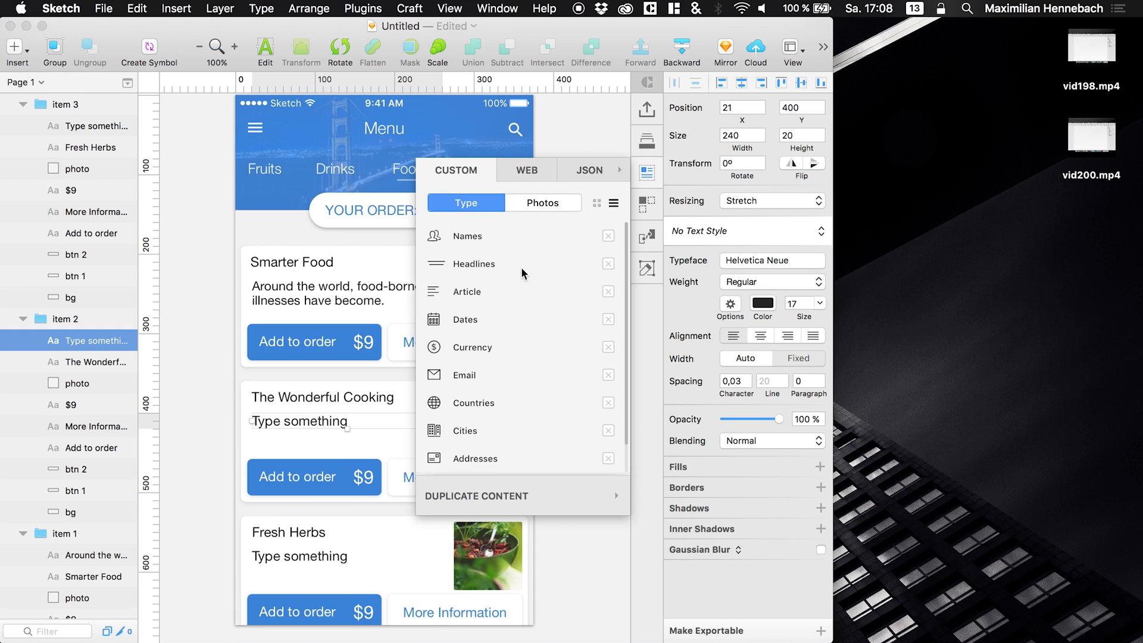
# Step: Fill the second and third descriptions with article text at size 16, trimmed to two lines
pyautogui.click(478, 263)
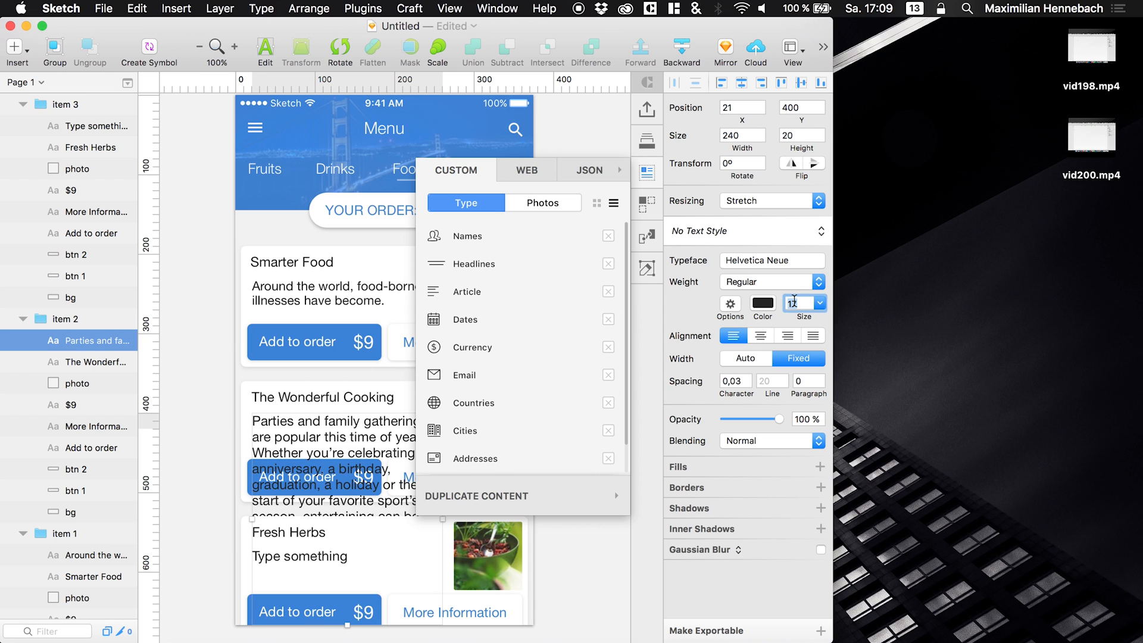
pyautogui.write('16')
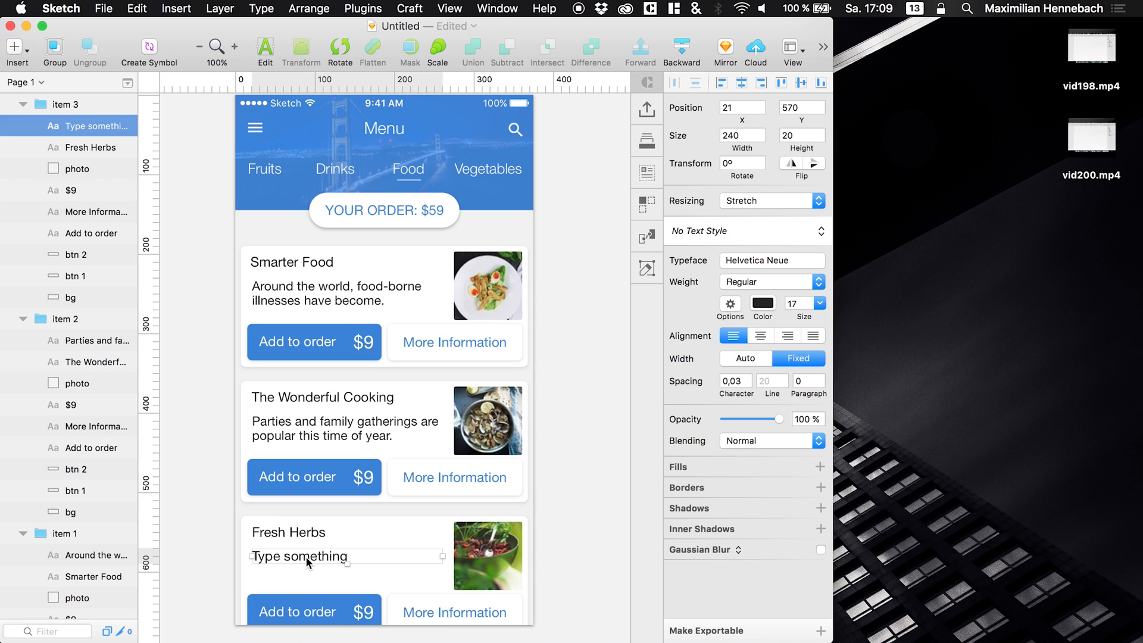
pyautogui.click(647, 171)
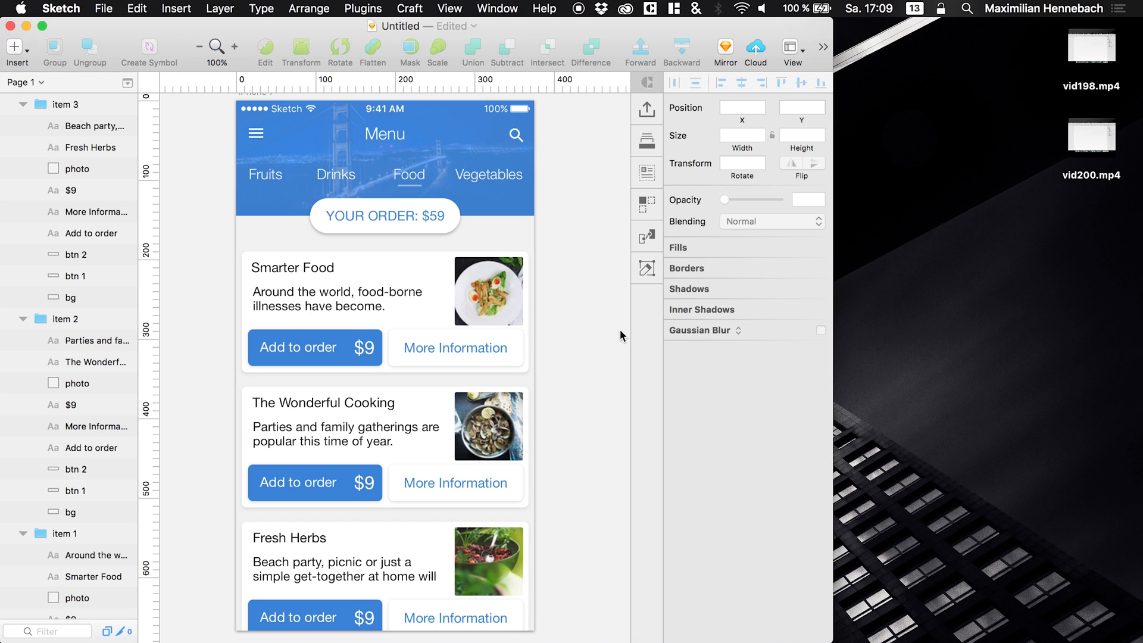
pyautogui.moveTo(544, 213)
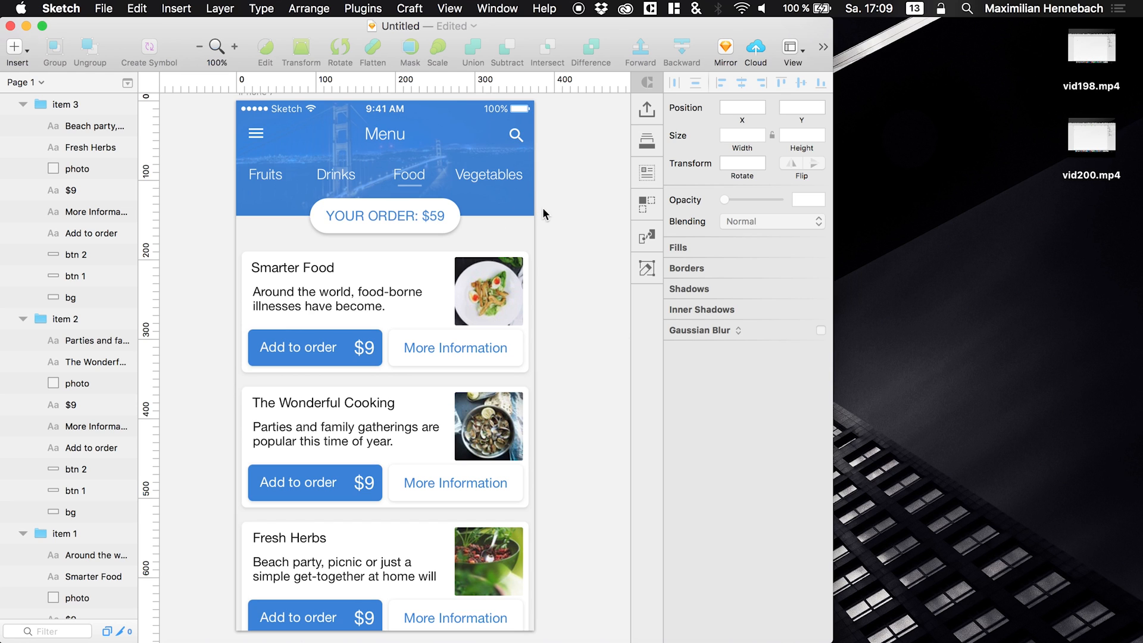
pyautogui.moveTo(531, 197)
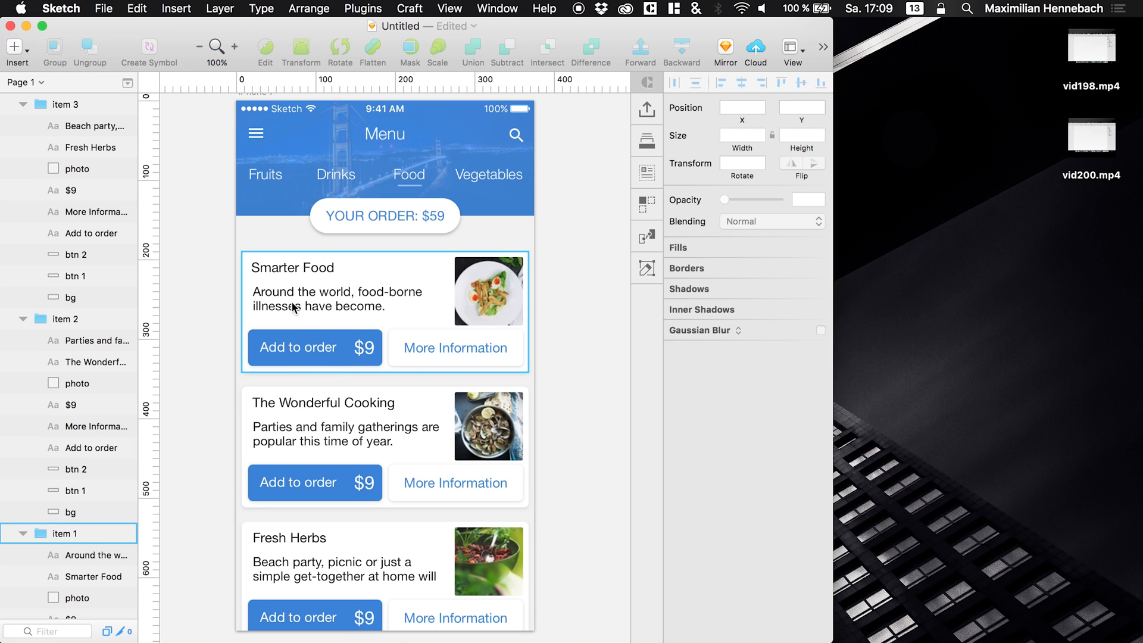
# Step: Deselect everything to view the finished food menu screen
pyautogui.click(235, 234)
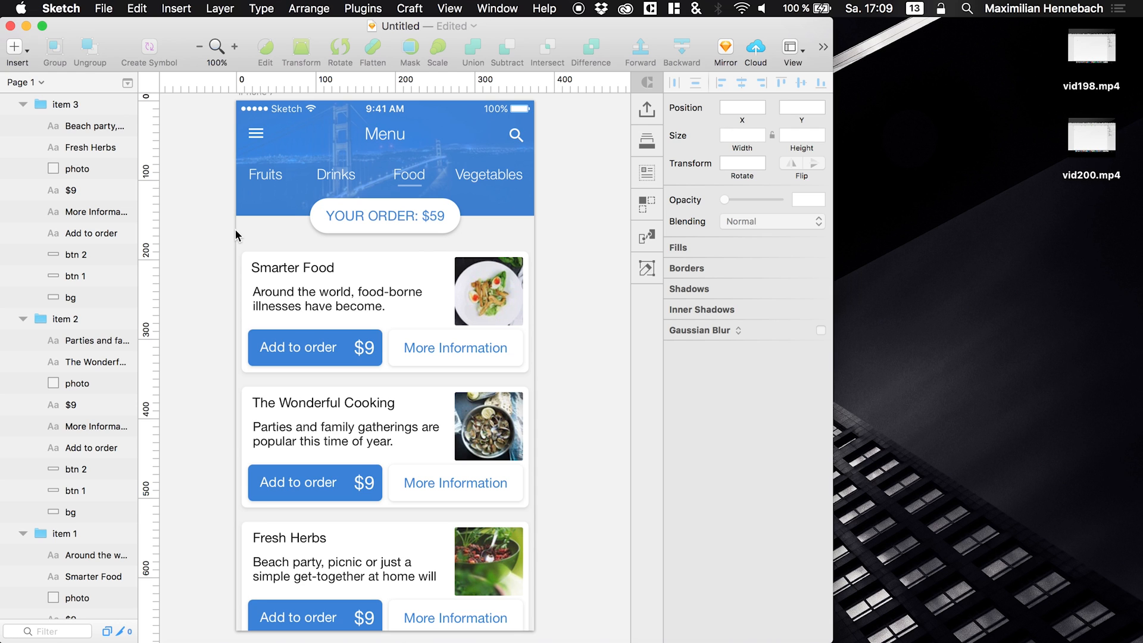
pyautogui.moveTo(268, 251)
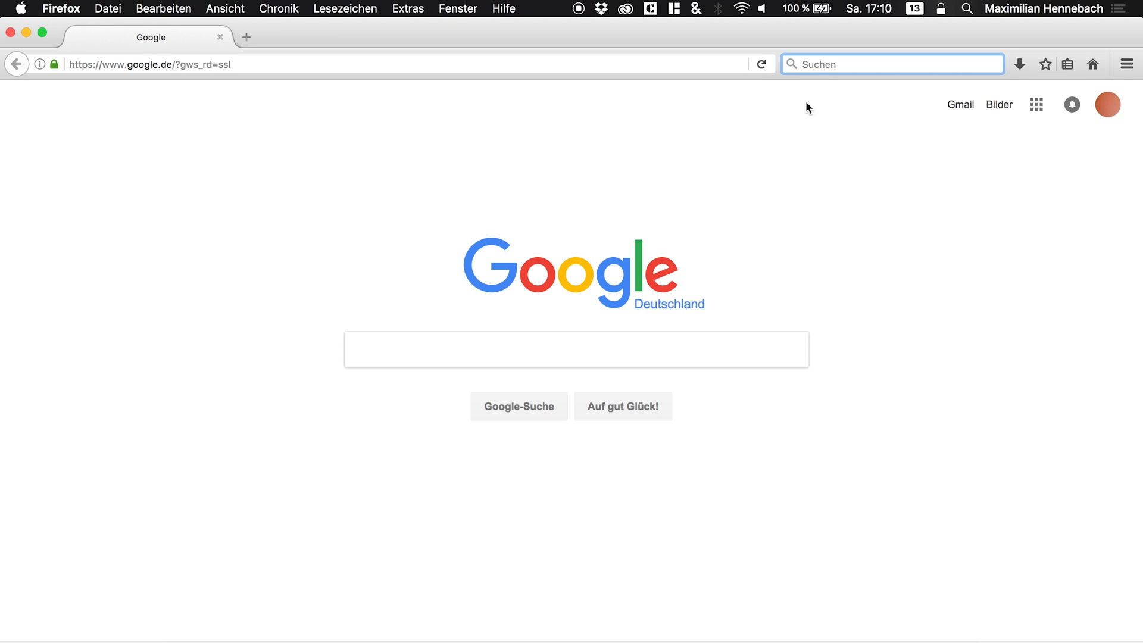
# Step: Search Google for 'ticket psd' templates, then return to the Sketch design
pyautogui.write('ticket ps')
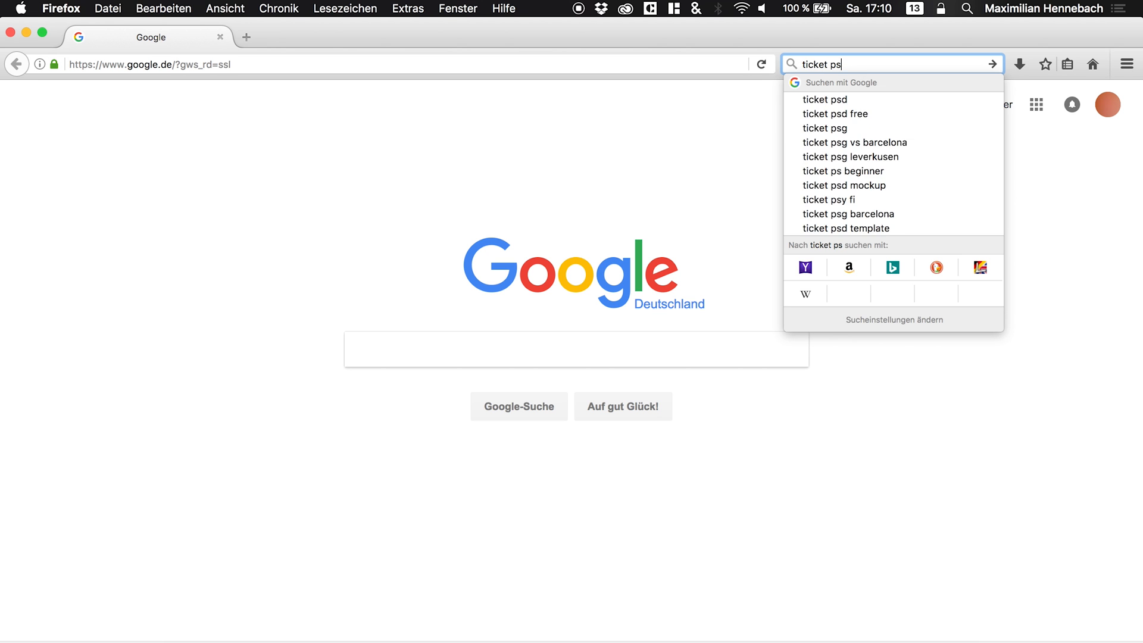
pyautogui.click(824, 99)
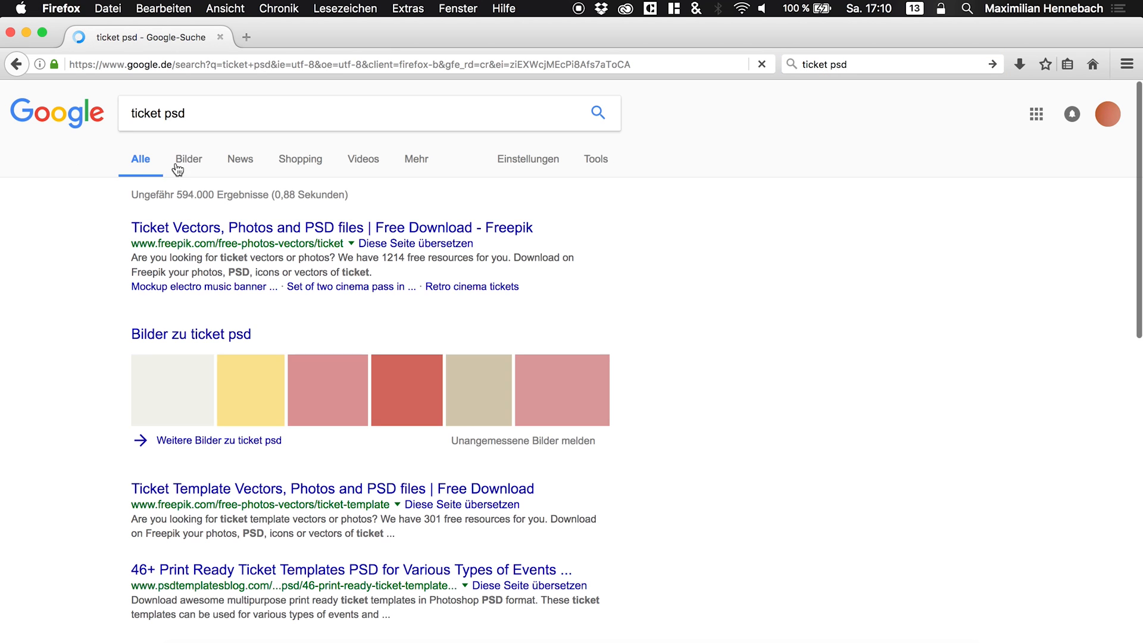
pyautogui.click(188, 158)
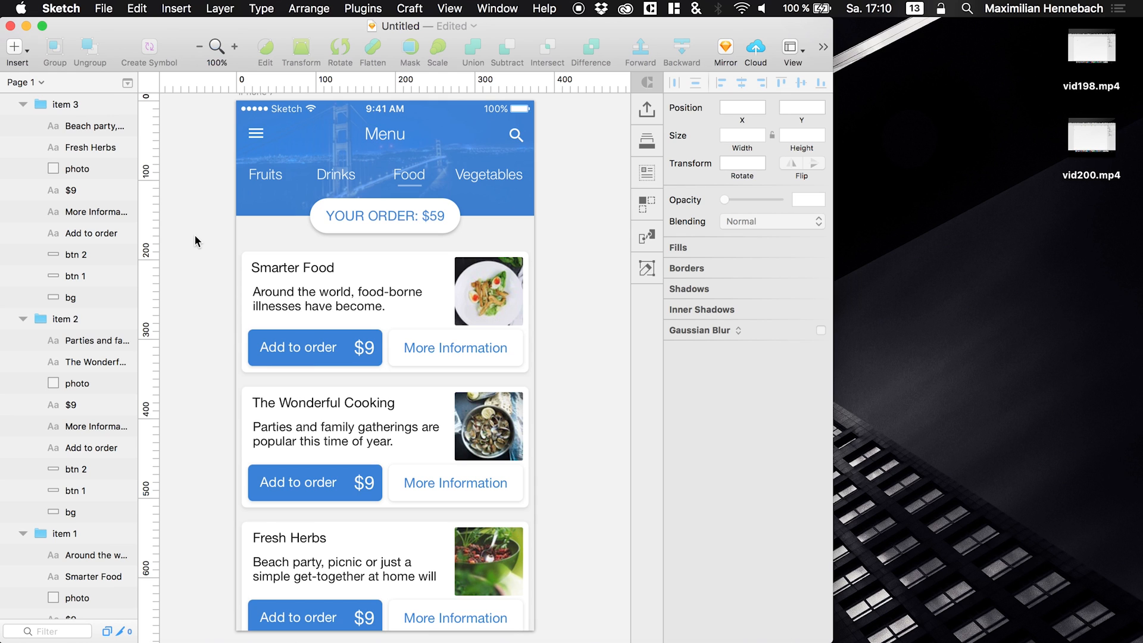
pyautogui.moveTo(206, 251)
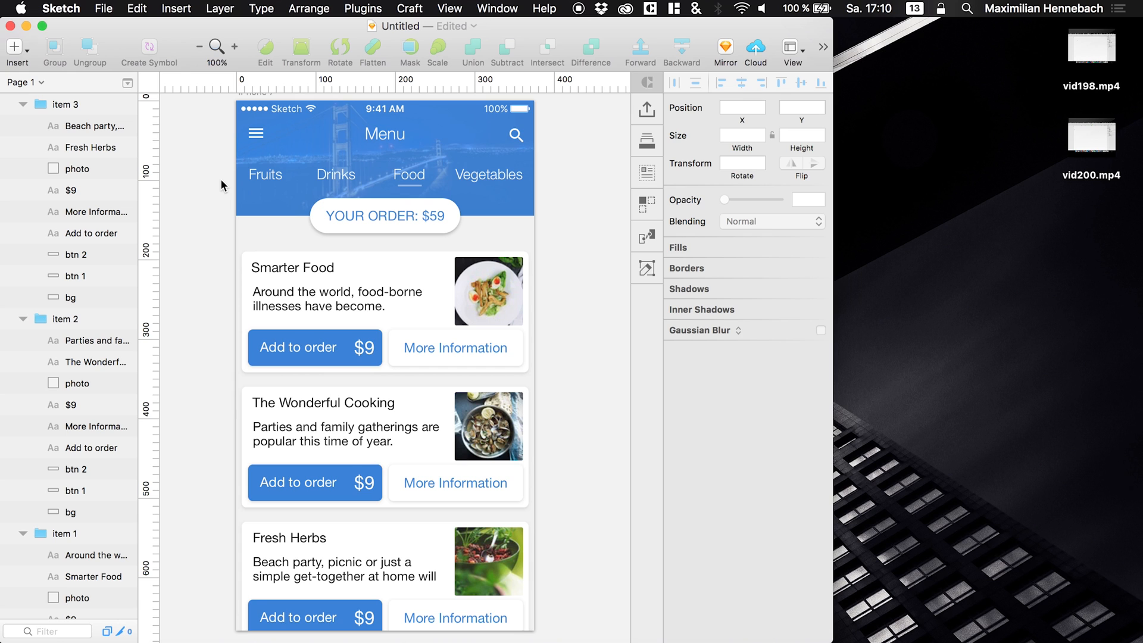
pyautogui.moveTo(233, 220)
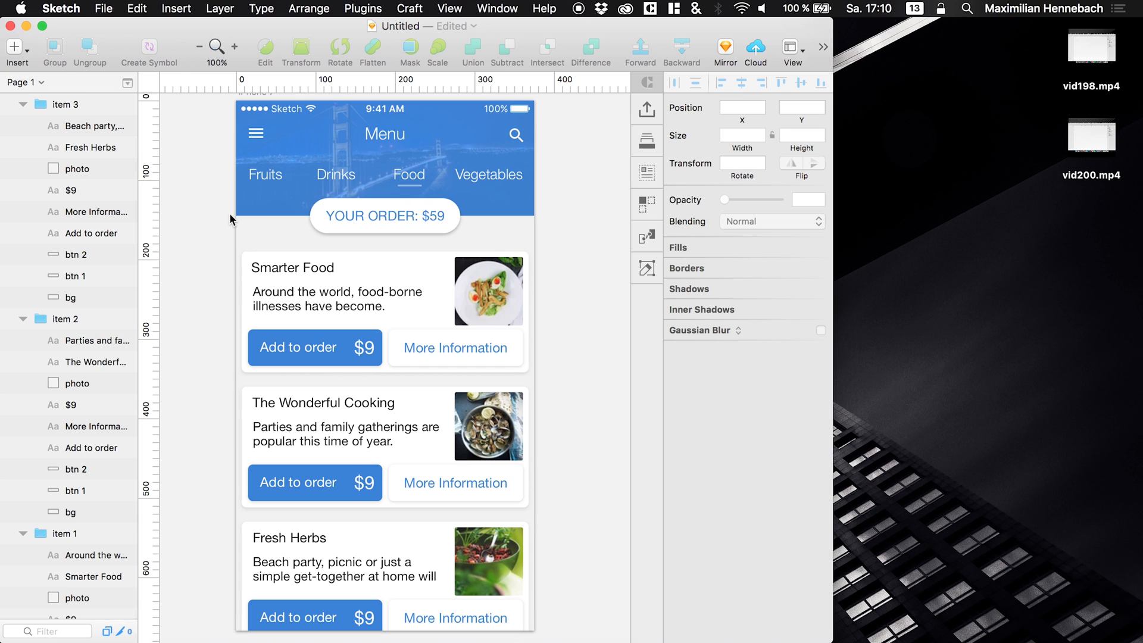